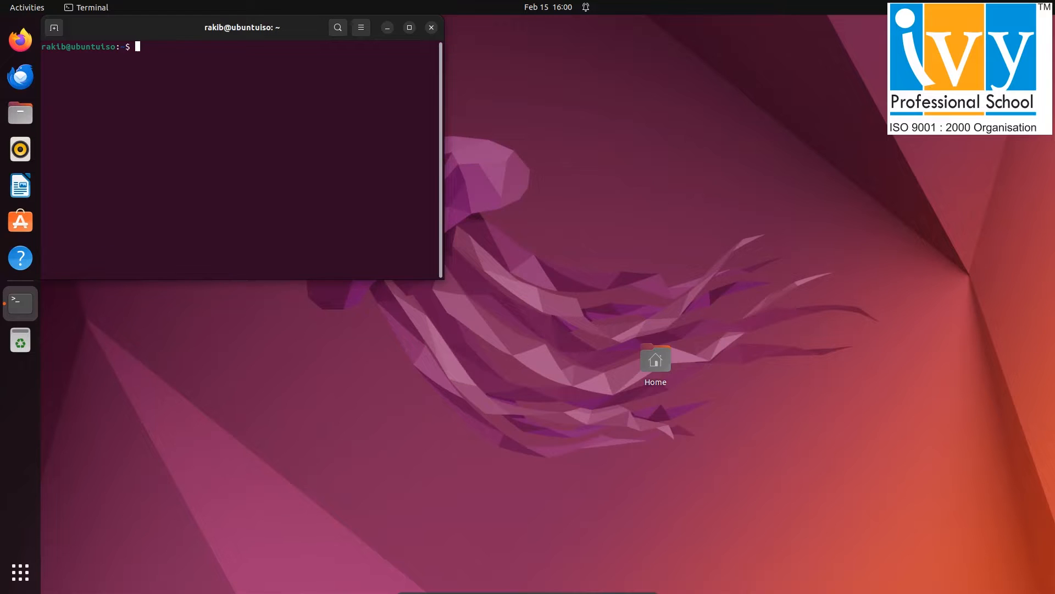
- Run java --version to confirm OpenJDK 11.0.21 is installed
text(java)
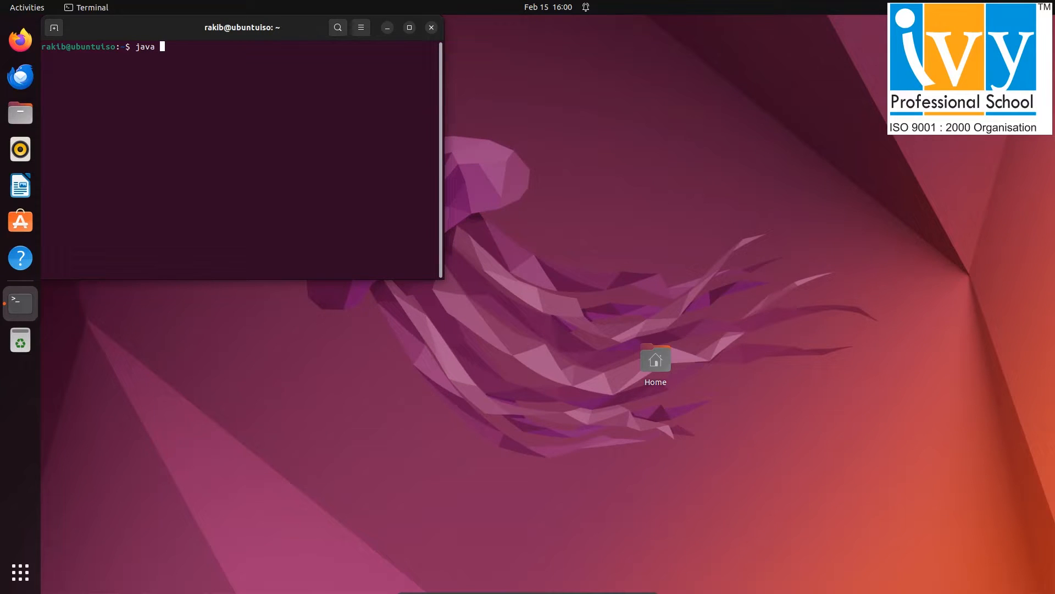
text(--version)
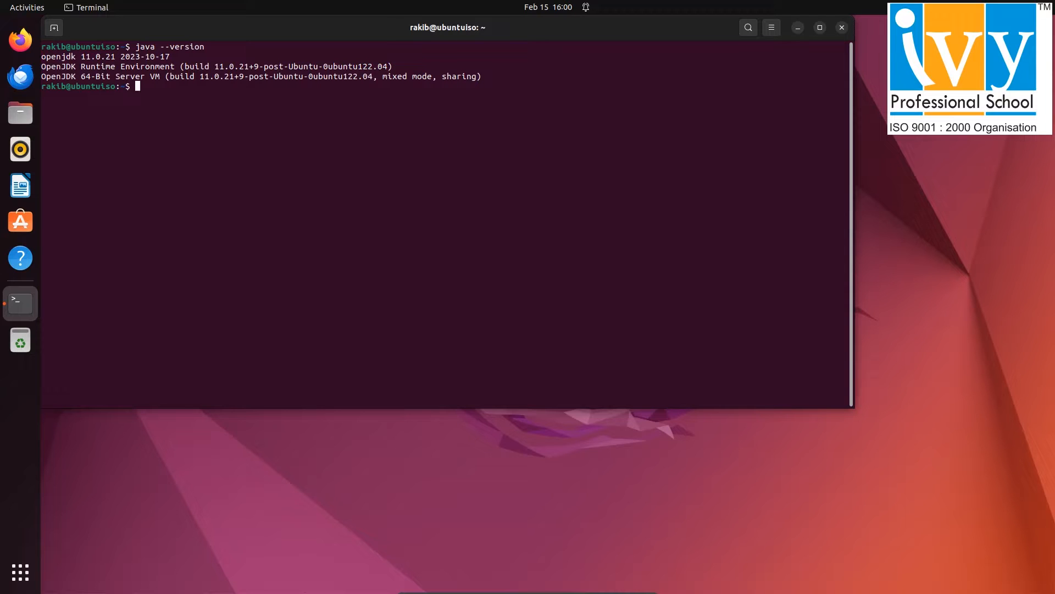
mouse_move(20, 41)
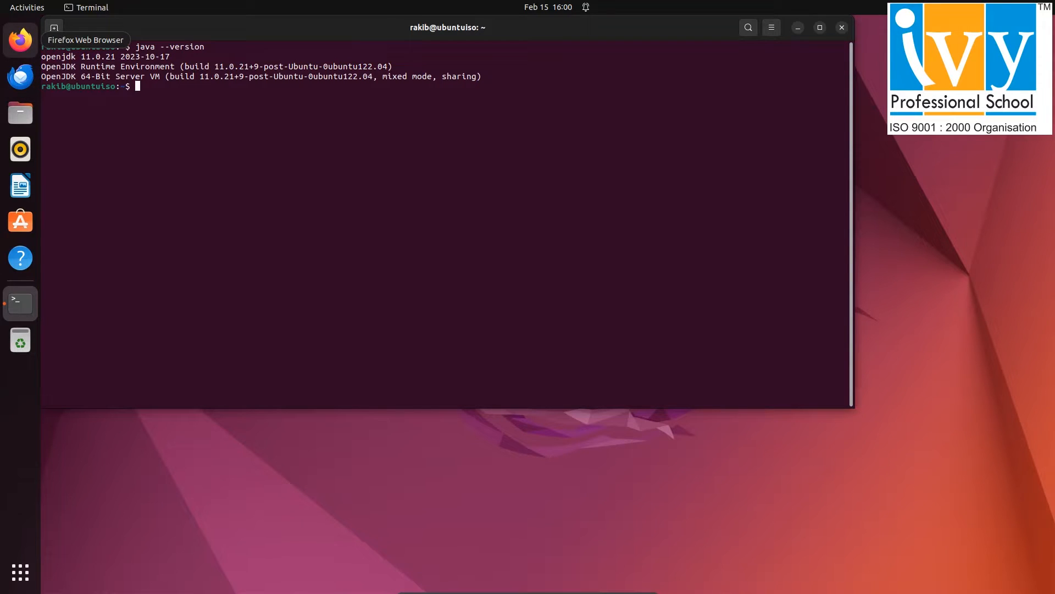
- On spark.apache.org/downloads choose release 3.4.2 with the Hadoop 3 Scala 2.13 package
click(20, 39)
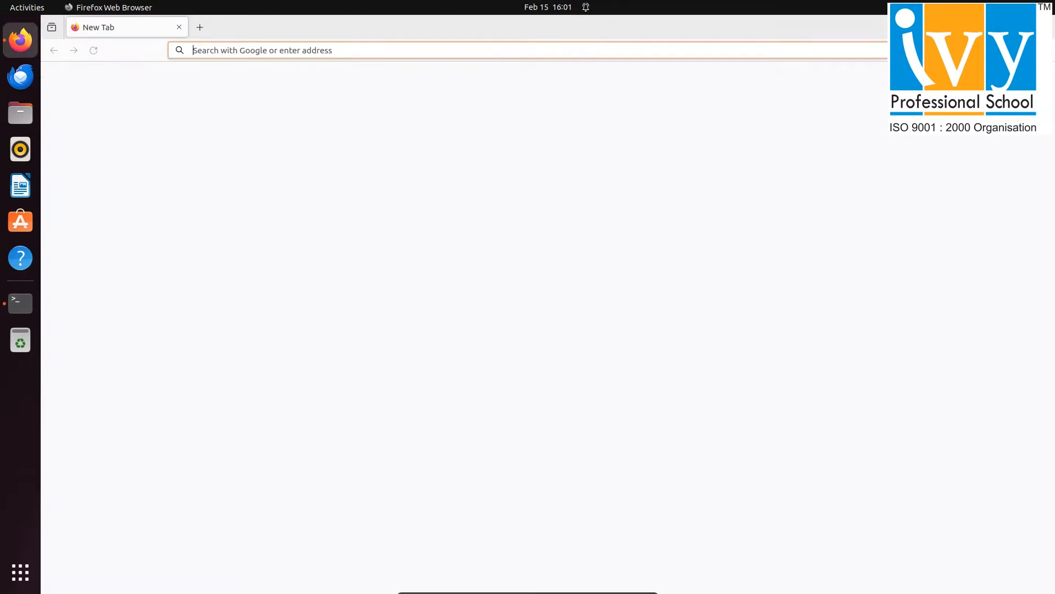
text(apache.org/downloads.html)
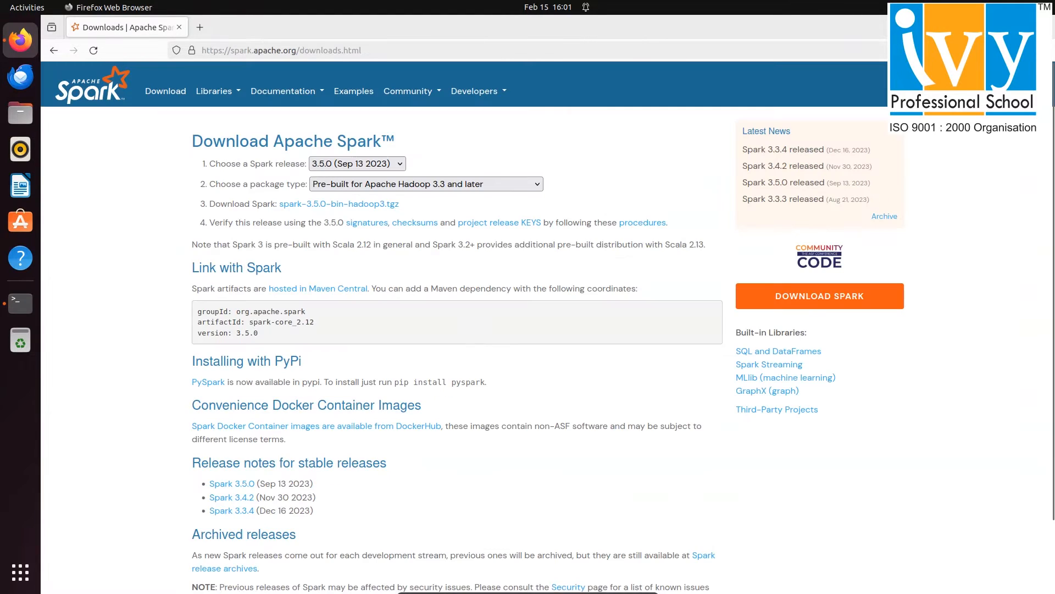
click(357, 163)
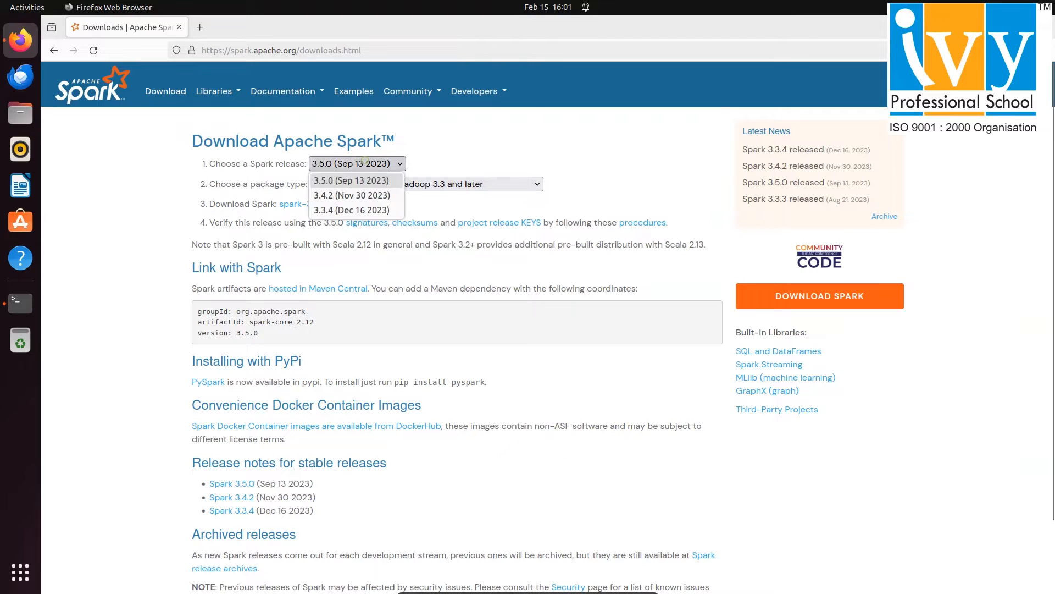
click(352, 196)
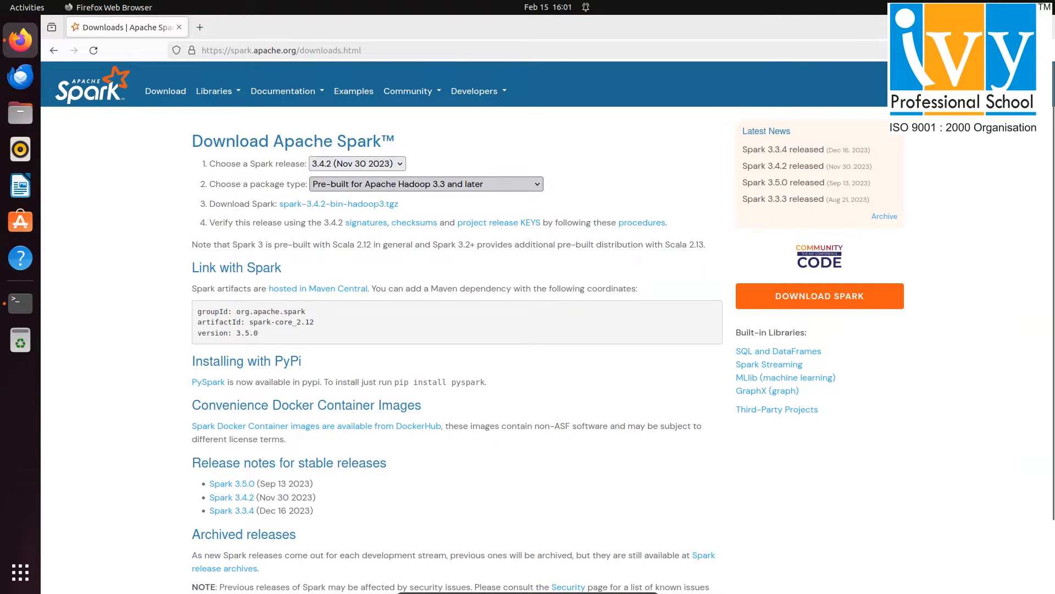
click(425, 184)
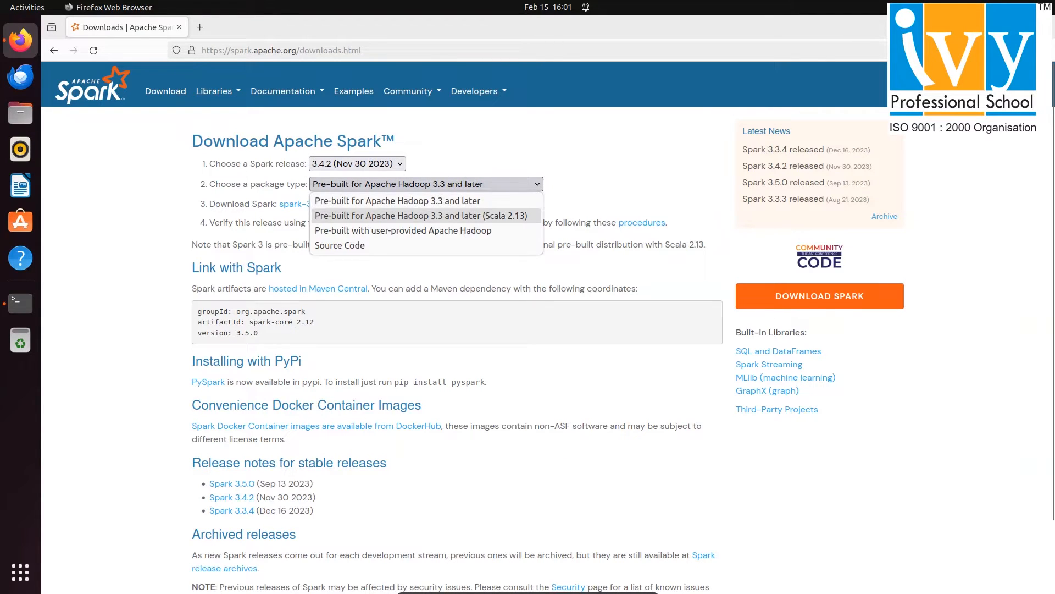
click(422, 215)
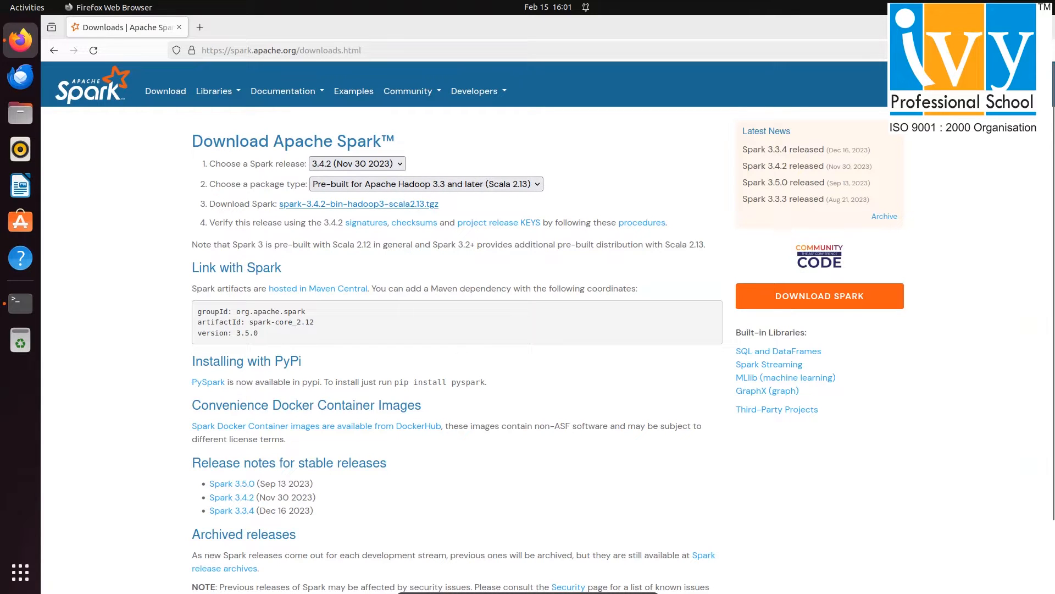
- Follow the .tgz link and copy the suggested mirror download address
click(358, 203)
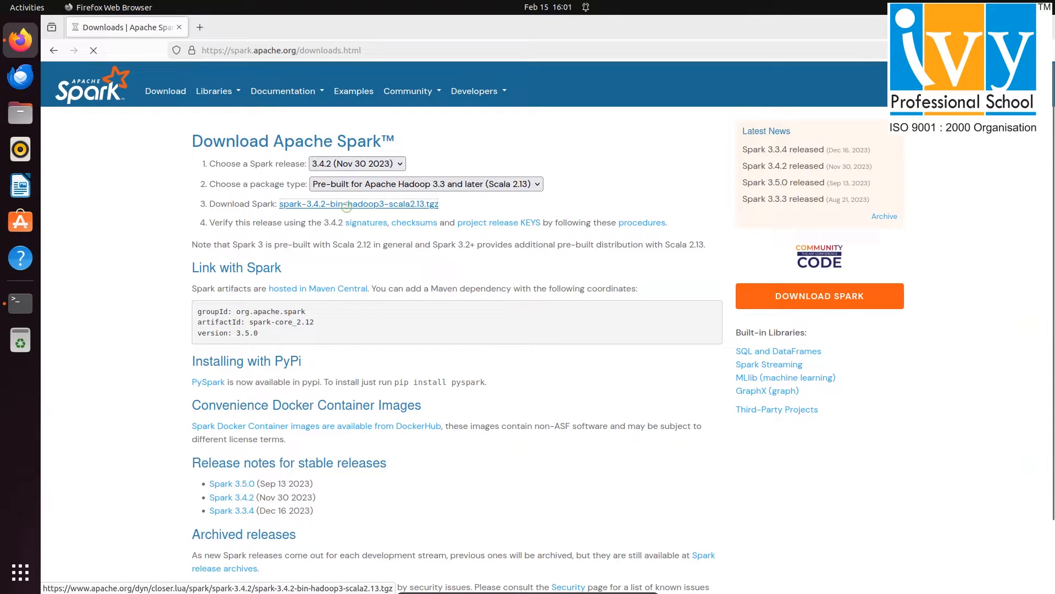
click(358, 204)
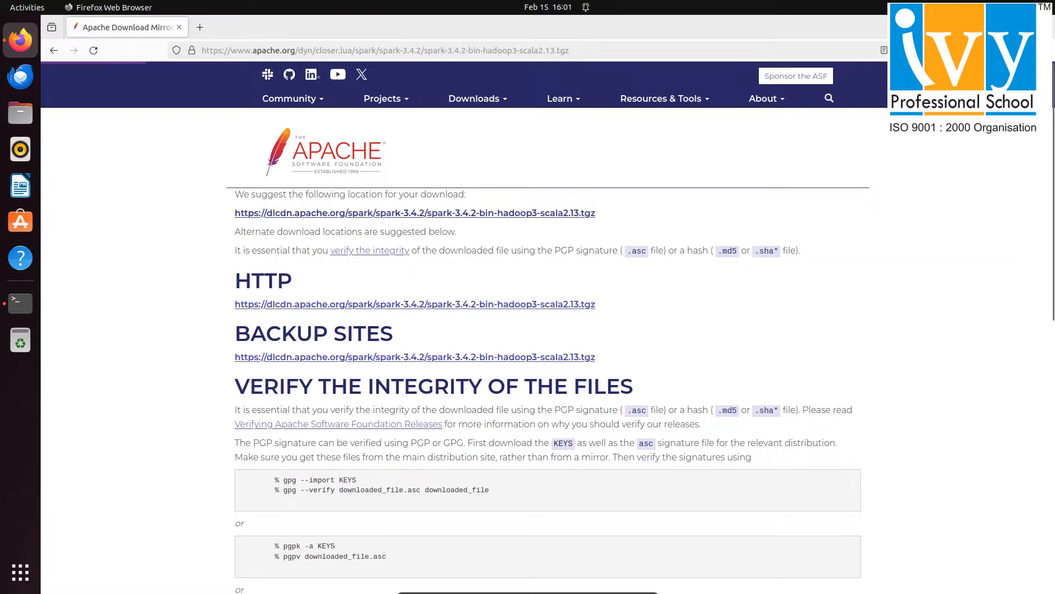
right_click(414, 213)
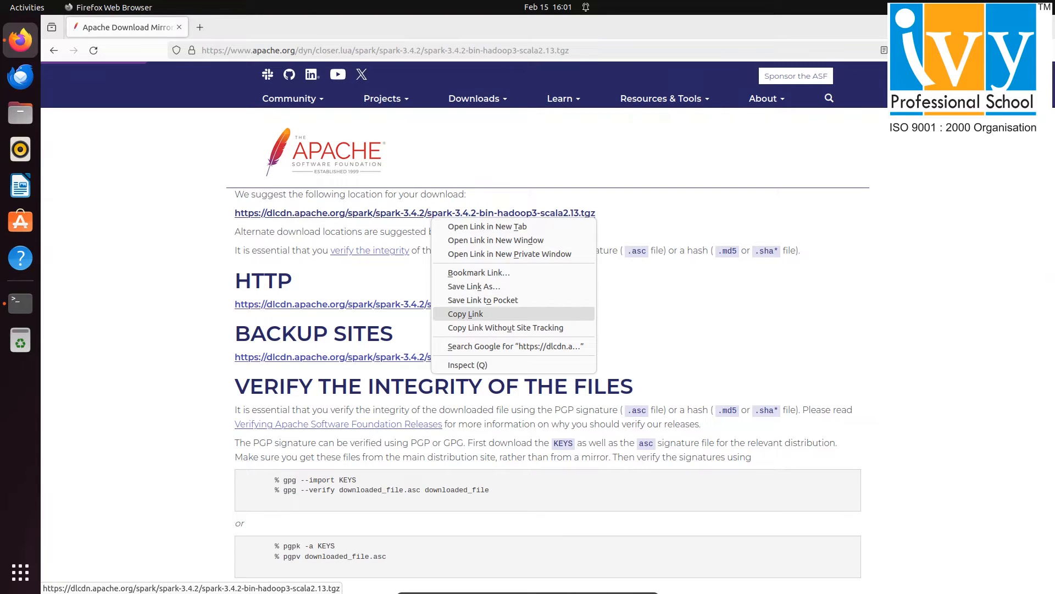
click(20, 303)
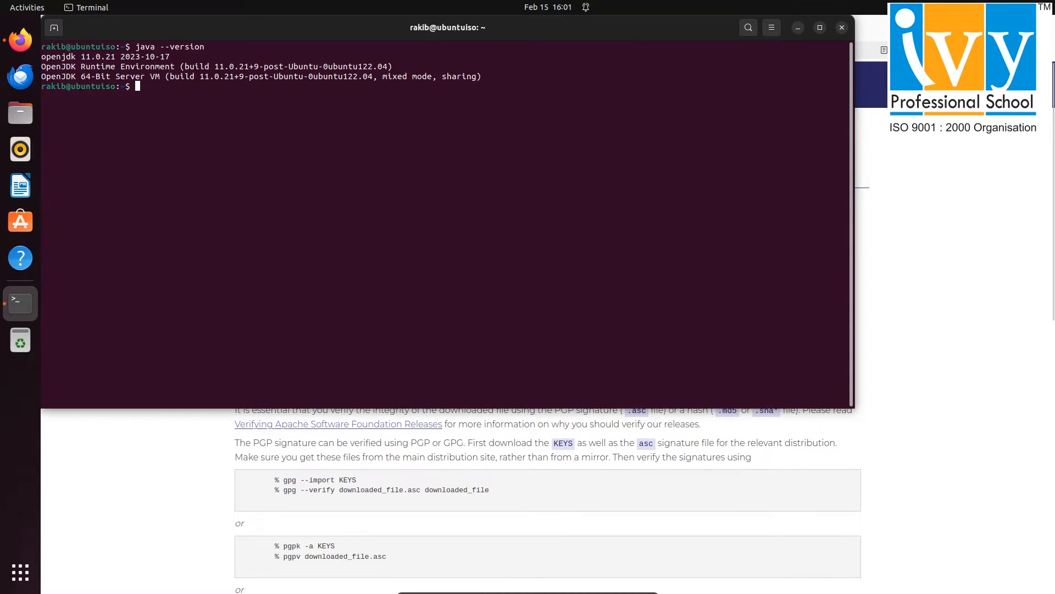
- Download the Spark 3.4.2 archive with wget and extract it with tar -xvzf
text(wget)
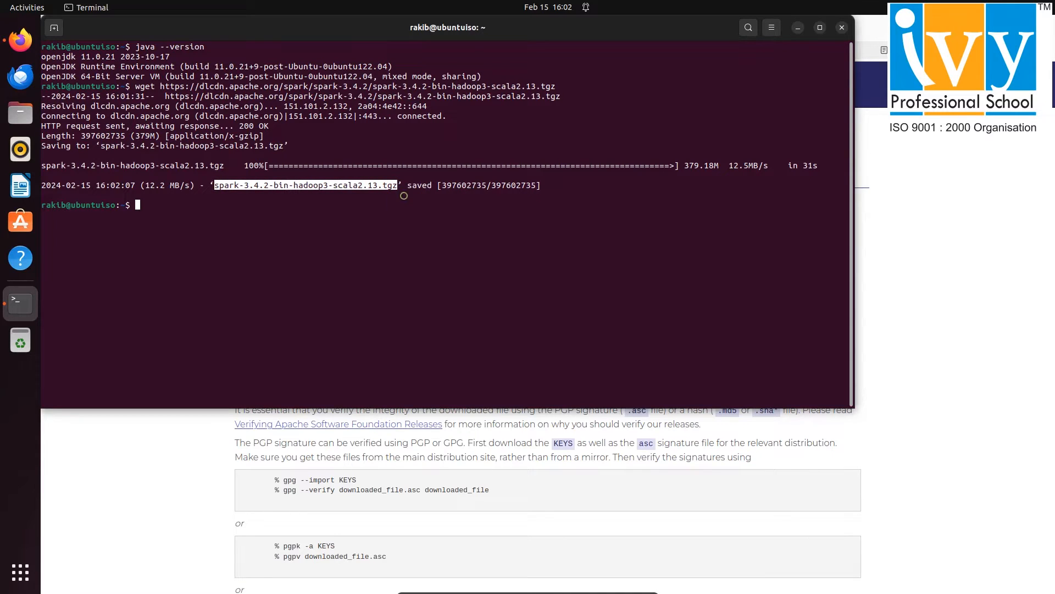
text(tar)
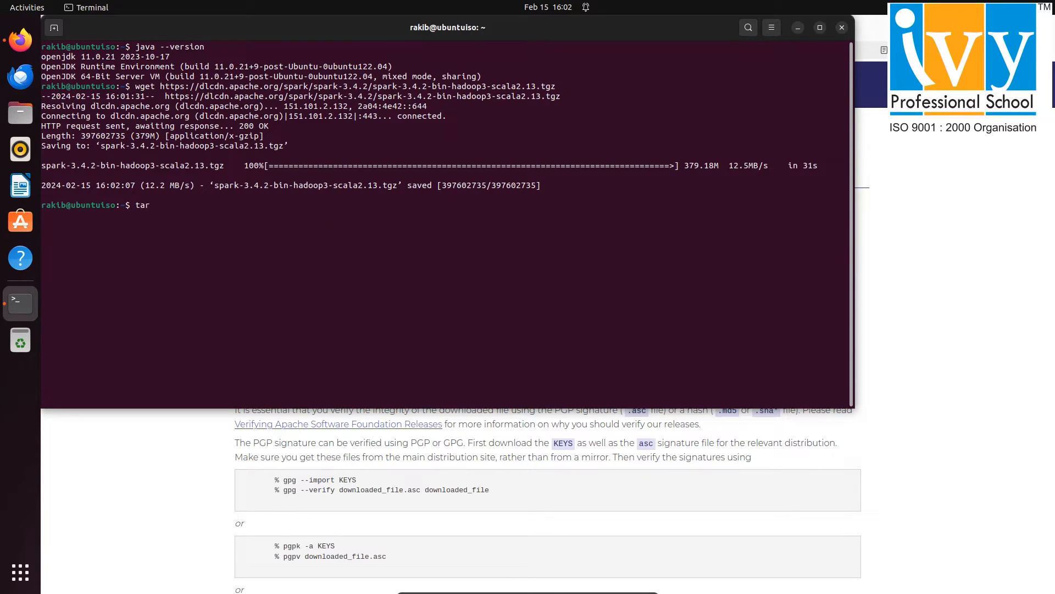
text(-xvzf)
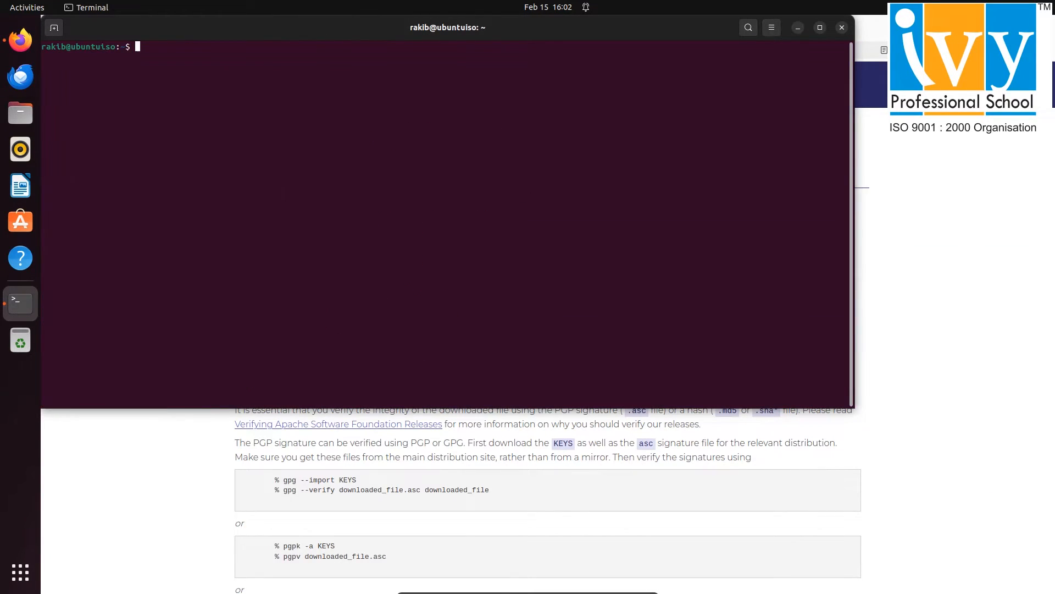
- Rename spark-3.4.2-bin-hadoop3-scala2.13 to spark, remove the .tgz, and enter the spark folder
text(ls)
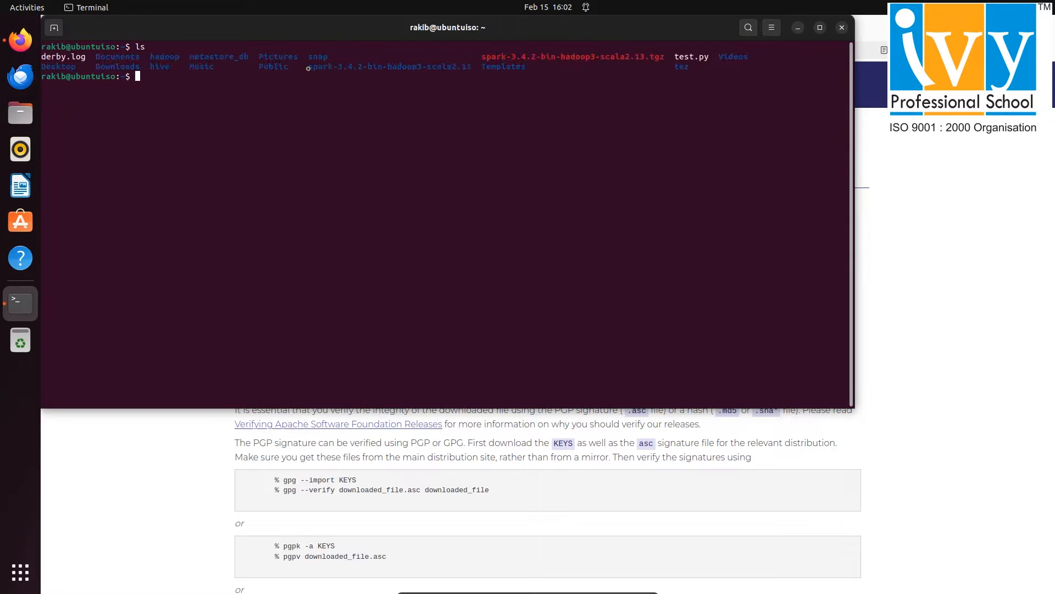
double_click(389, 66)
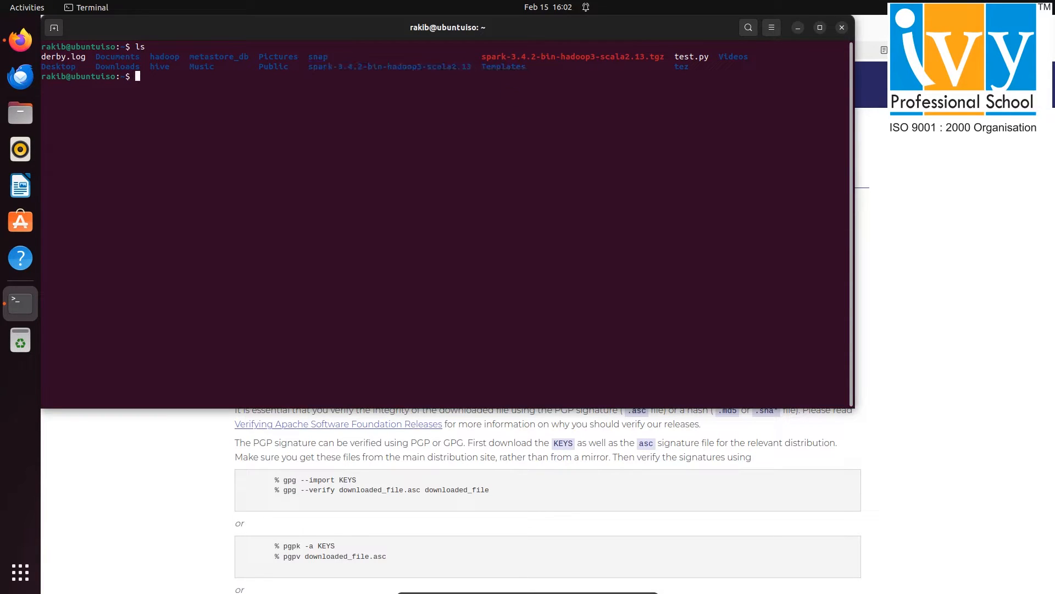
text(mv)
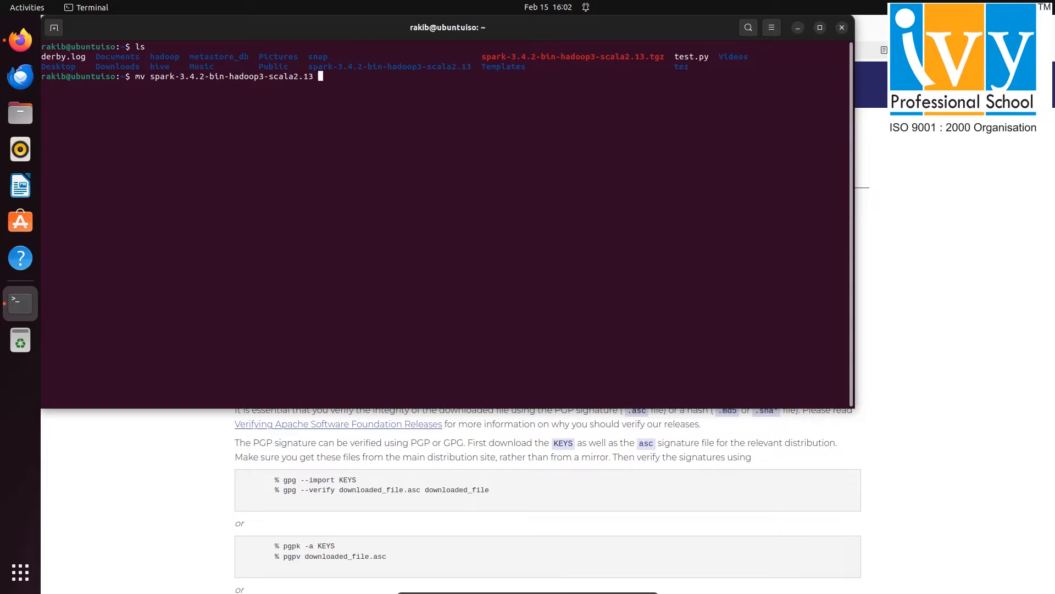
text(spark)
text(cd)
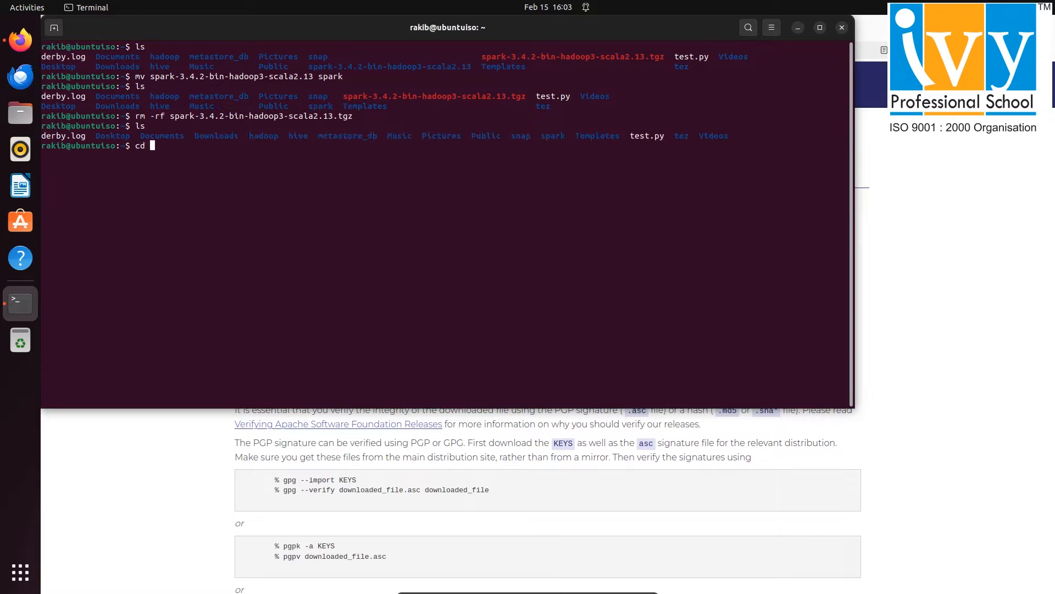
text(spark)
text(ls)
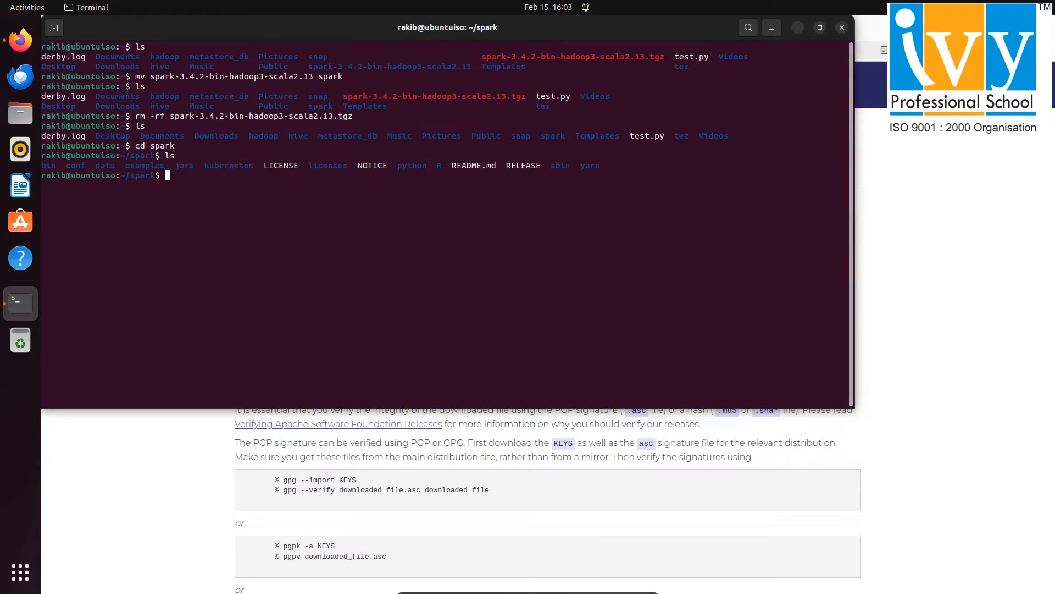
- In the conf folder copy spark-env.sh.template to spark-env.sh
text(cd conf)
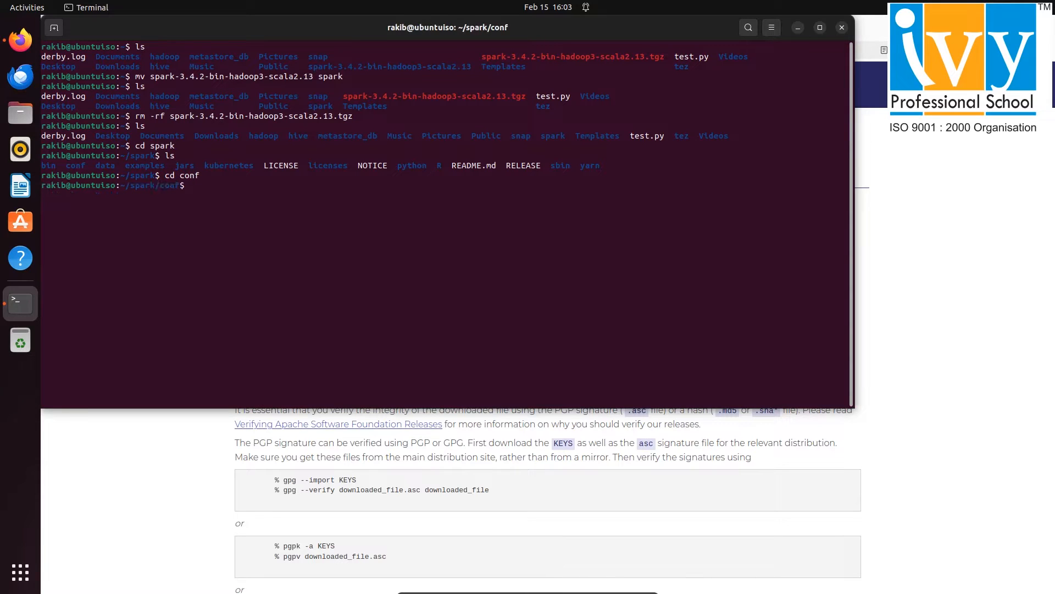
text(ls)
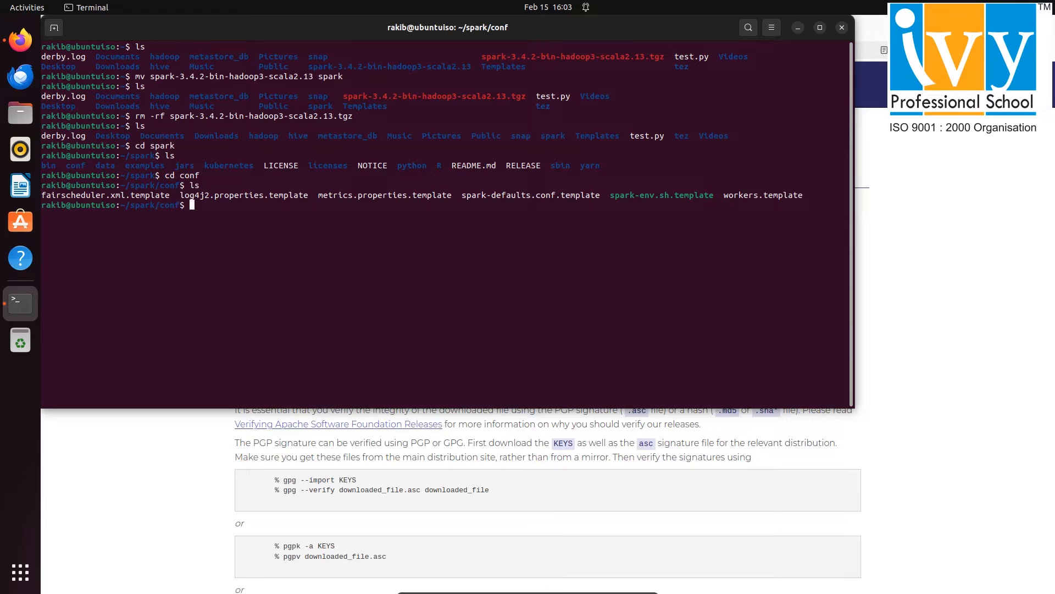
mouse_move(715, 196)
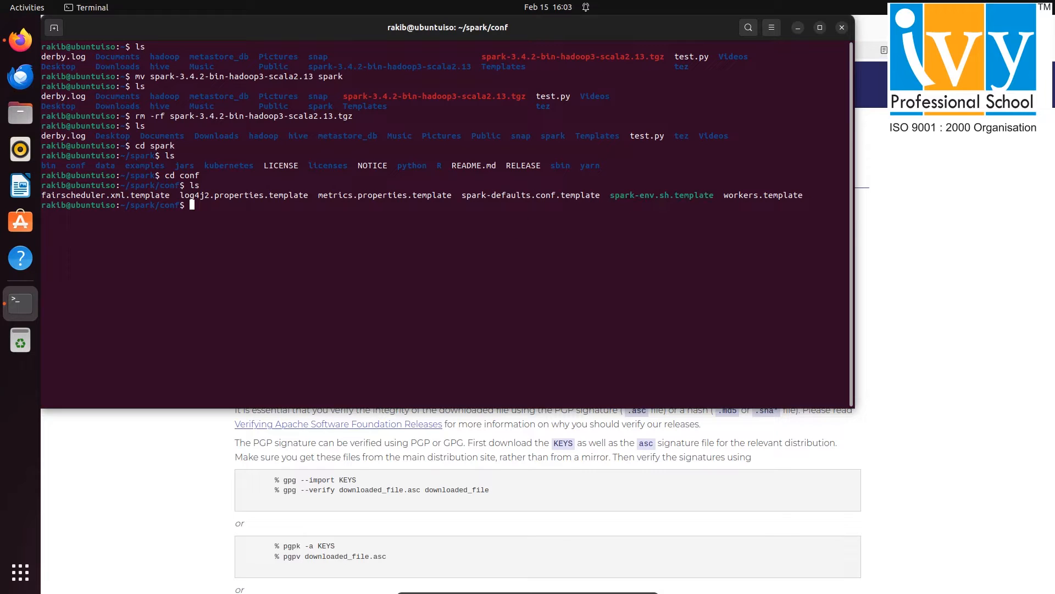
text(cp)
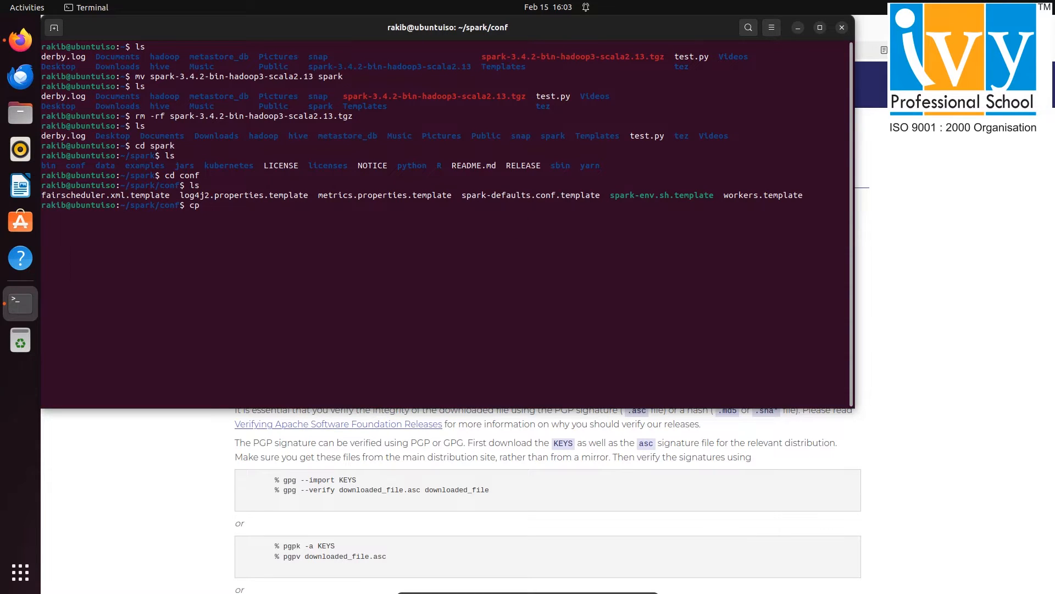
text(spark-env.sh.template)
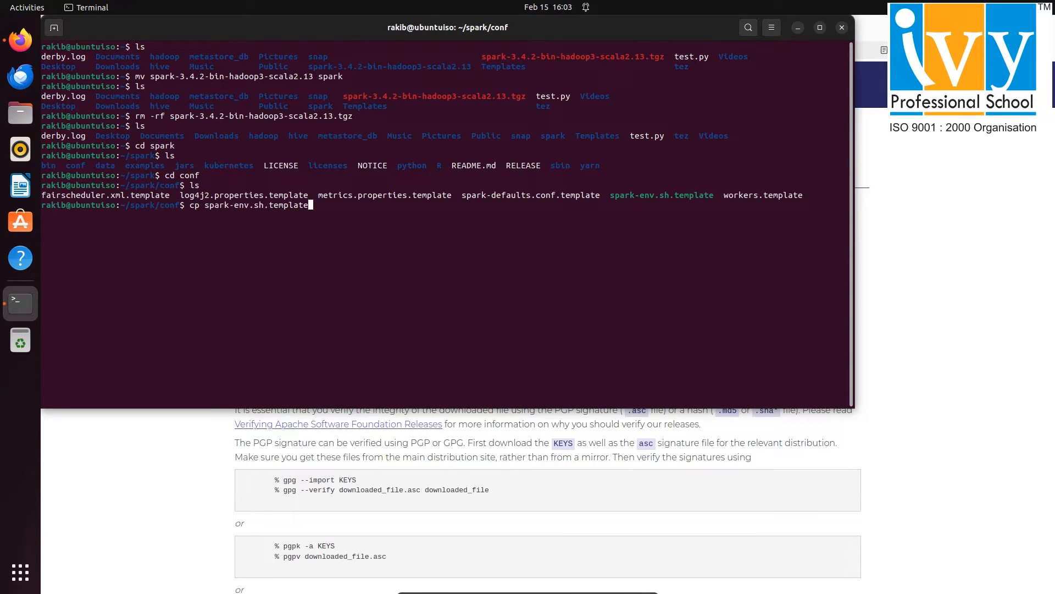
text(spar)
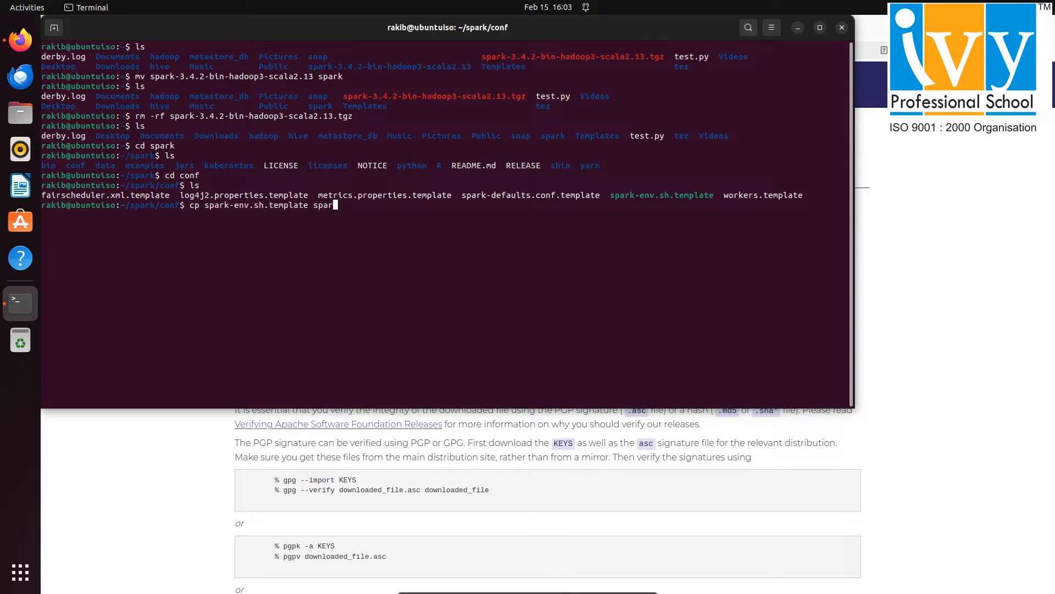
text(k-env.sh)
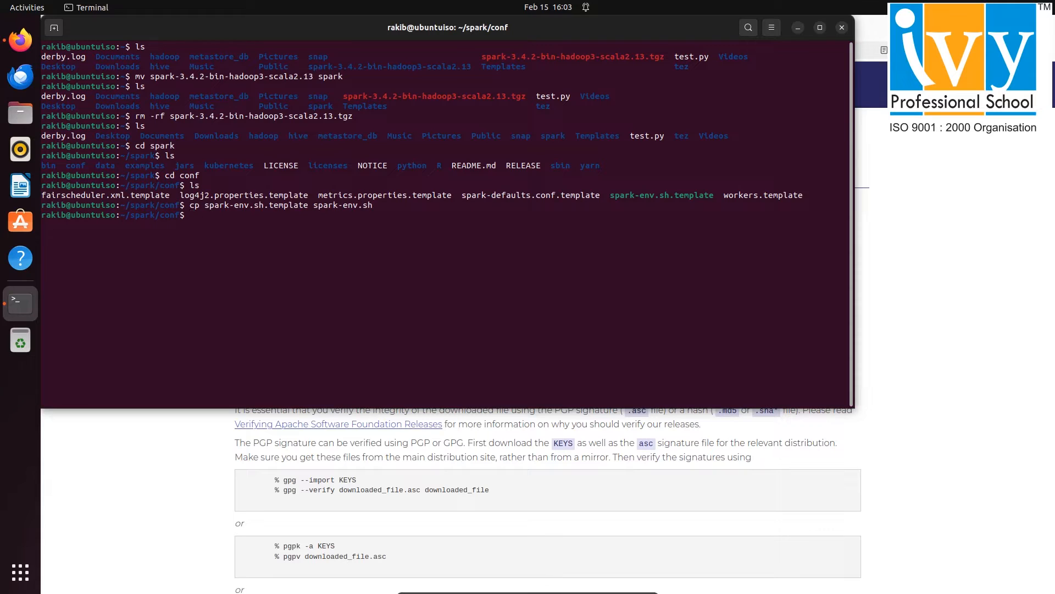
- Begin the nano command to edit spark-env.sh
text(nano)
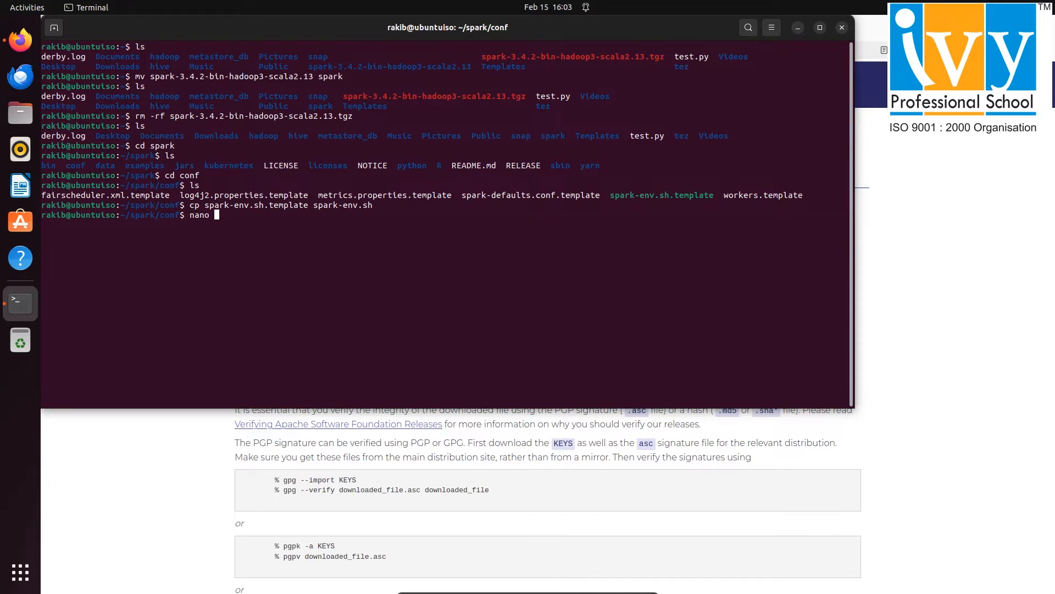
text(spark)
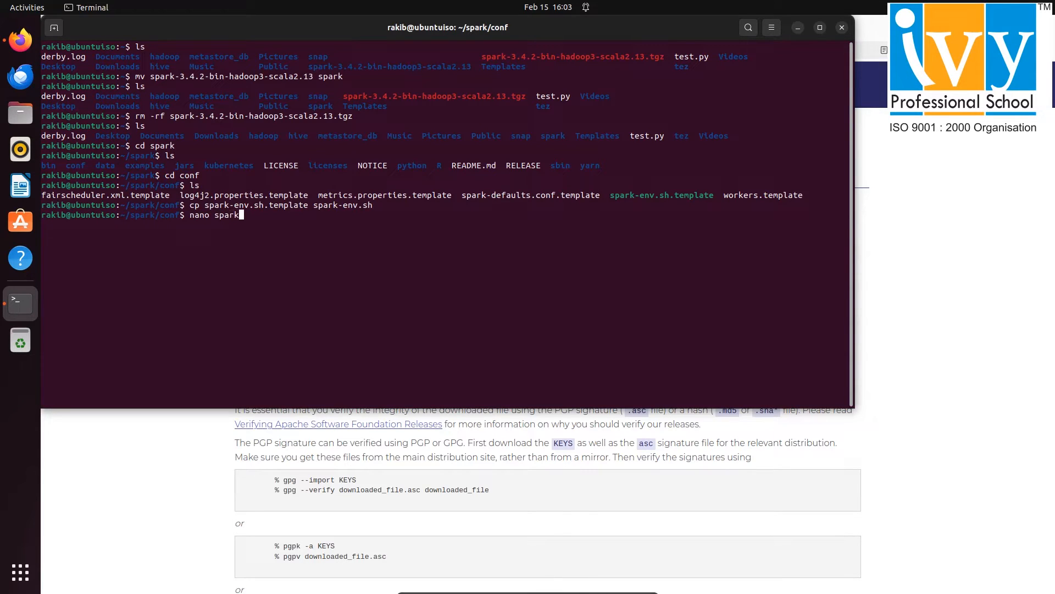
- Open spark-env.sh in nano and start an 'export HADOOP_CONF_' line under the HDFS options
text(-env.s)
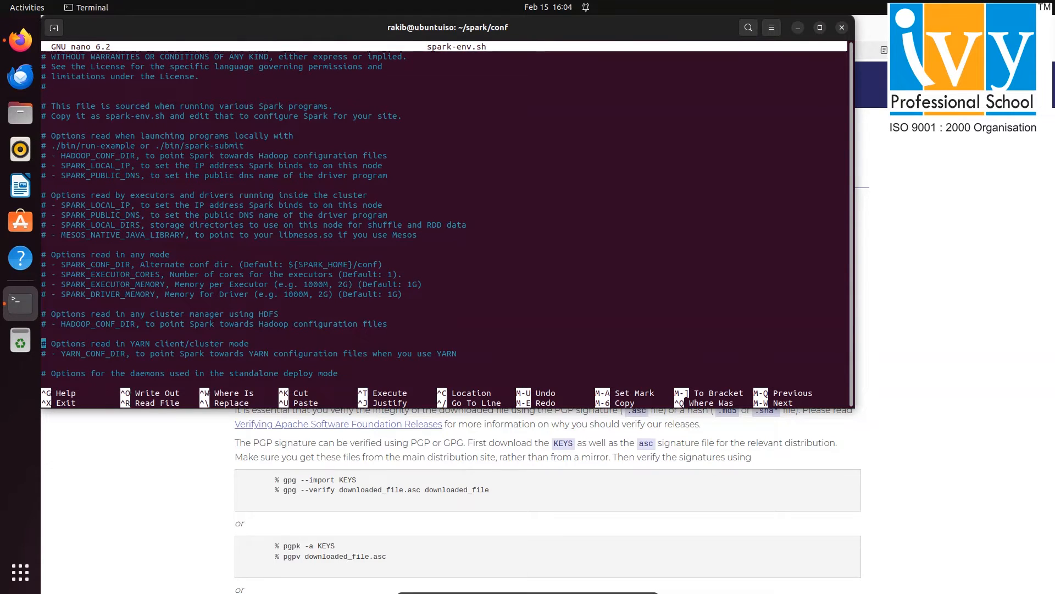
text(exp)
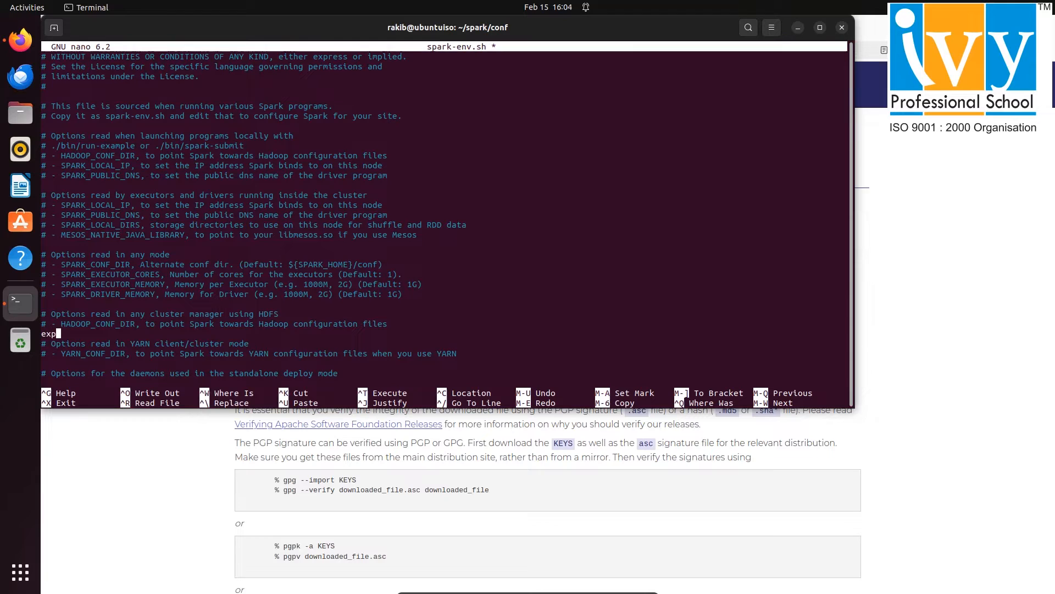
text(ort)
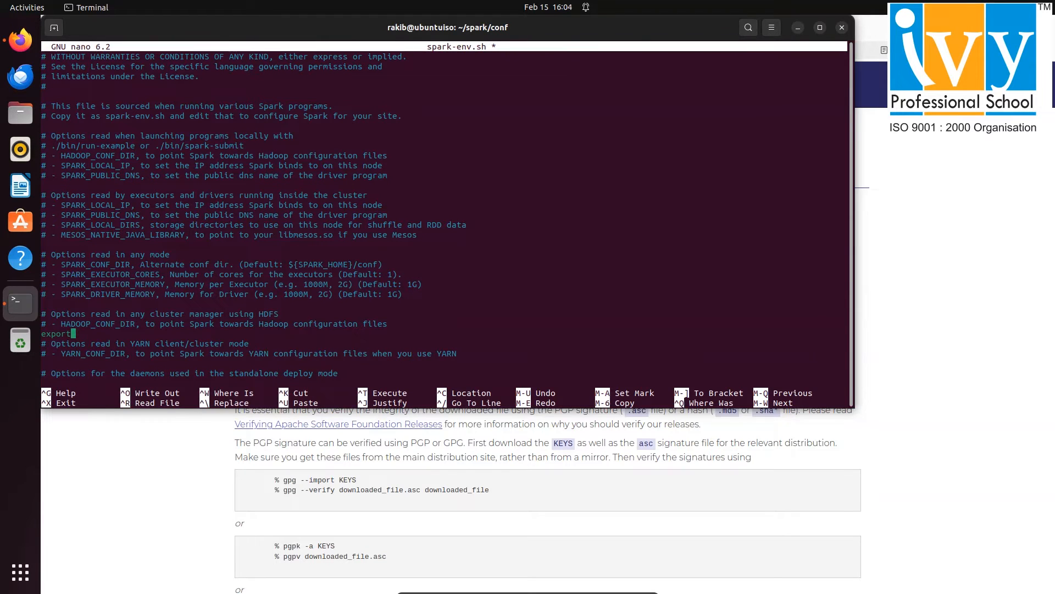
text(HADOOP)
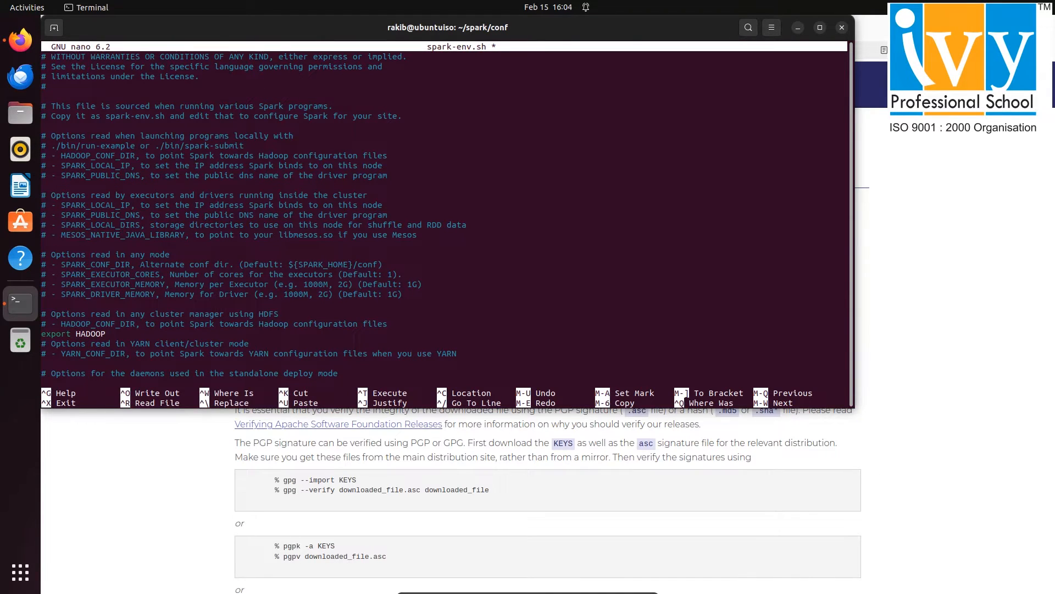
text(_CONF_)
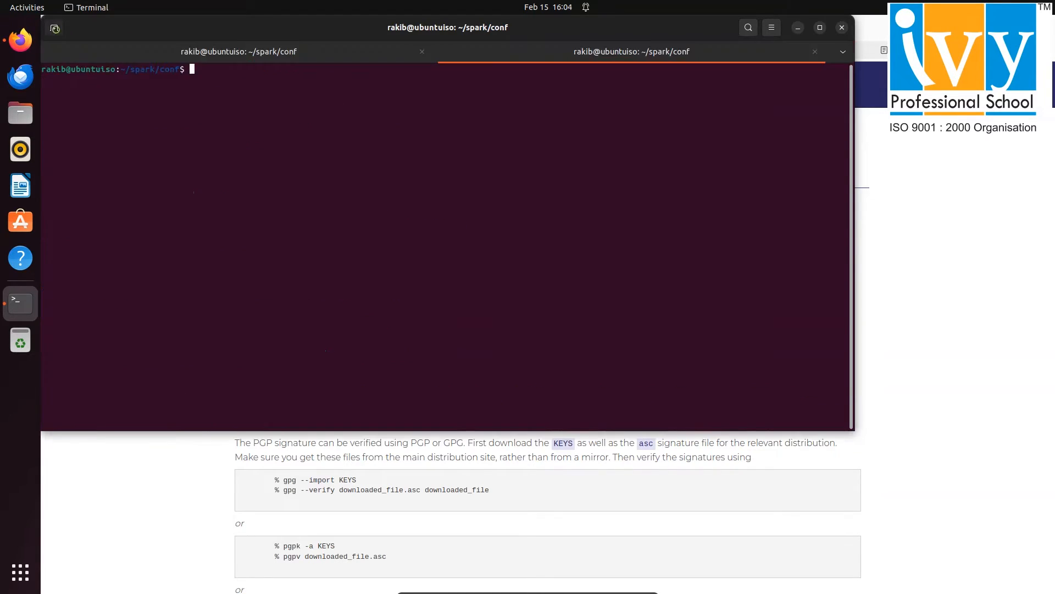
- In the new tab go to hadoop/etc/hadoop, list its files and print its path with pwd
text(cd)
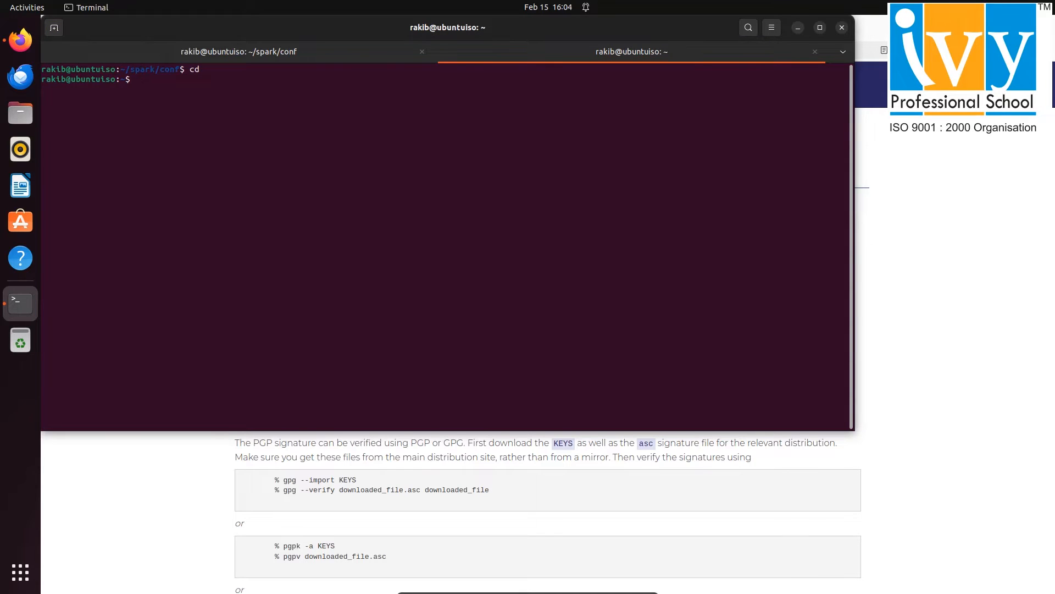
text(cd hadoop)
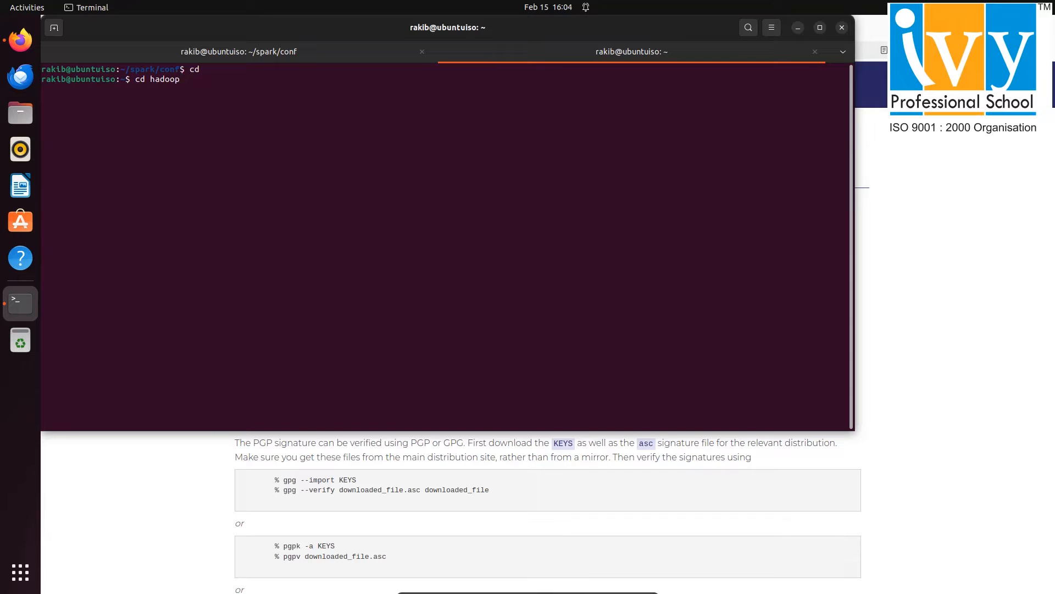
text(/etc/hadoop)
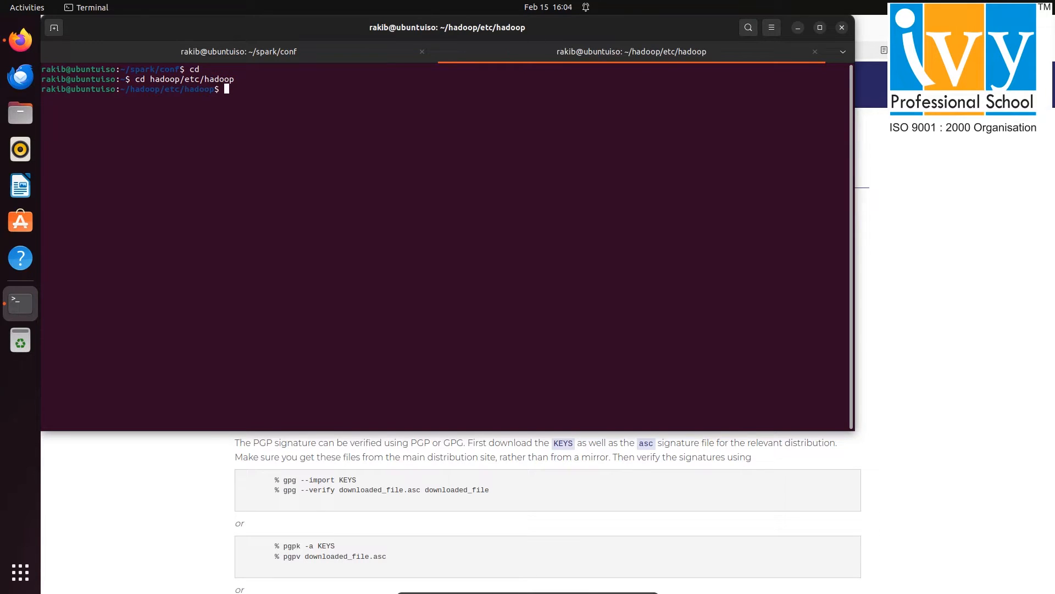
text(ls)
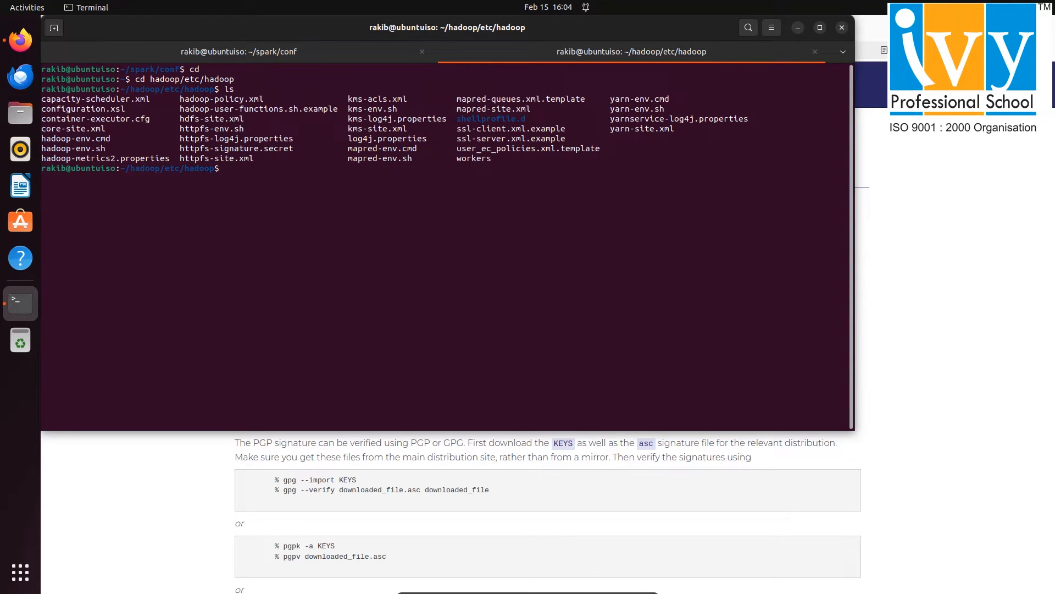
text(pwd)
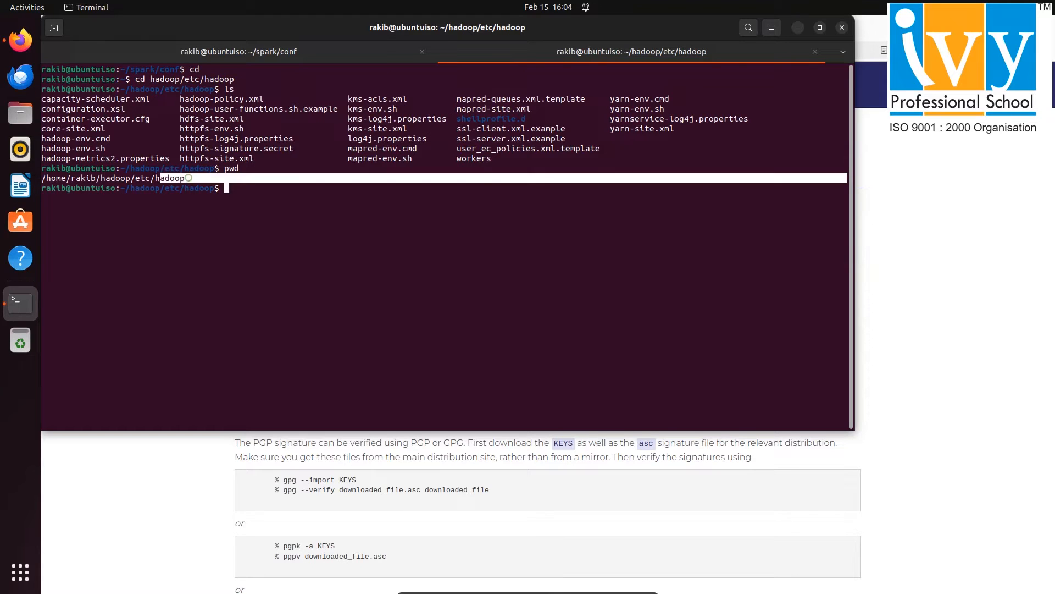
- Copy the pwd path and set HADOOP_CONF_DIR=/home/rakib/hadoop/etc/hadoop in spark-env.sh
right_click(189, 177)
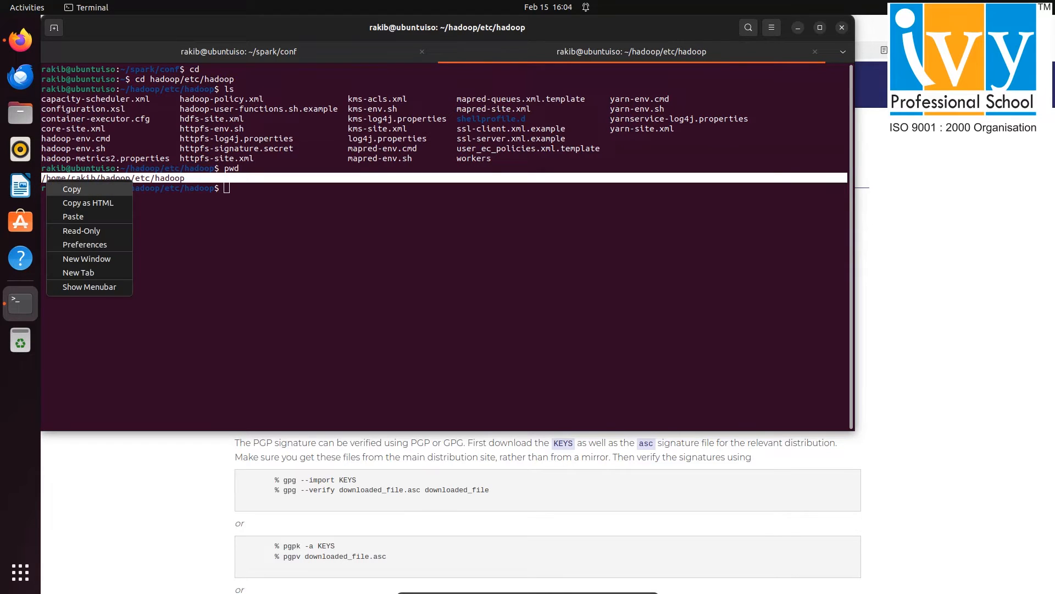
click(239, 51)
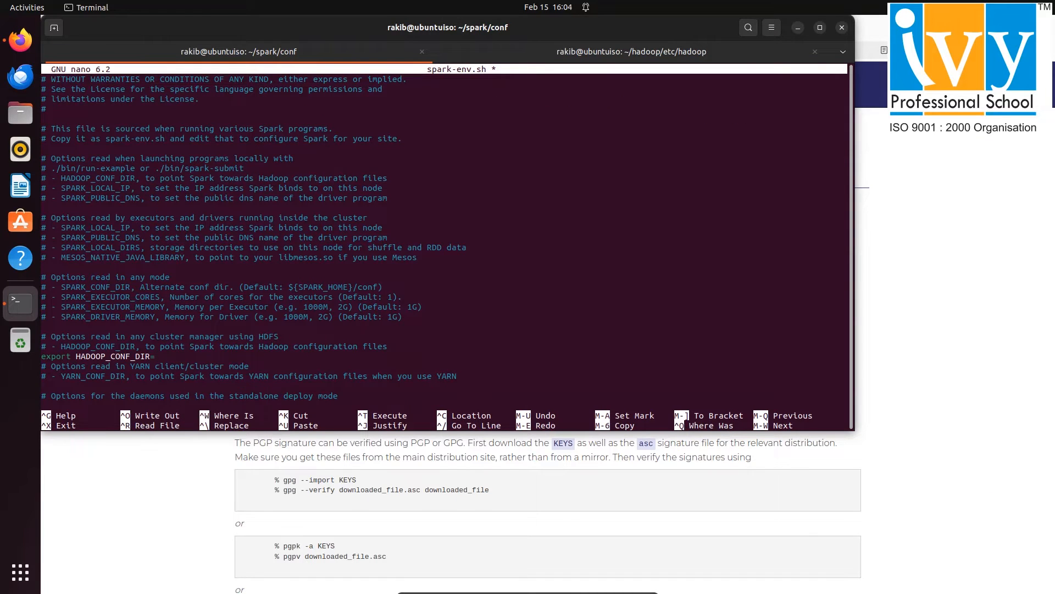
text(/home/rakib/hadoop/etc/hadoop)
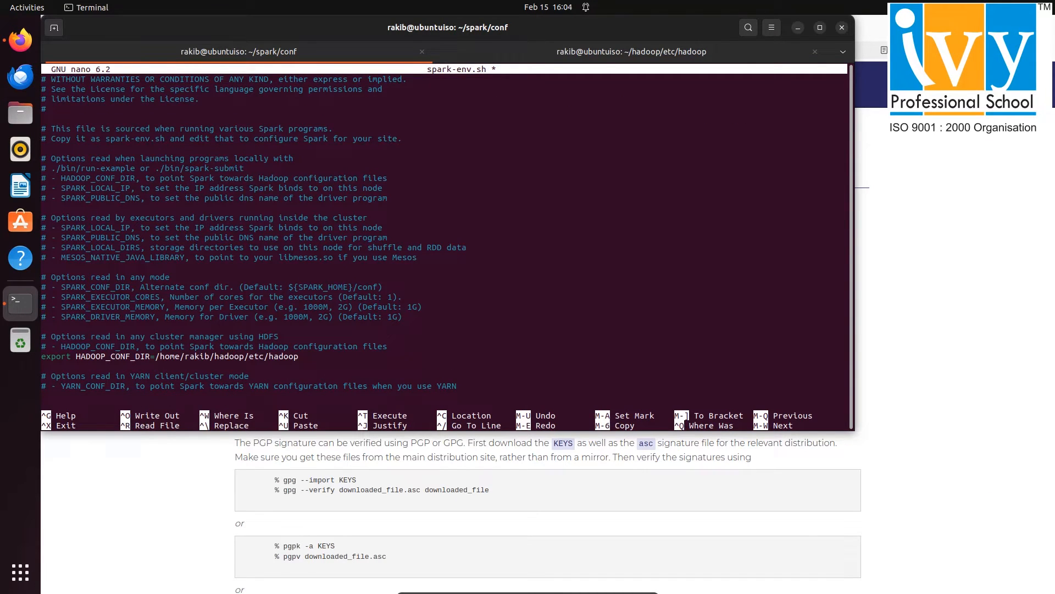
- Add export YARN_CONF_DIR=/home/rakib/hadoop/etc/hadoop on the next line
text(expo)
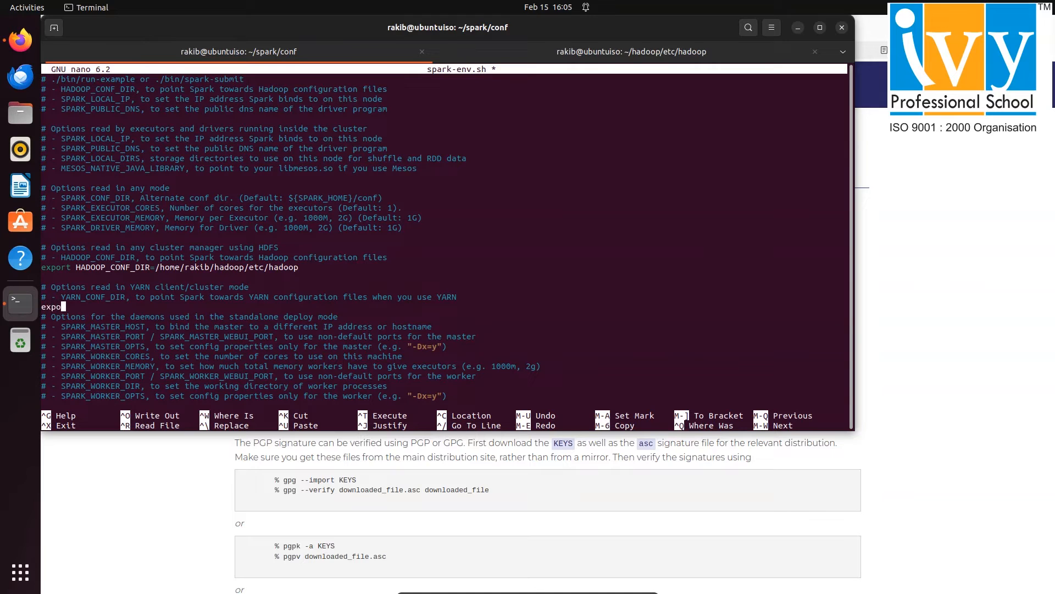
text(rt)
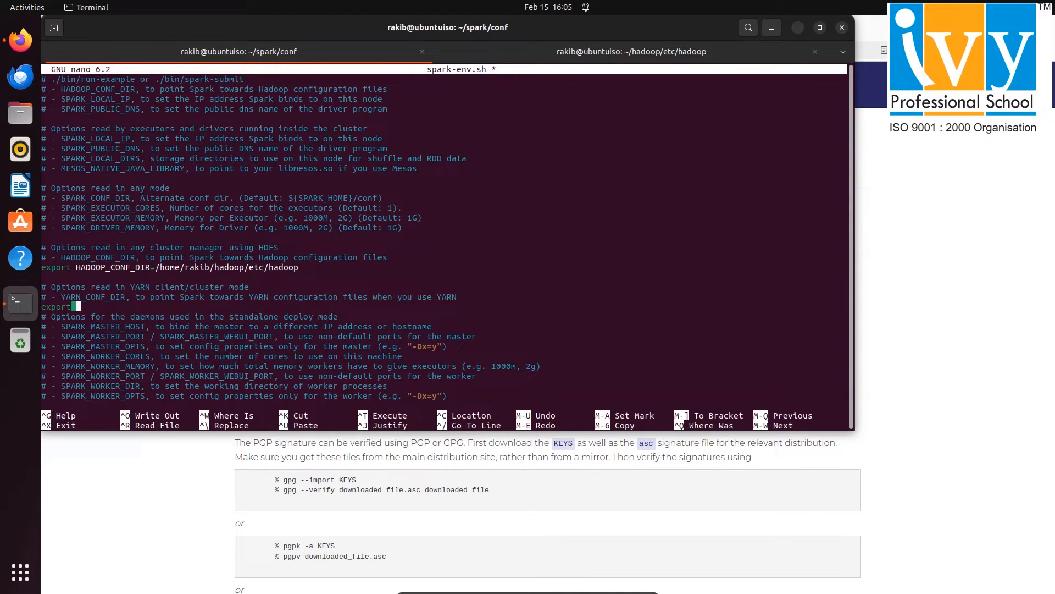
text(YARN_)
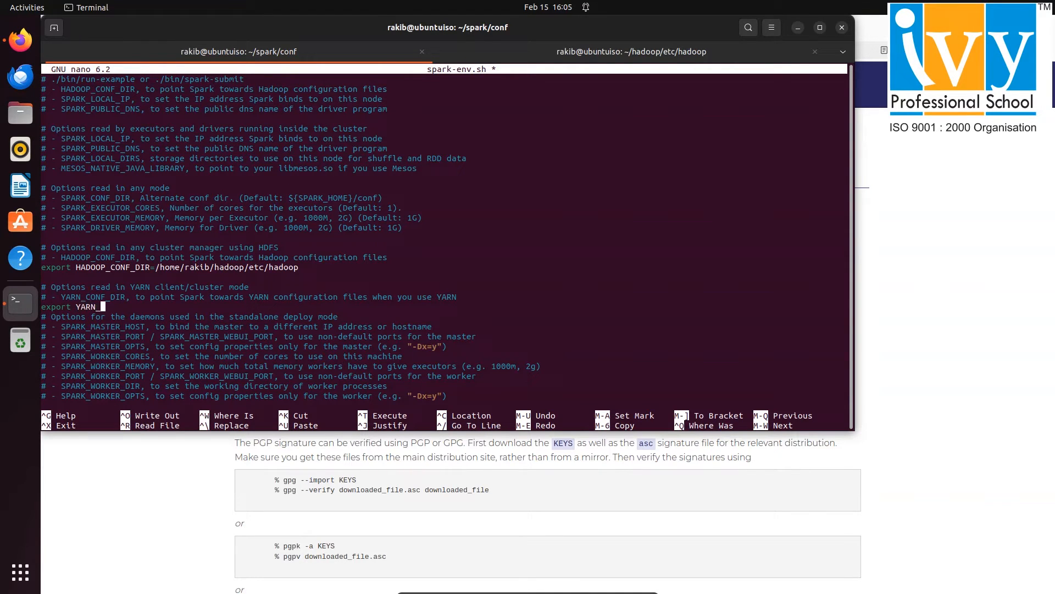
text(CONF_)
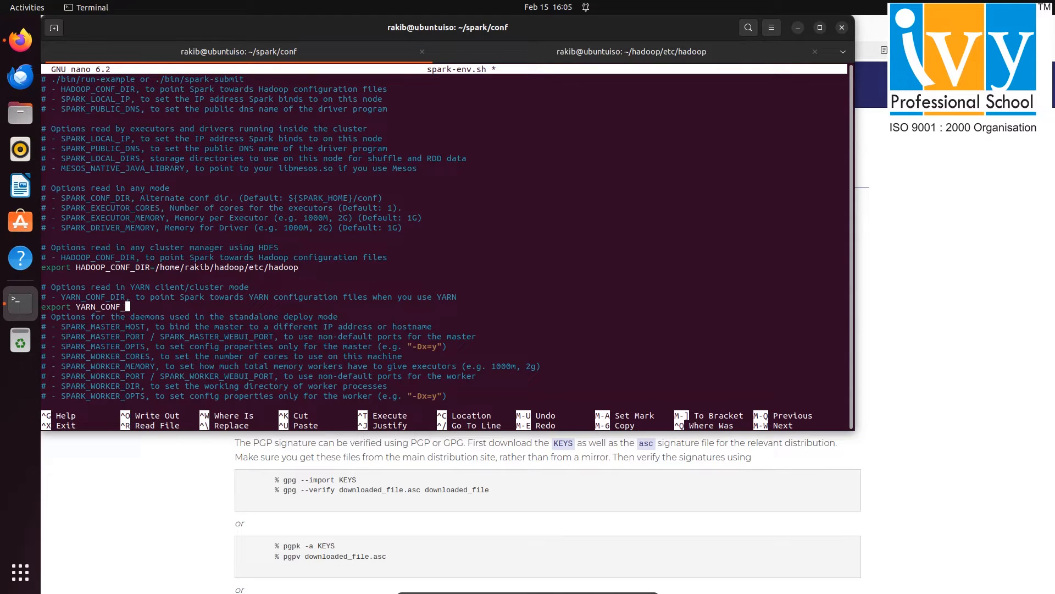
text(DIR=)
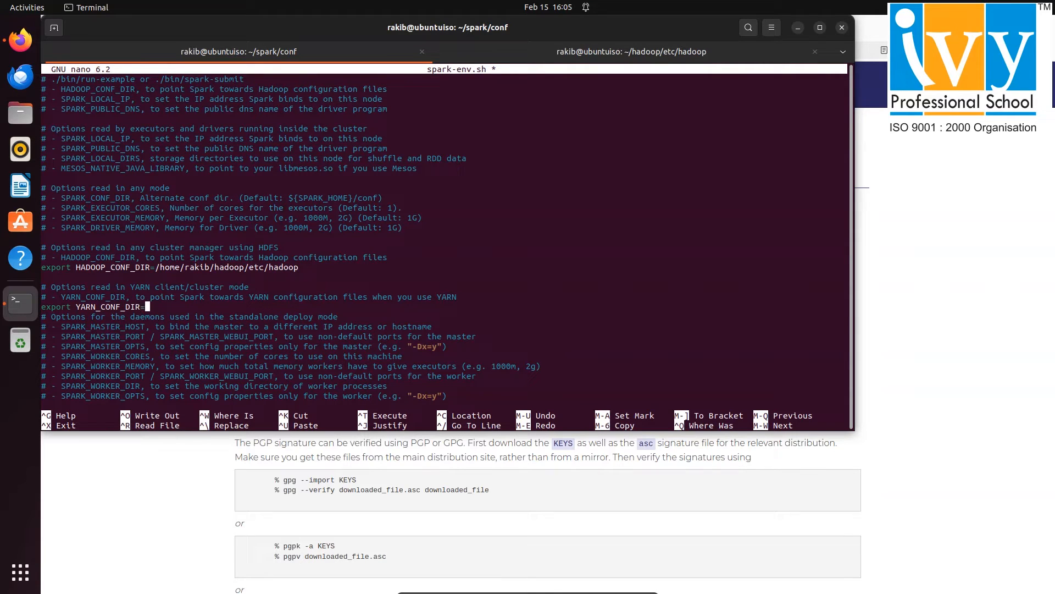
text(/home/rakib/hadoop/etc/hadoop)
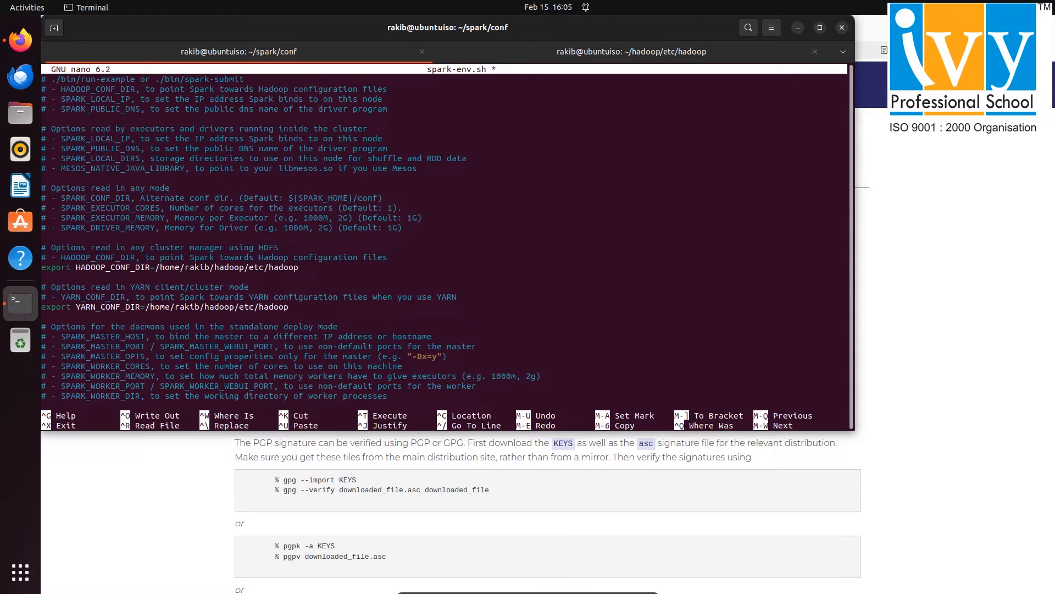
- At the end of spark-env.sh add export PYSPARK_PYTHON=python3
scroll(down, 3)
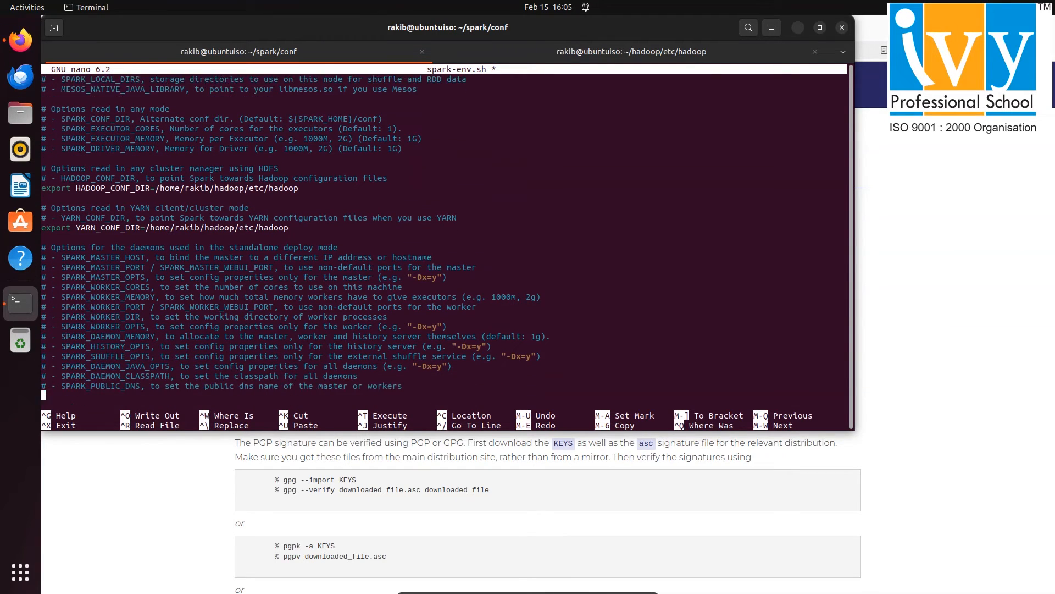
scroll(down, 3)
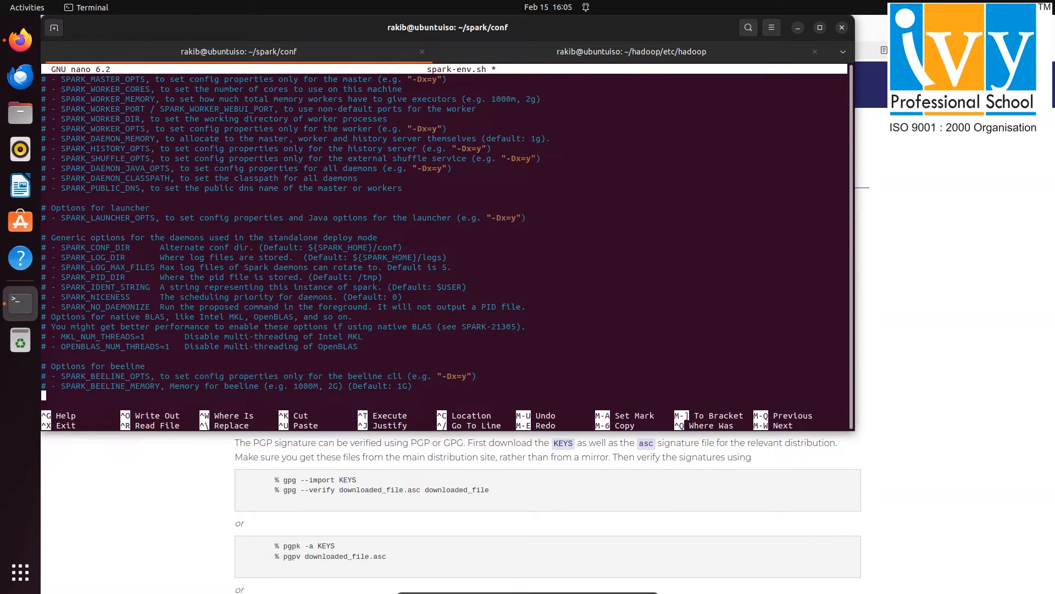
text(export P)
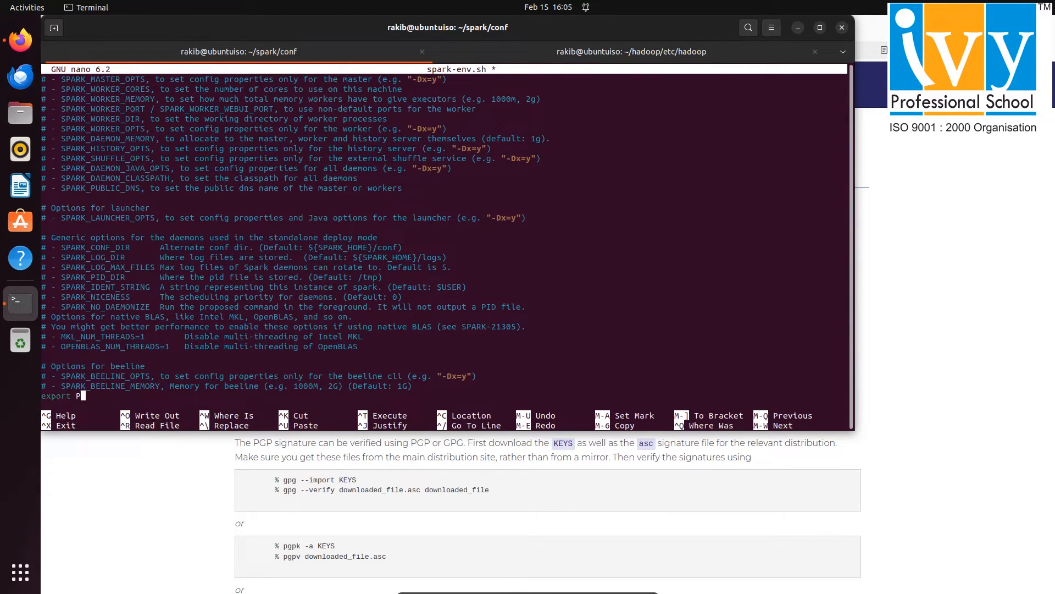
text(YSPARK)
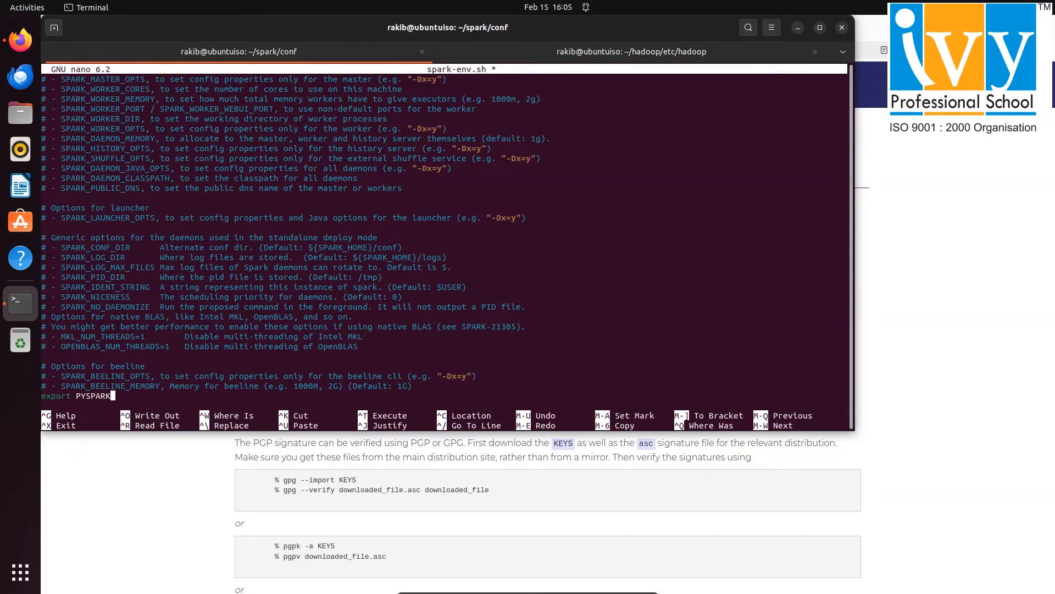
text(_PYTHON)
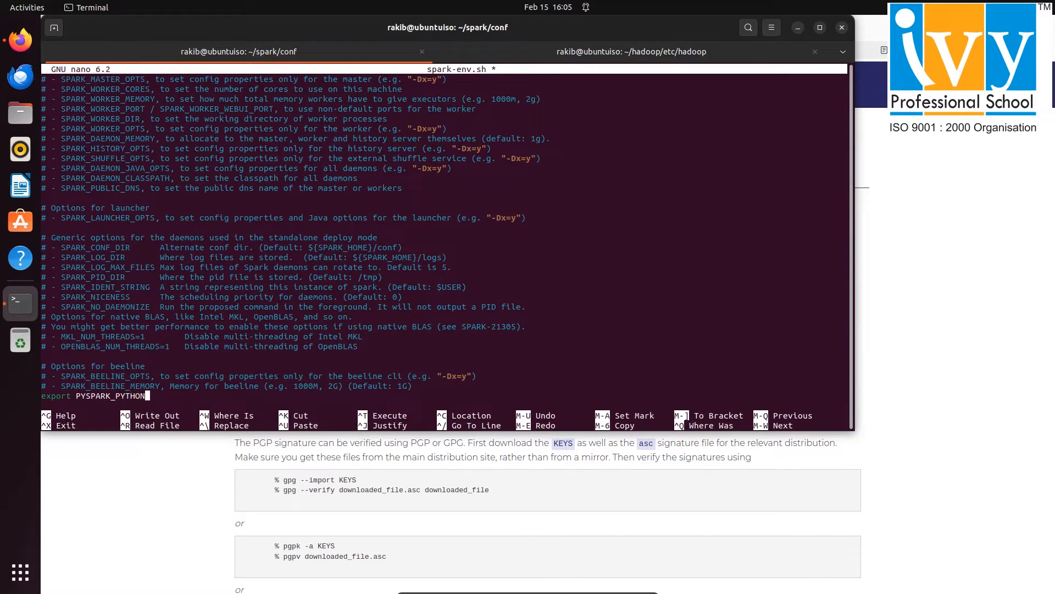
text(=)
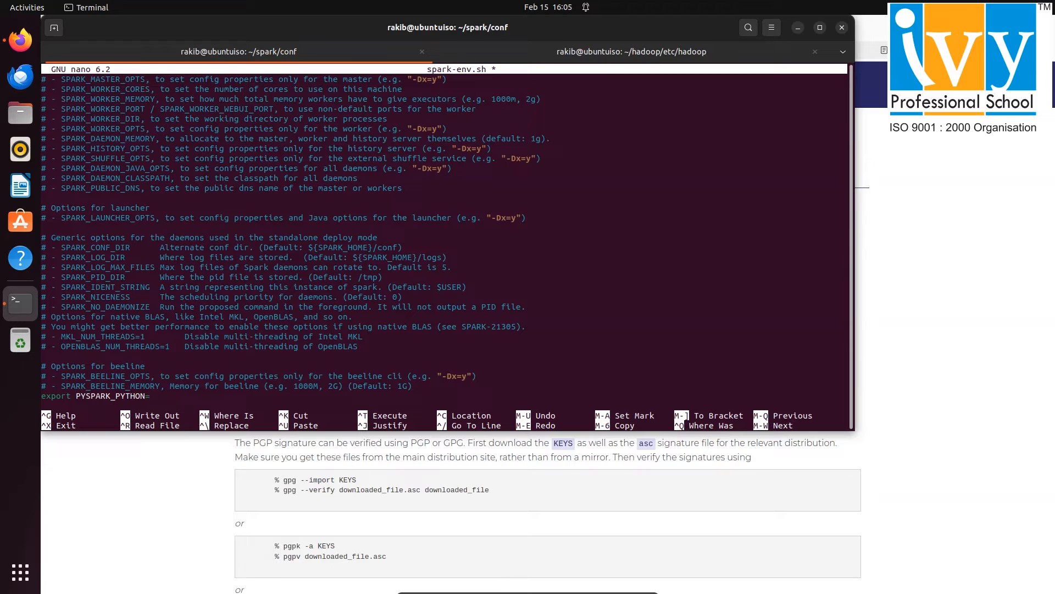
text(python3)
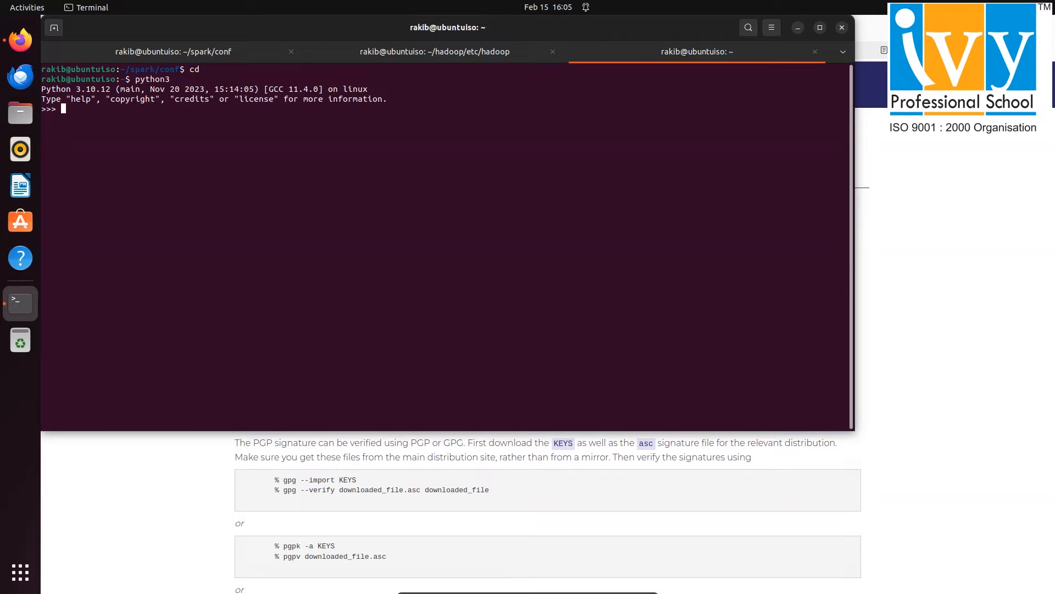
- Exit the Python 3.10.12 session and close the tab used for the check
text(exit()
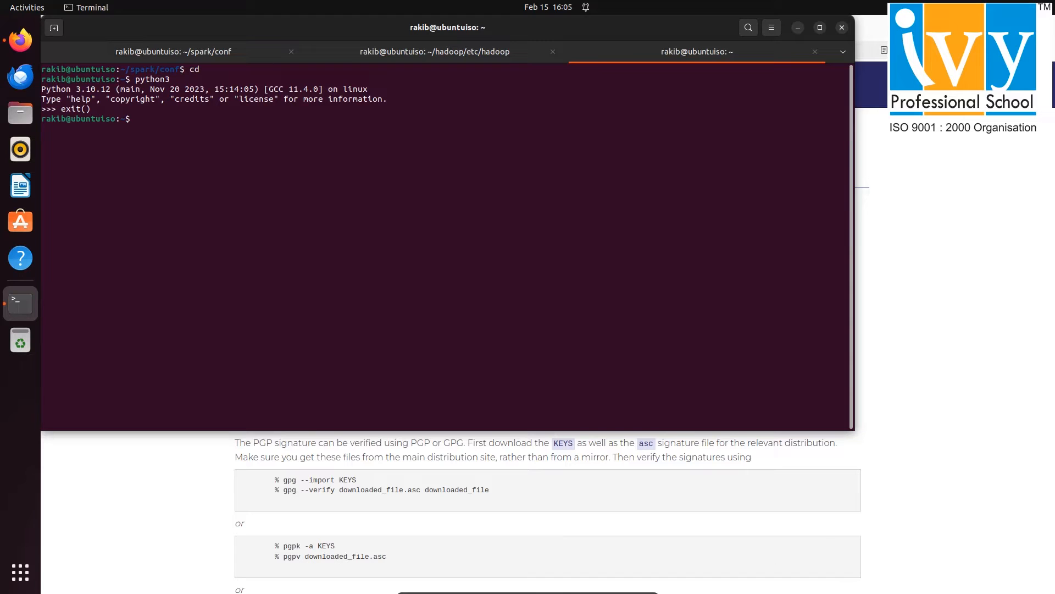
click(434, 51)
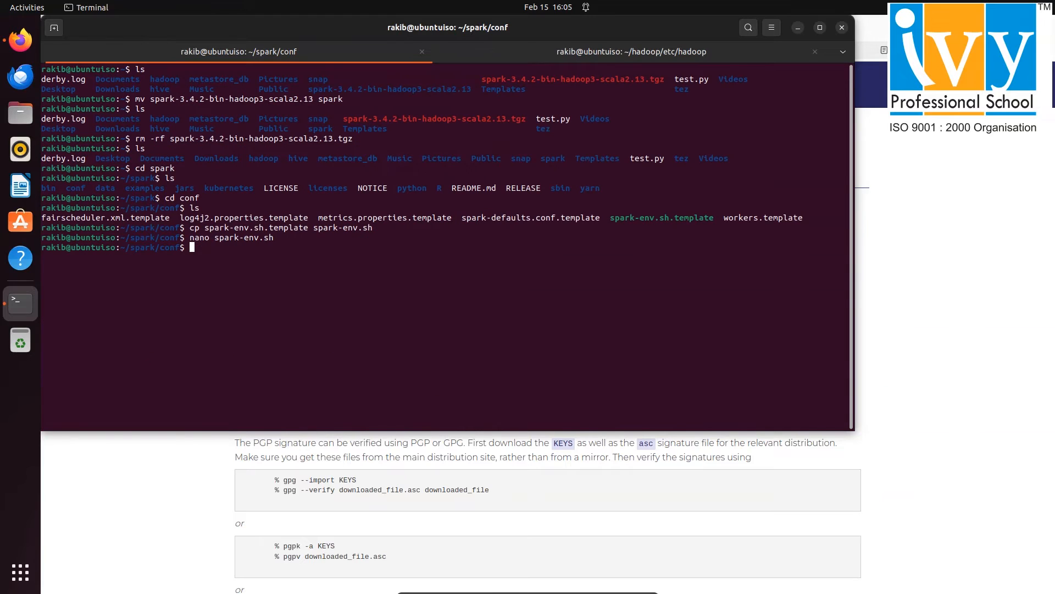
- Edit ~/.bashrc in nano and begin a '#' comment line after the Tez path settings
text(nano ~)
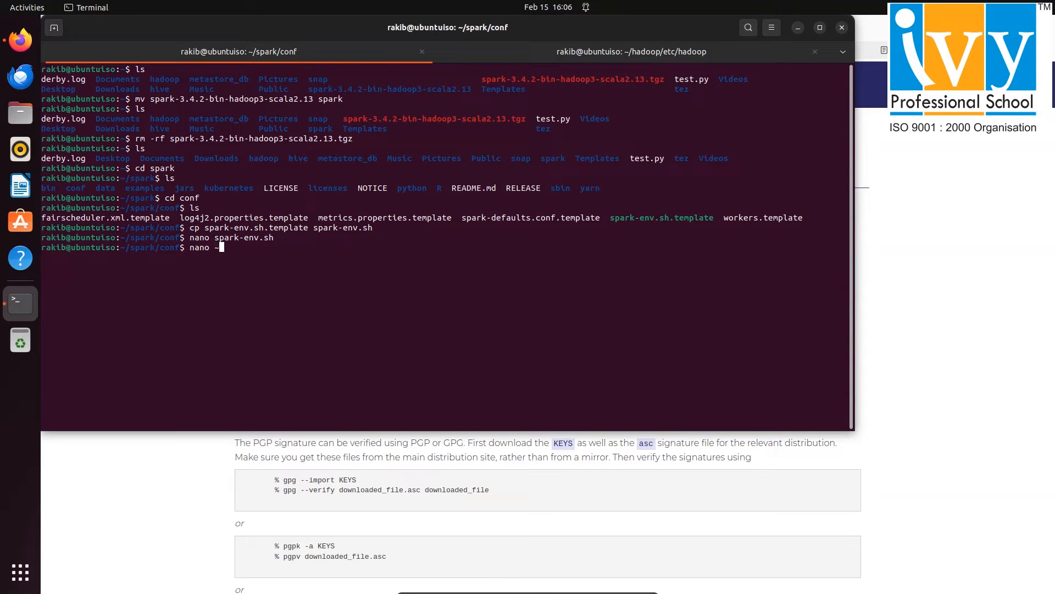
text(~/.bashrc)
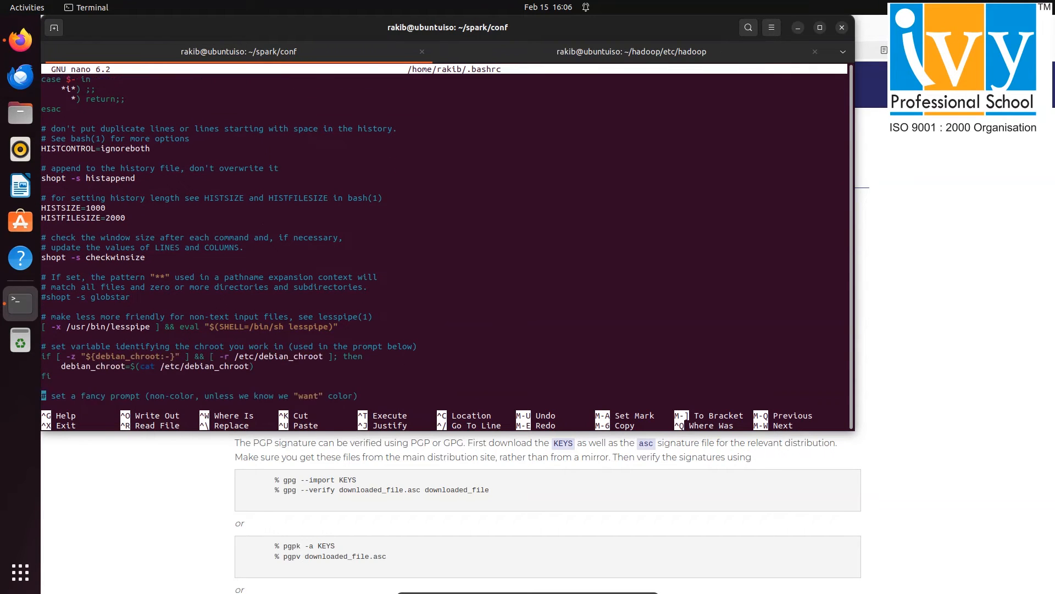
scroll(down, 3)
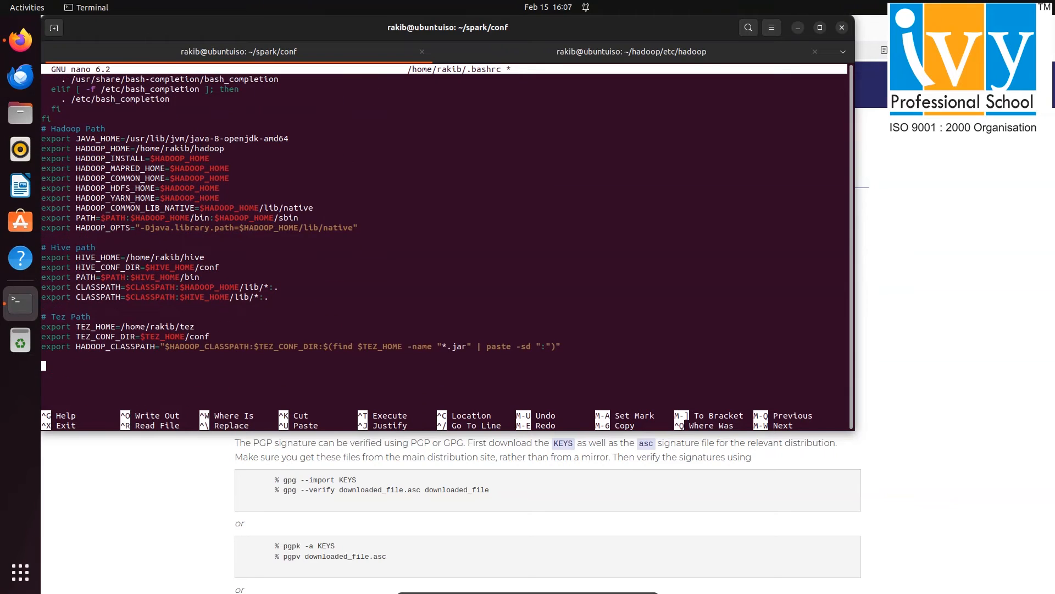
text(# Spar)
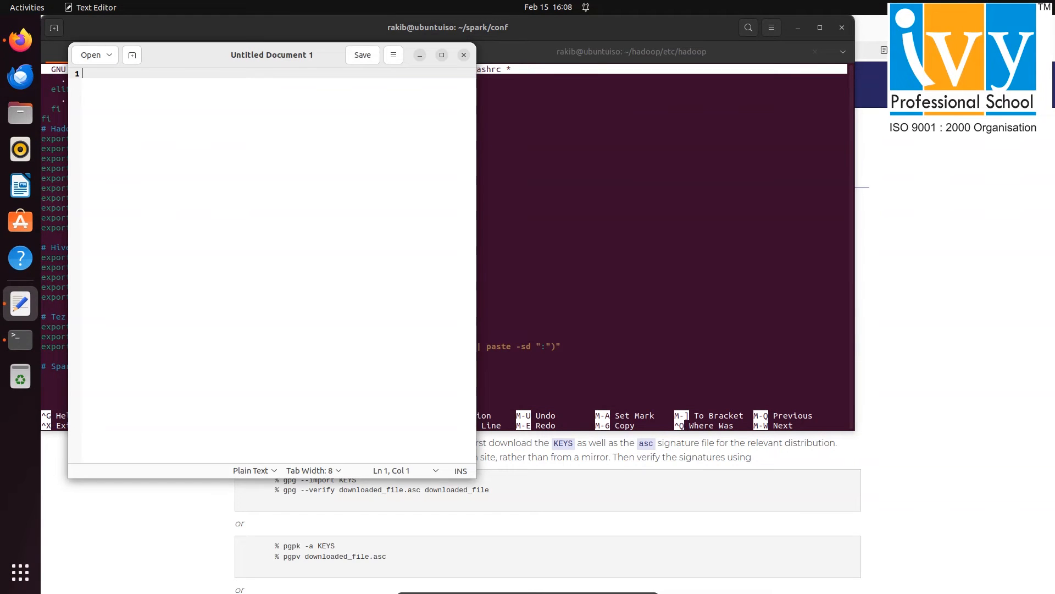
- Begin the export SPARK_HOME line and confirm Spark's folder path with pwd in the terminal
text(e)
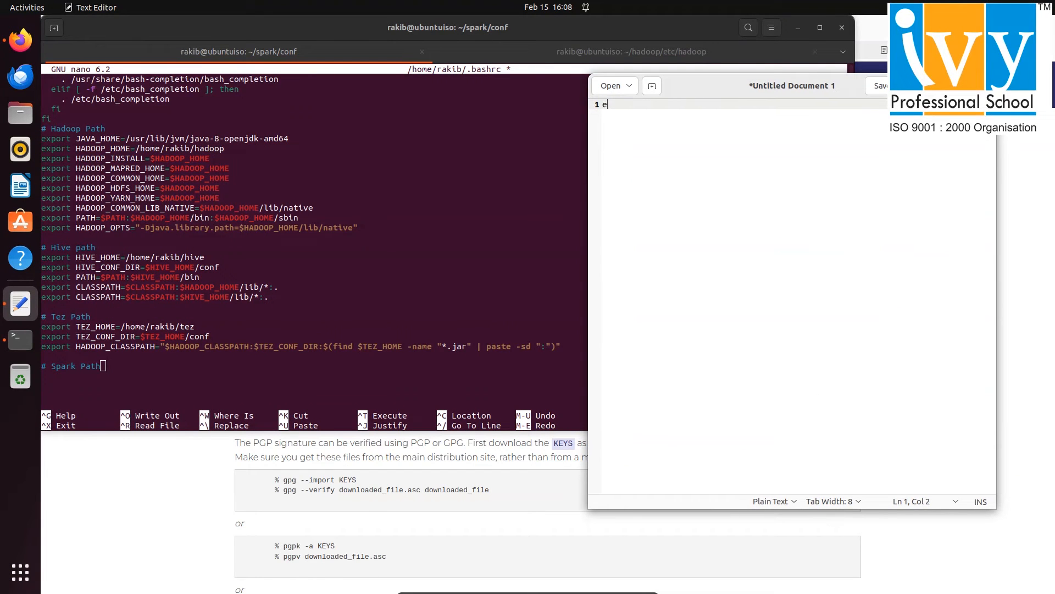
text(xport S)
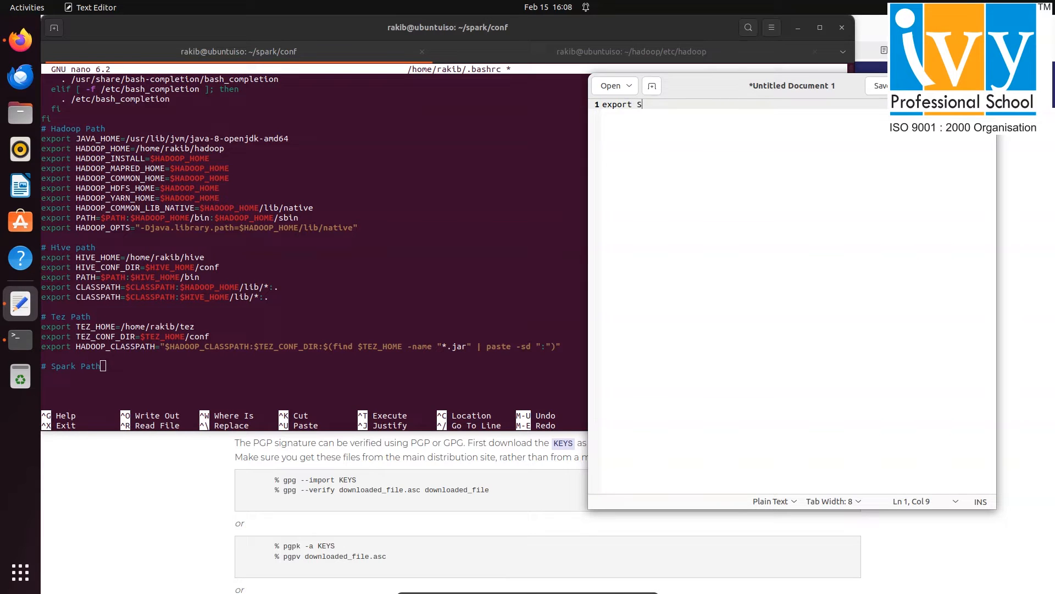
text(PARK_HOM)
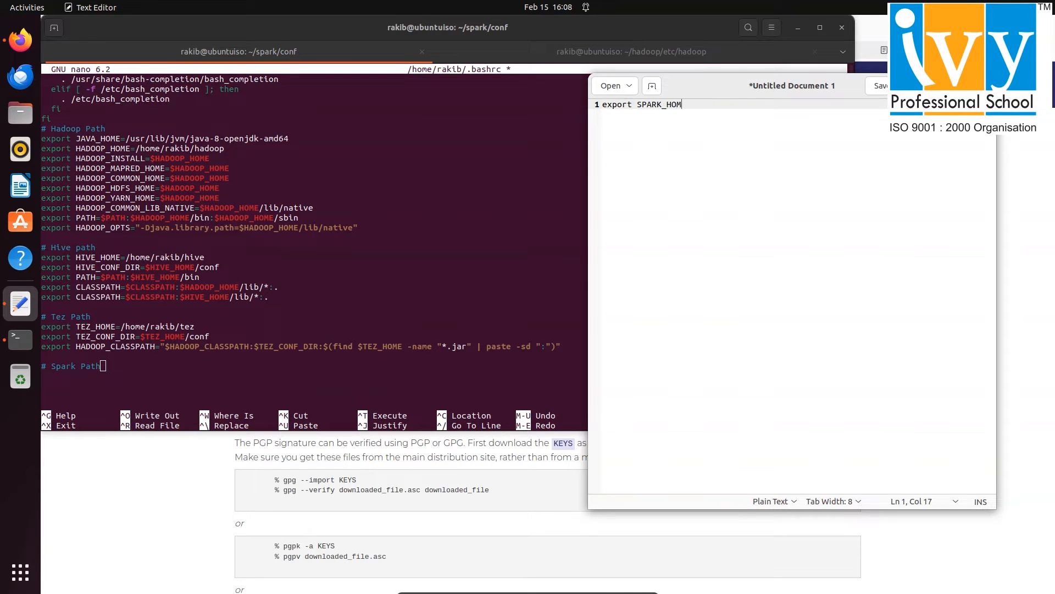
click(630, 51)
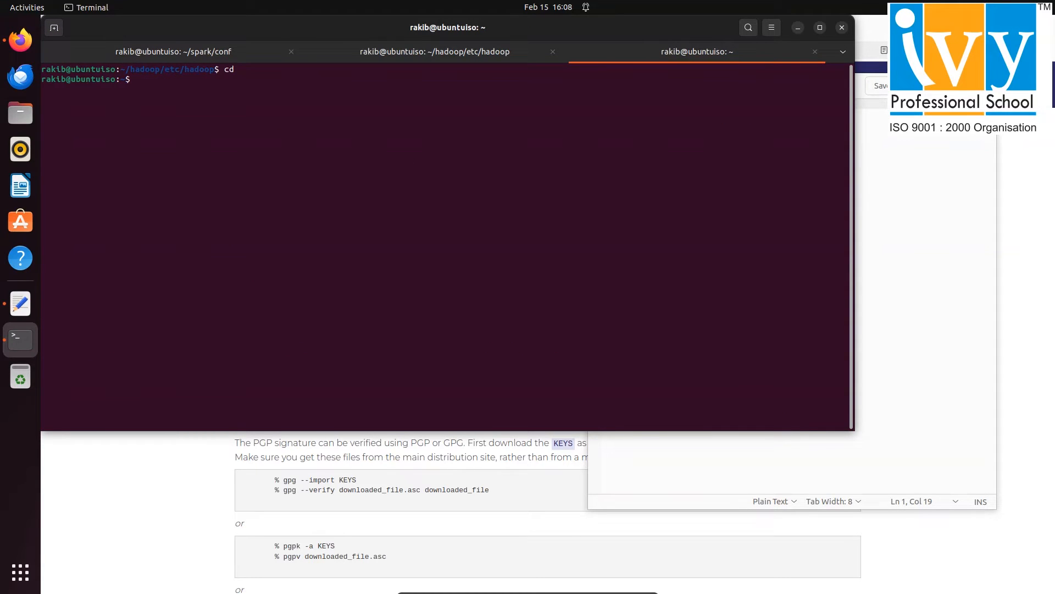
text(cd spark)
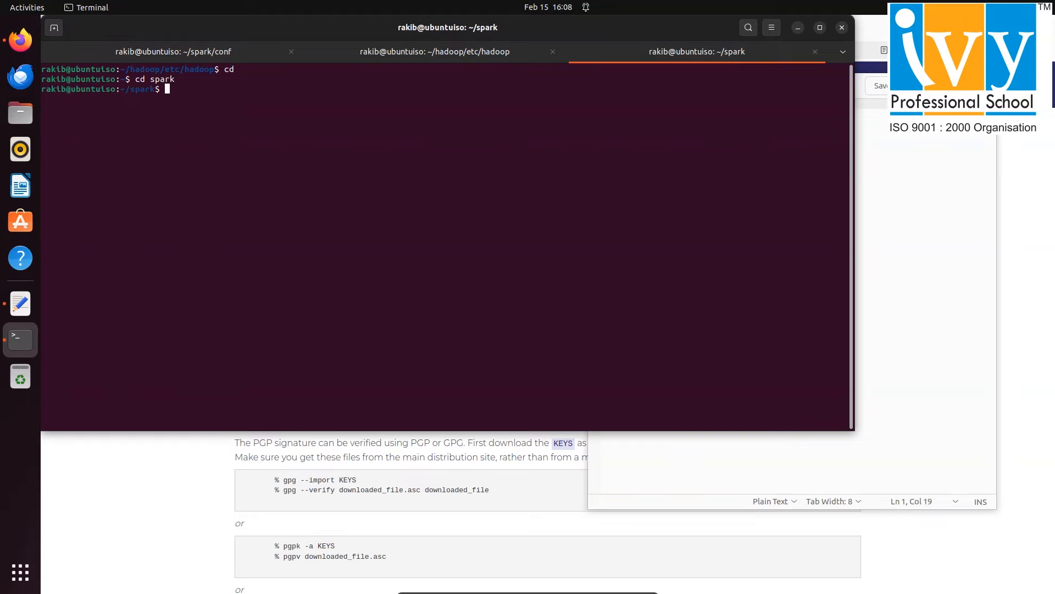
text(pwd)
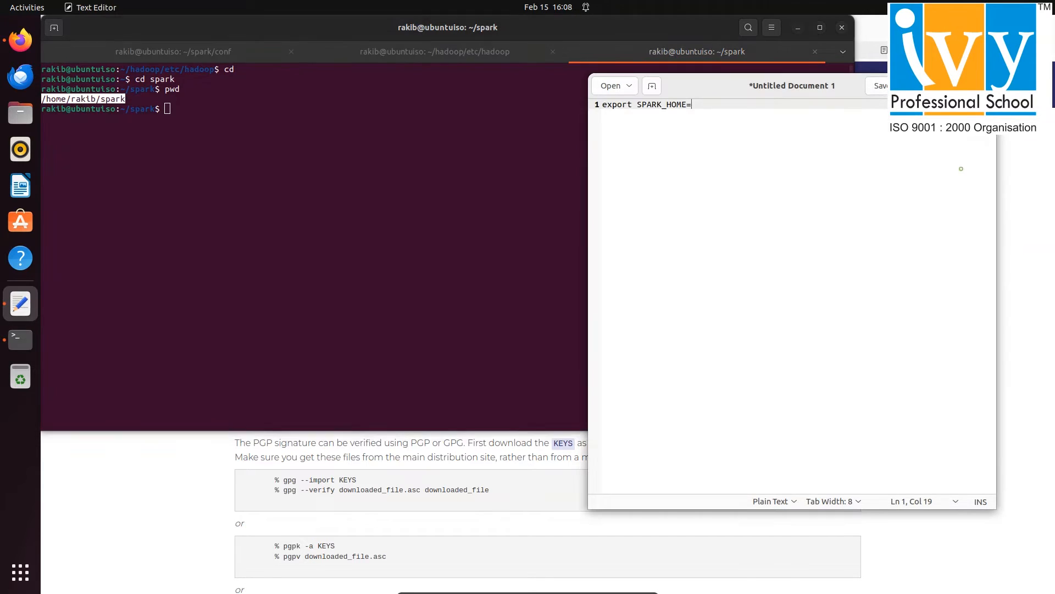
- Complete SPARK_HOME=/home/rakib/spark and add export PATH=$PATH:$SPARK_HOME/bin
text(/home/rakib/spark)
text(export PATH=)
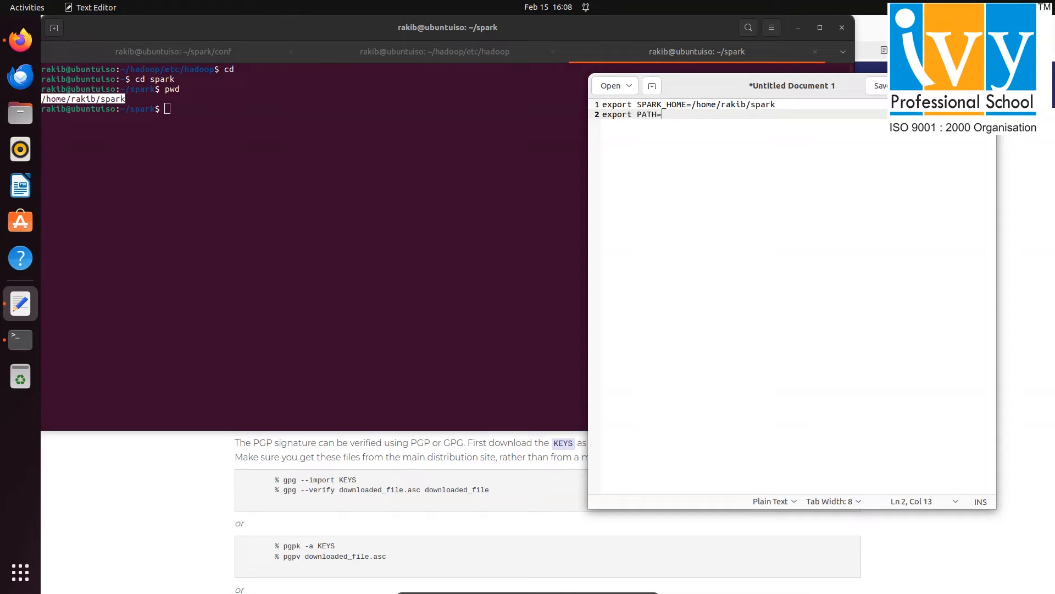
text($PATH:$SPARK_HOE)
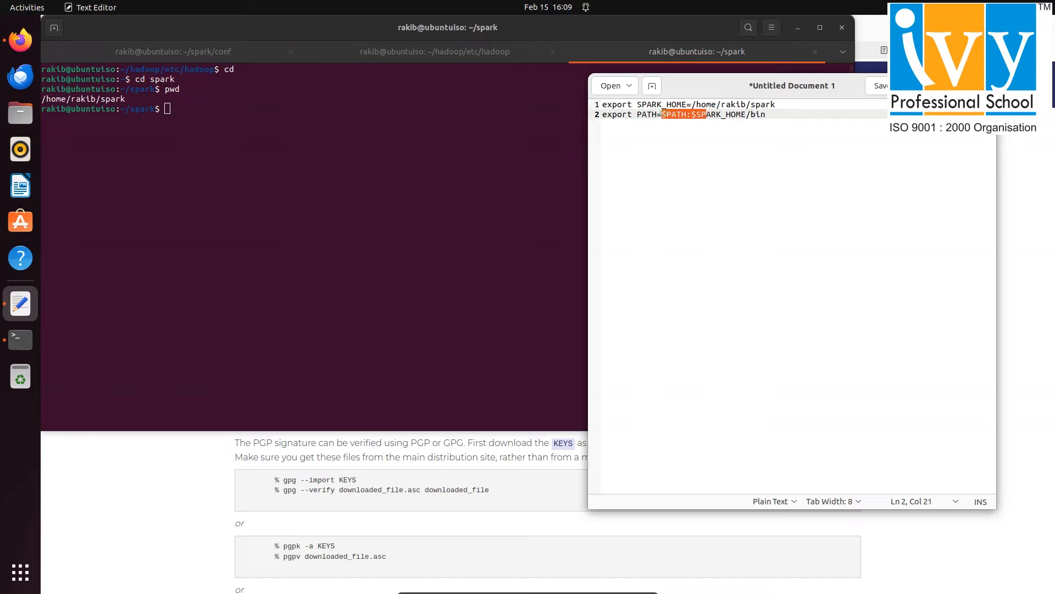
text(:$PATH:$SPARK_HOME/bin)
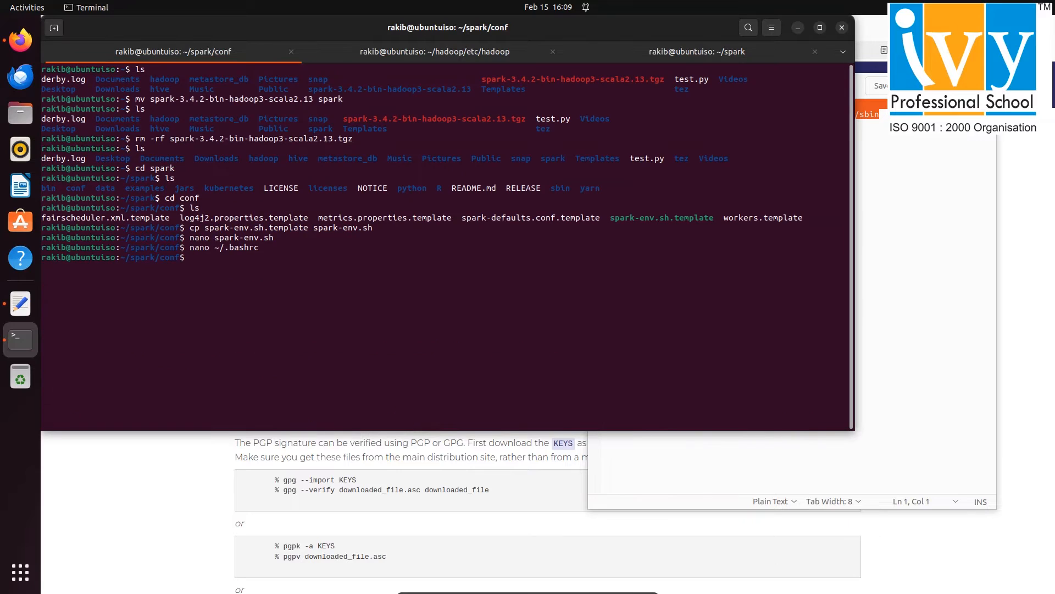
- Reload settings with source ~/.bashrc and launch spark-shell, its jobs page showing in Firefox
text(sout)
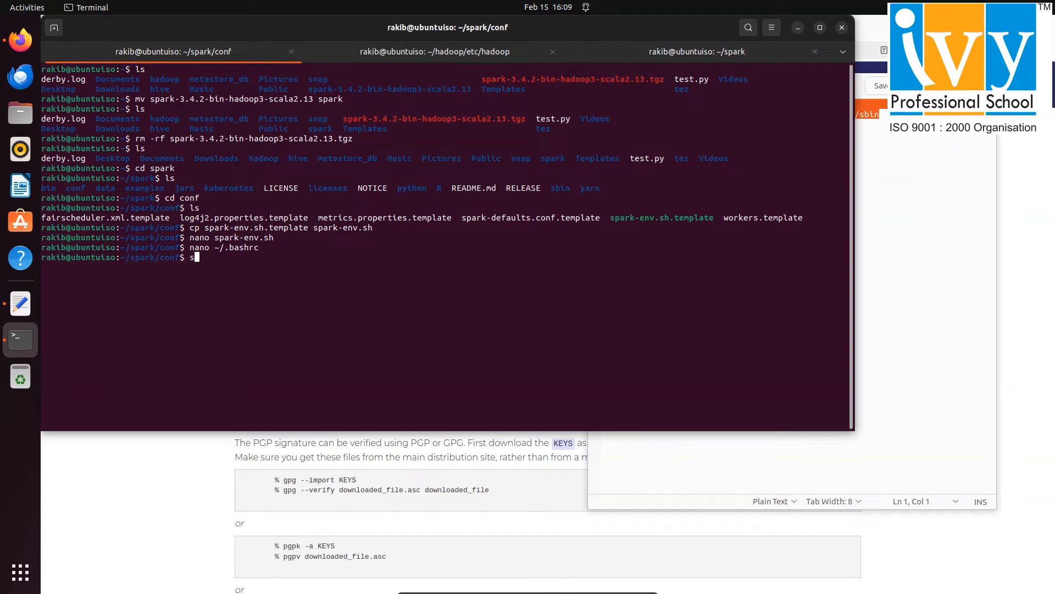
text(source ~/.bashrc)
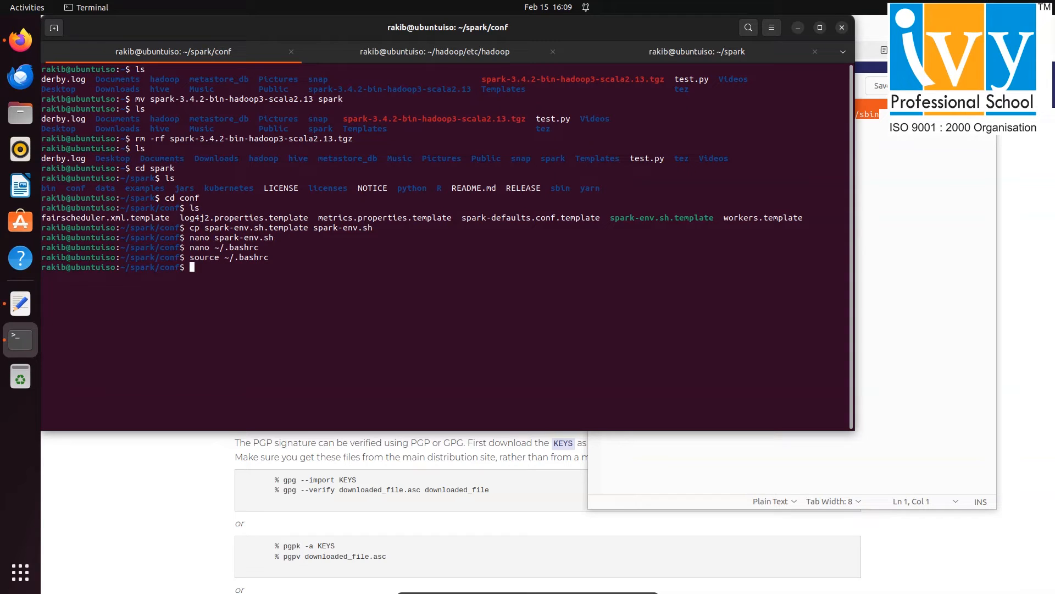
text(spa)
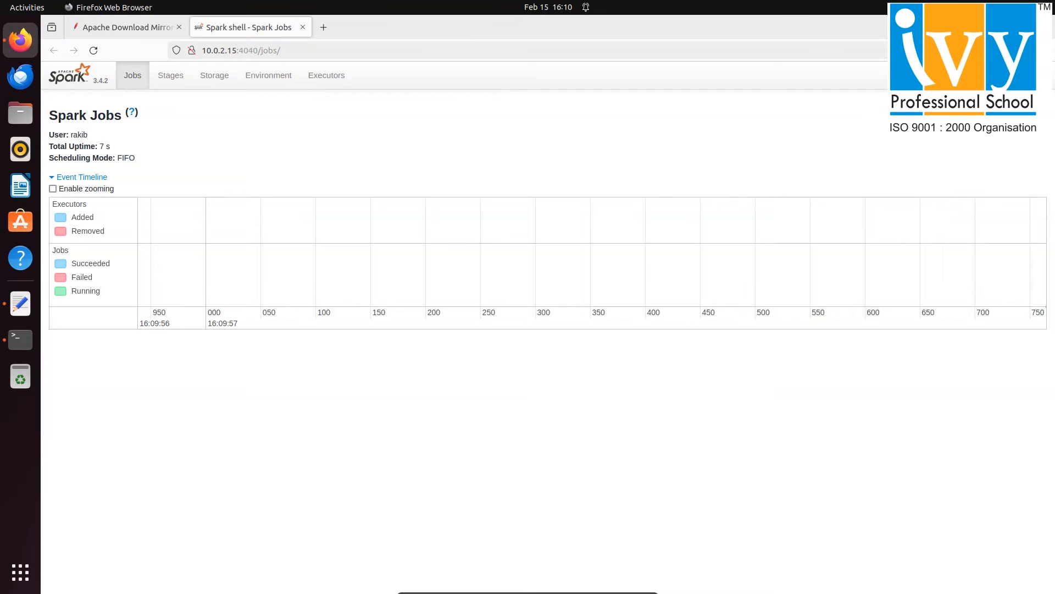
click(20, 339)
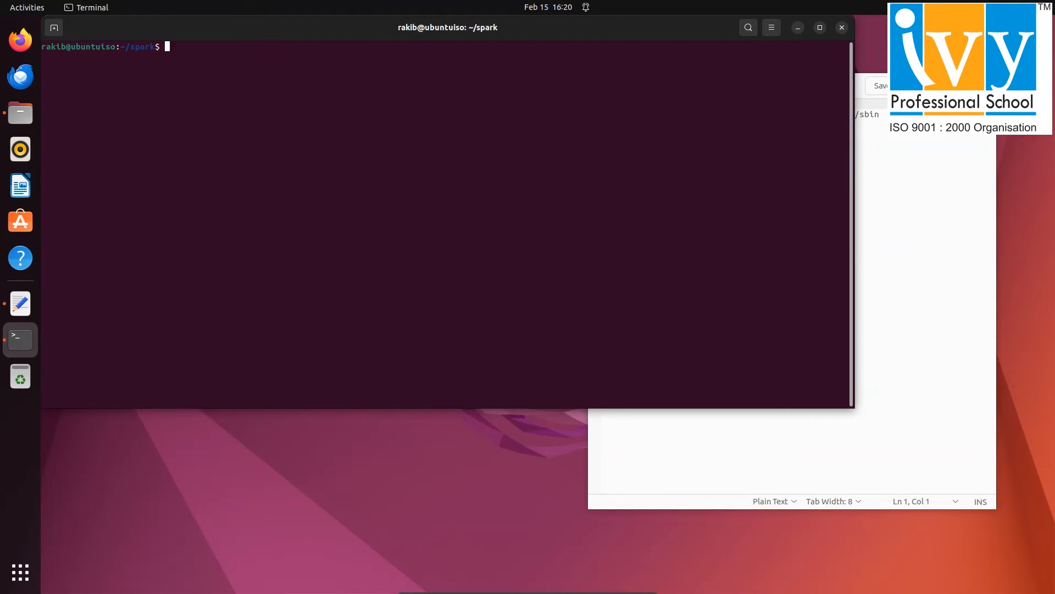
- Run start-master.sh in ~/spark, which logs to the master log file under ~/spark/logs
text(start-master.sh)
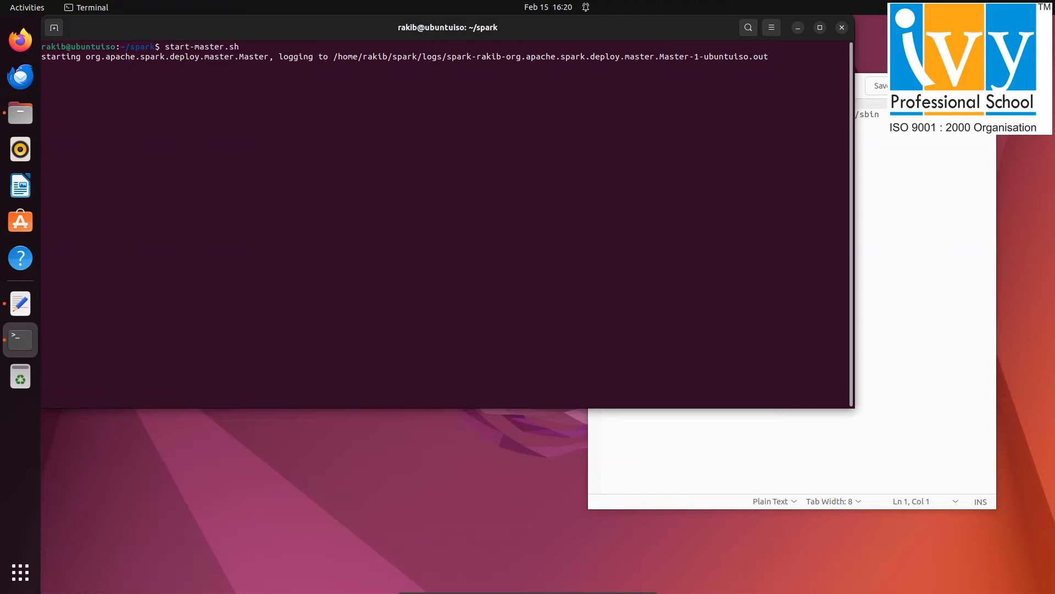
key(Return)
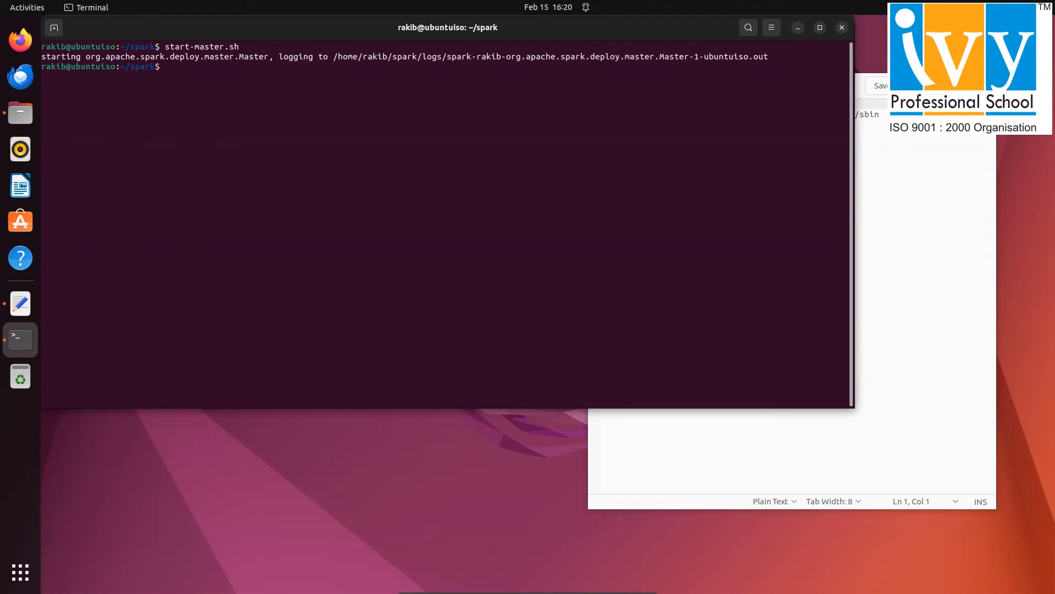
click(19, 38)
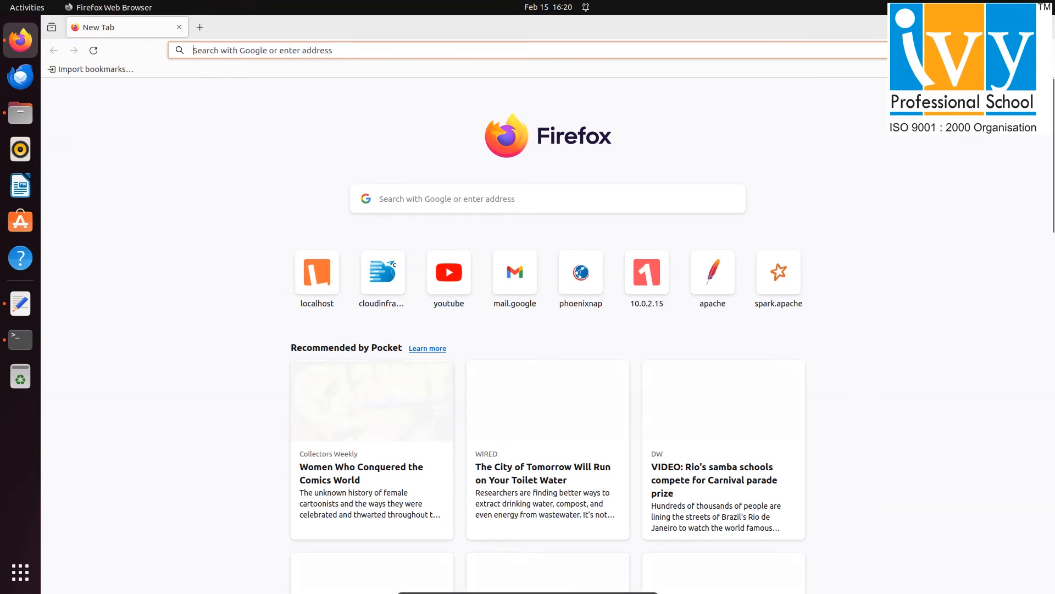
- Browse to the Spark Master page at localhost:8080, showing the master ALIVE with no workers
text(localhost:8088/)
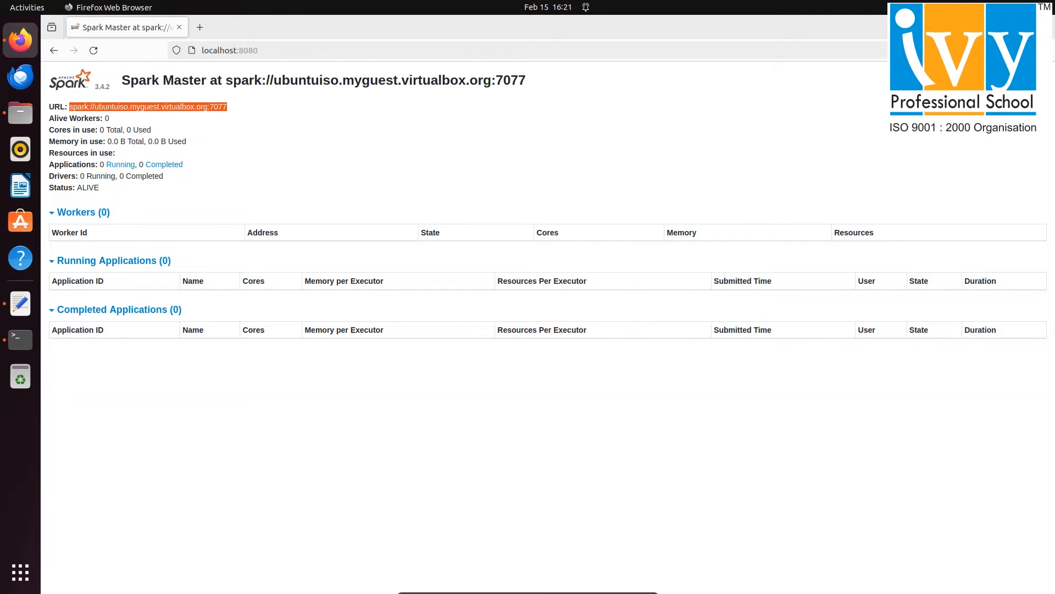
- Run start-worker.sh spark://ubuntuiso.myguest.virtualbox.org:7077 to attach a worker to the master
click(20, 339)
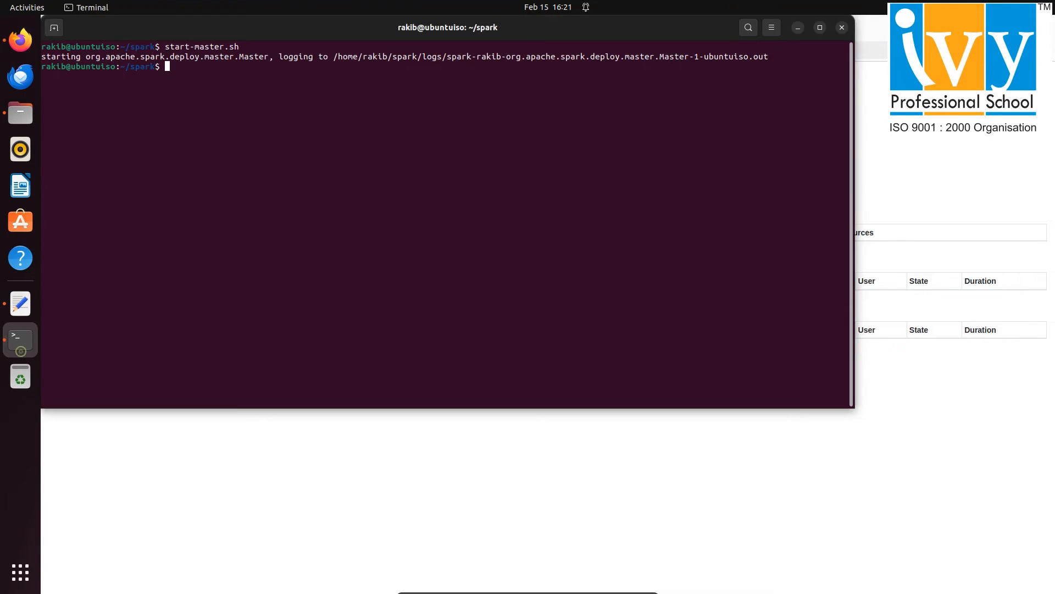
text(st)
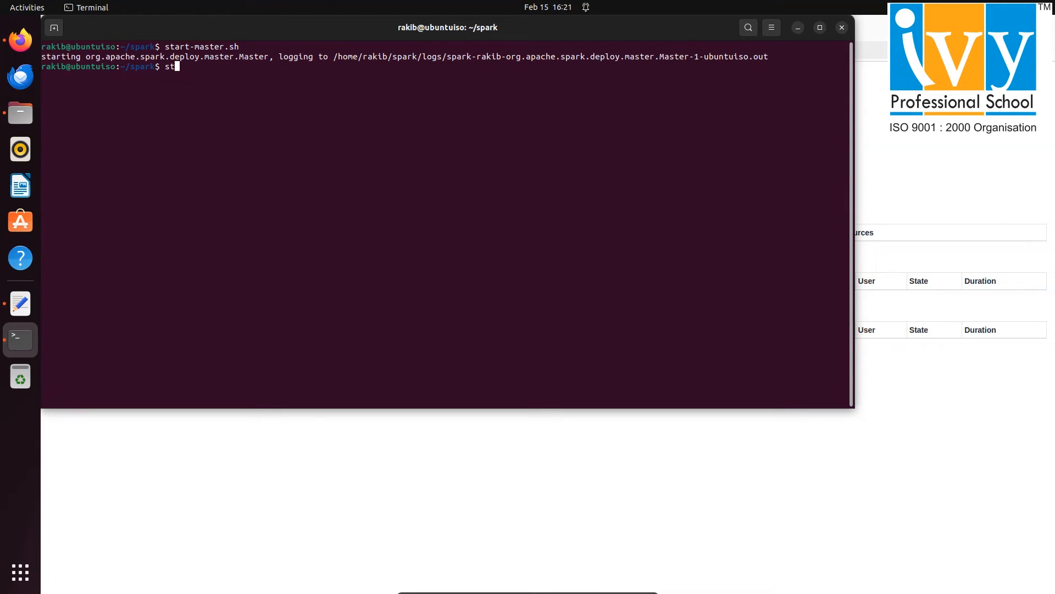
text(art-)
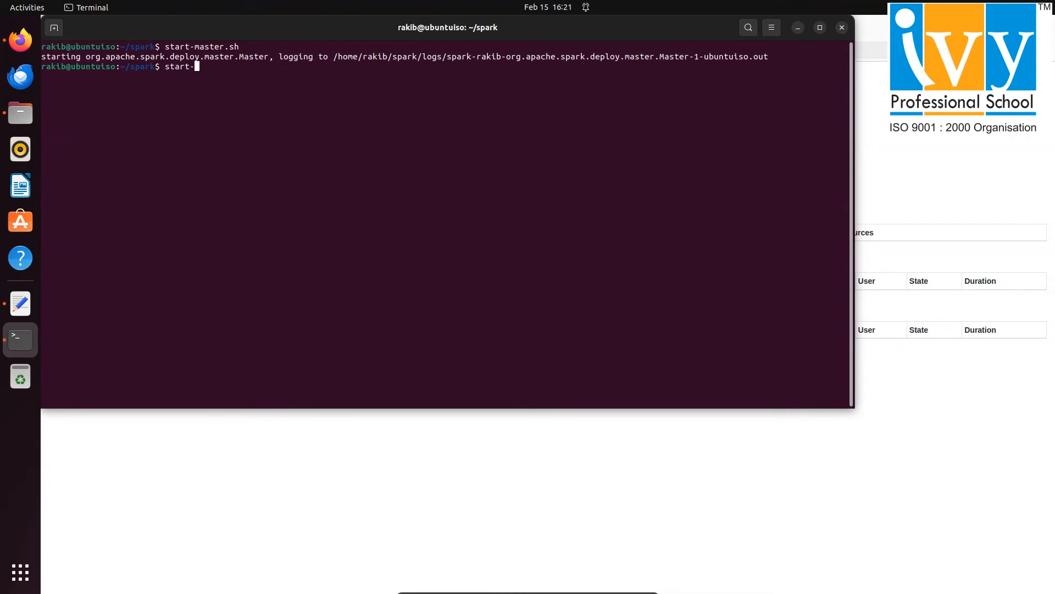
text(worker)
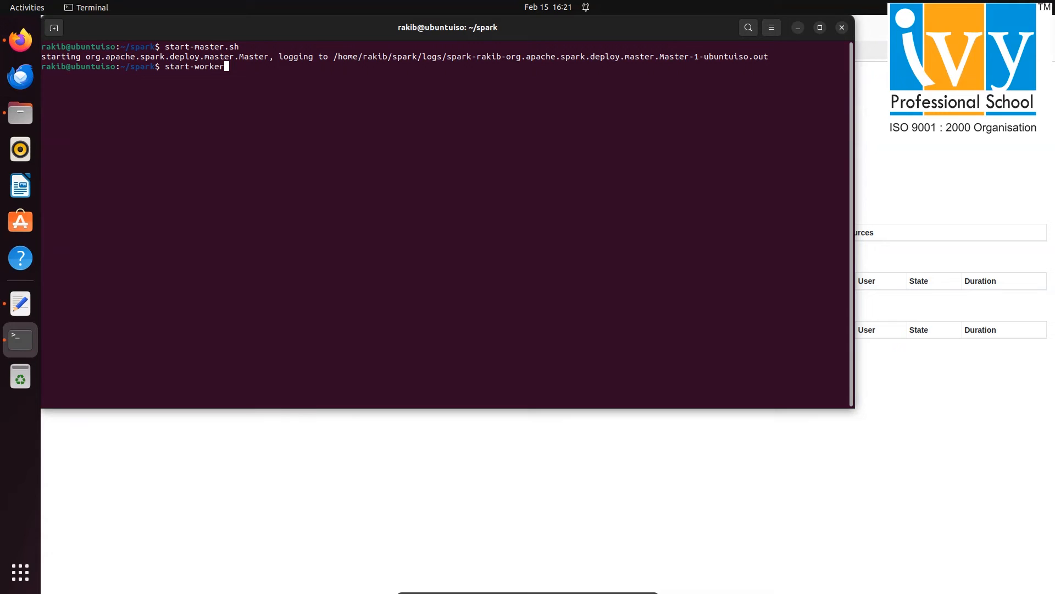
text(.sh)
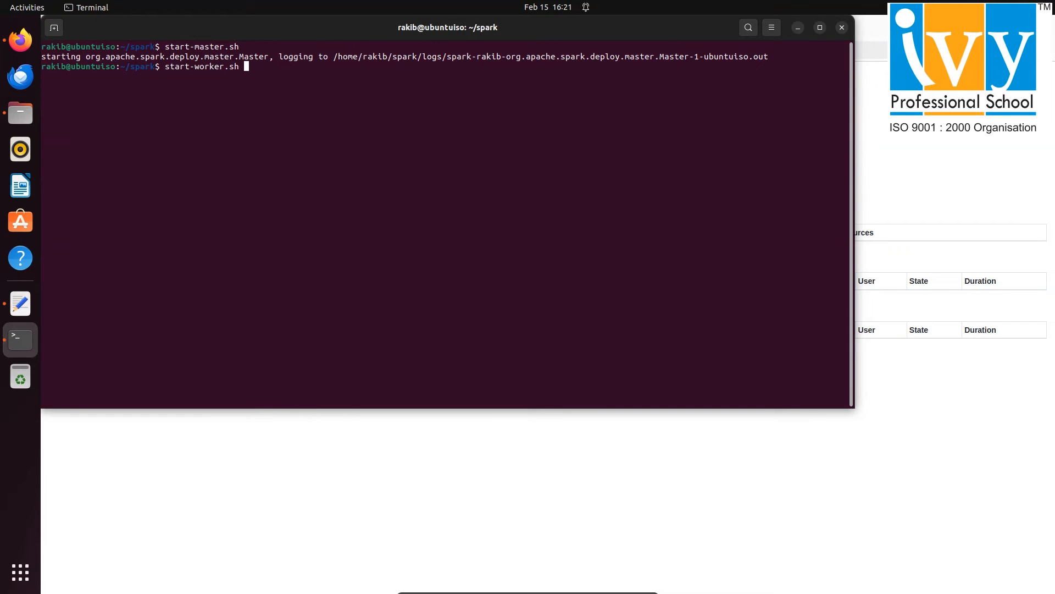
text(spark://ubuntuiso.myguest.virtualbox.org:7077)
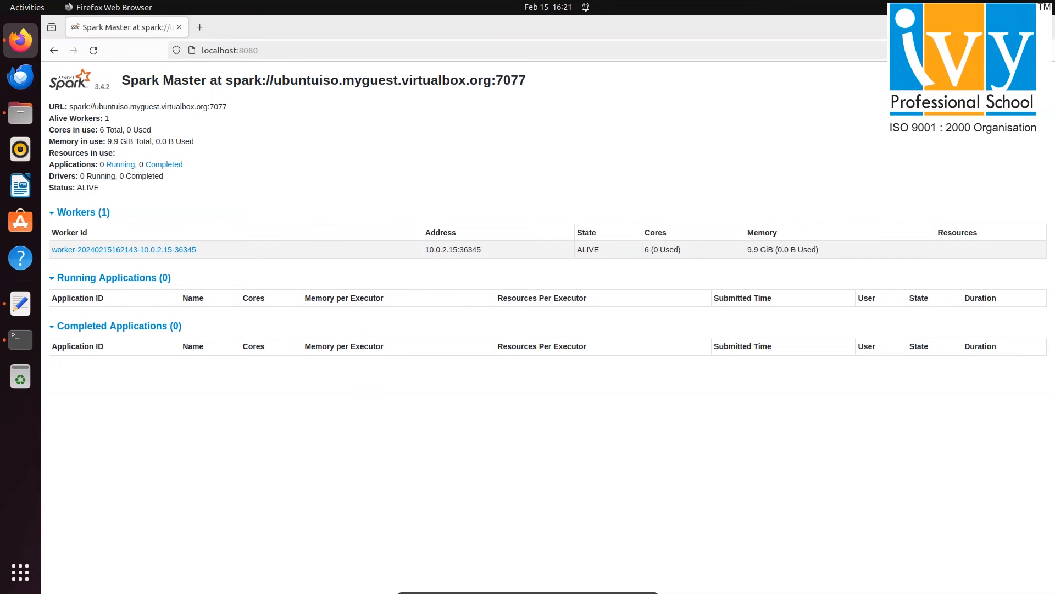
- Check the Workers (1) table on the master page and return to the terminal
click(123, 249)
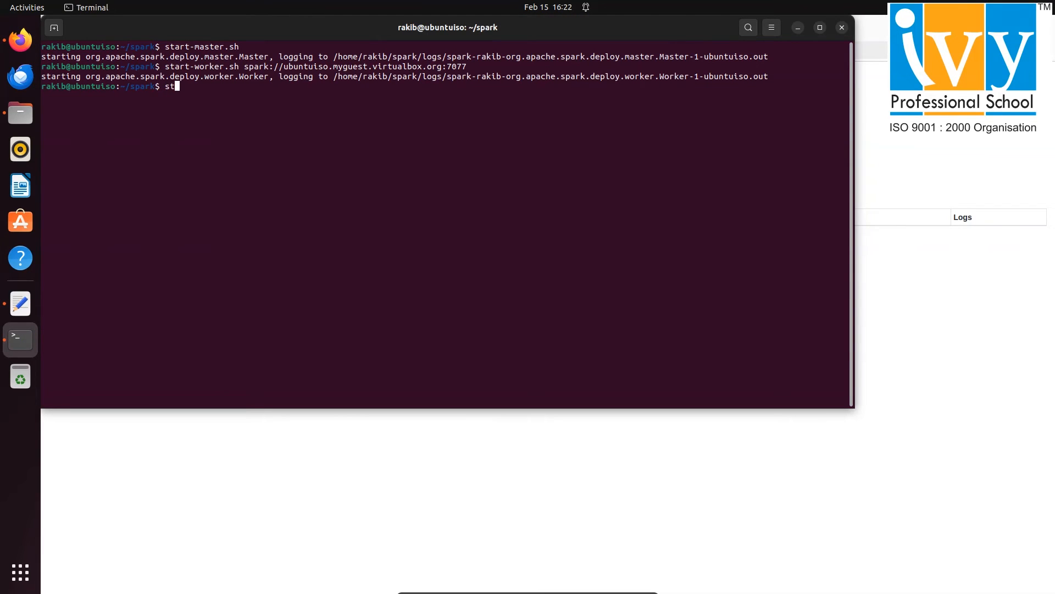
- Run stop-worker.sh to stop the worker and begin entering stop-master.sh
text(op)
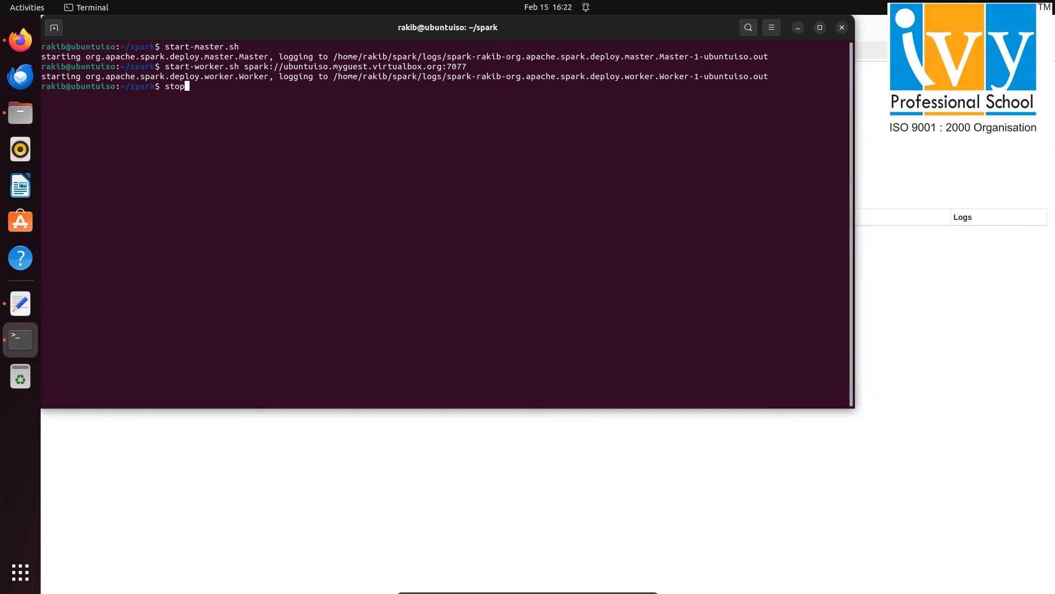
text(-worker.sh)
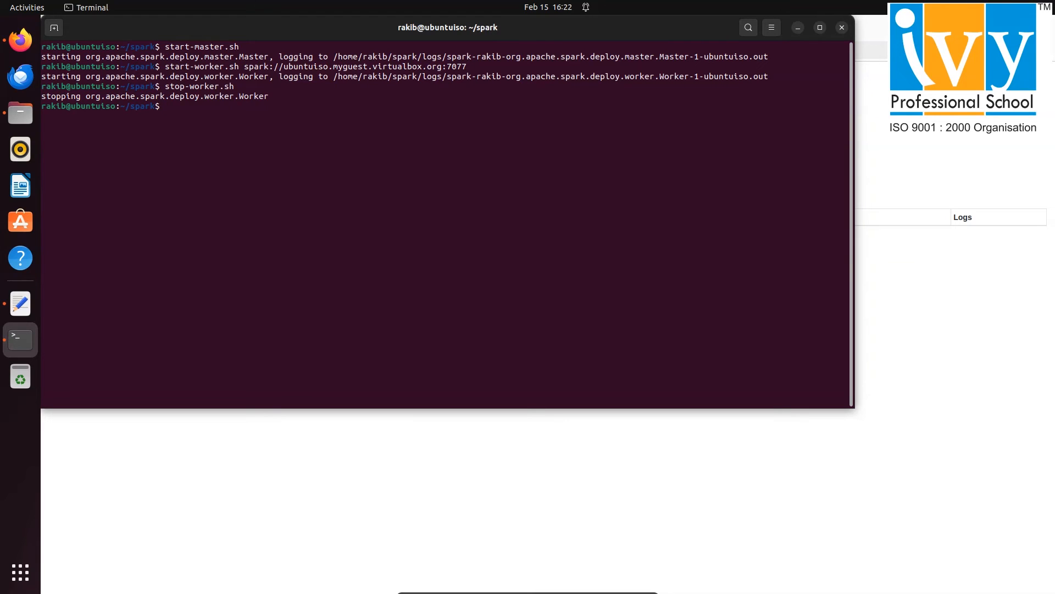
text(stop-mas)
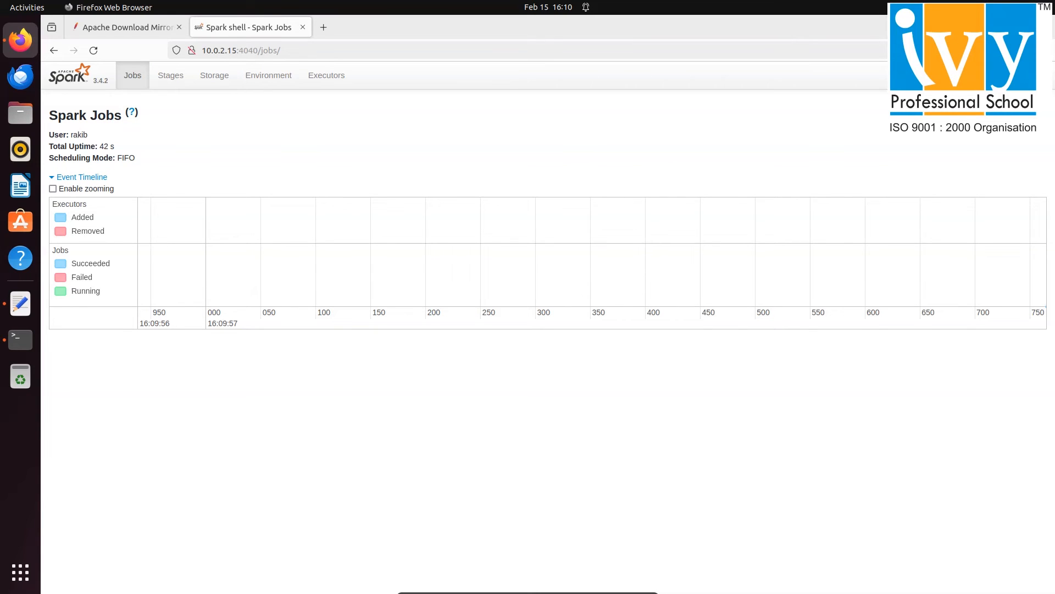
mouse_move(20, 221)
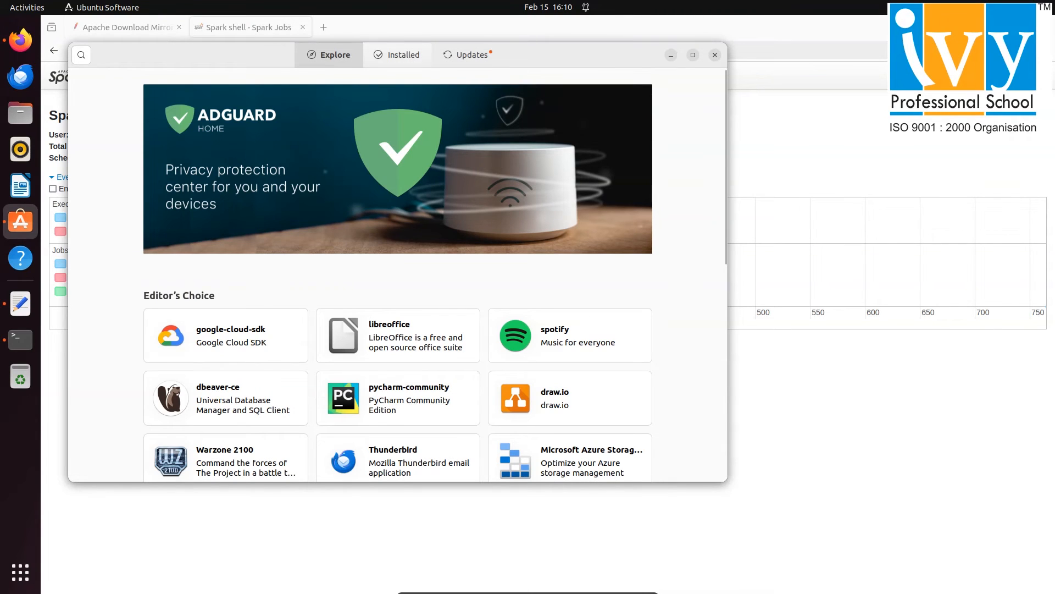
- Find 'code' in Ubuntu Software, install it with the administrator password, and view installed applications
click(81, 55)
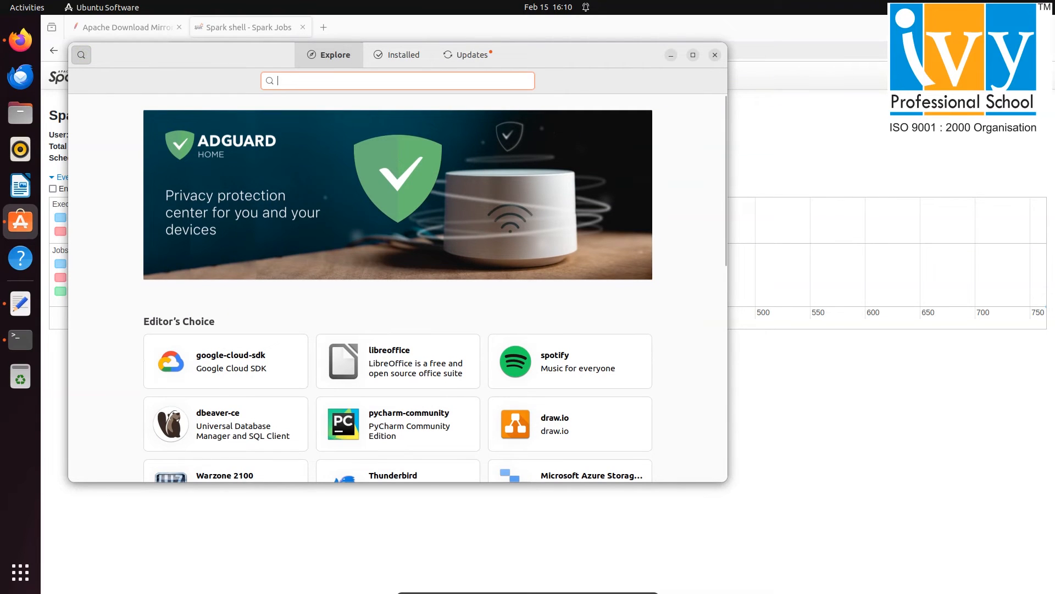
text(vscode)
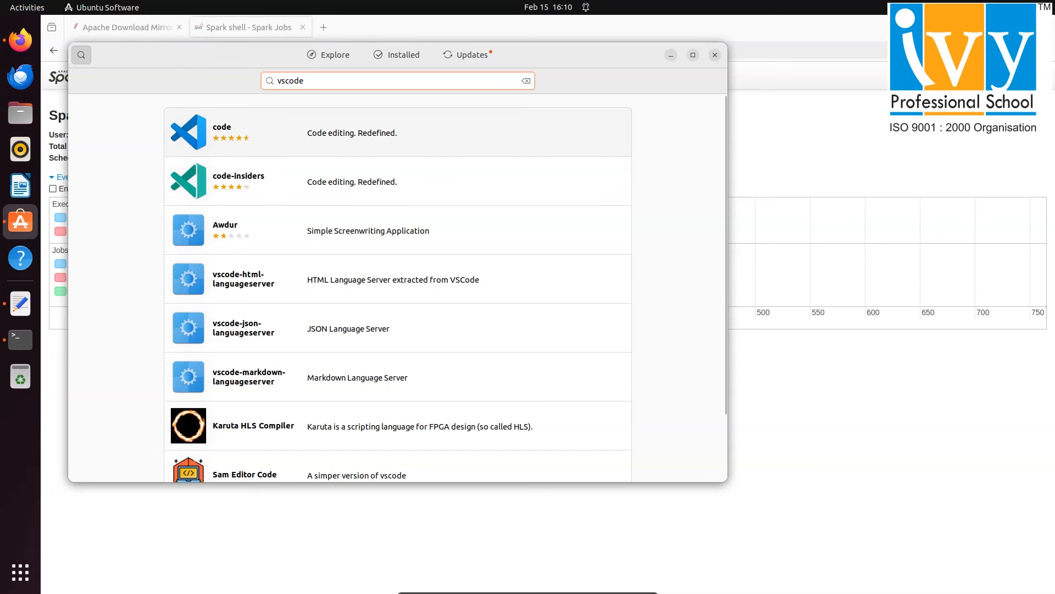
click(222, 128)
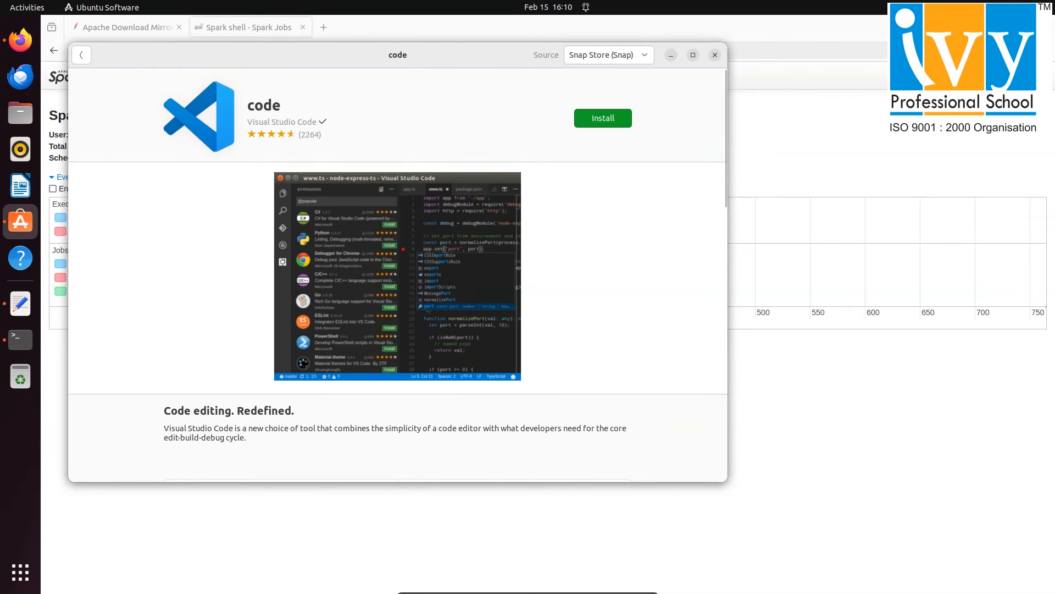
click(601, 118)
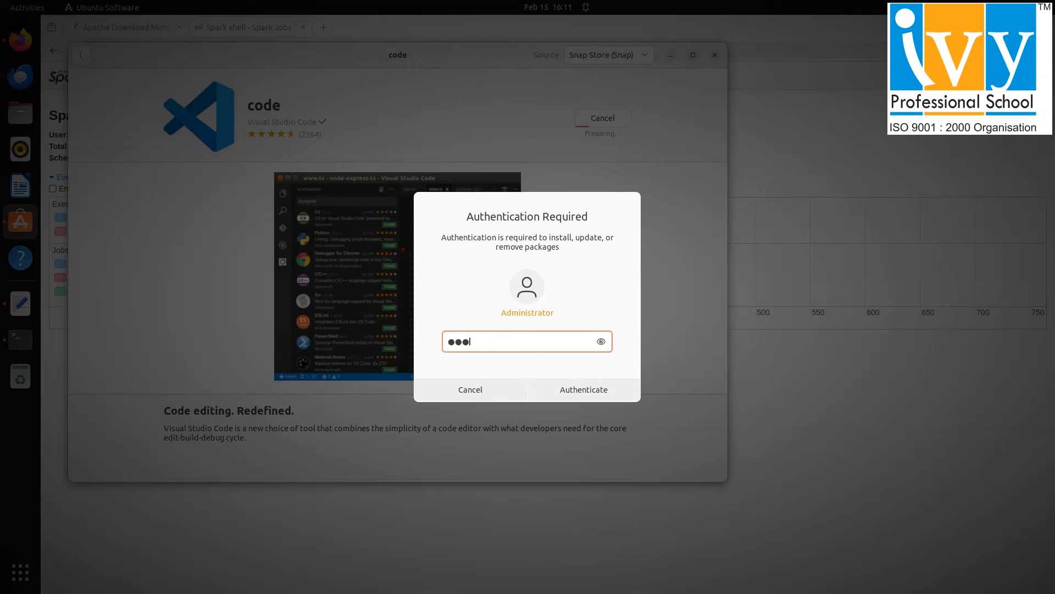
click(583, 389)
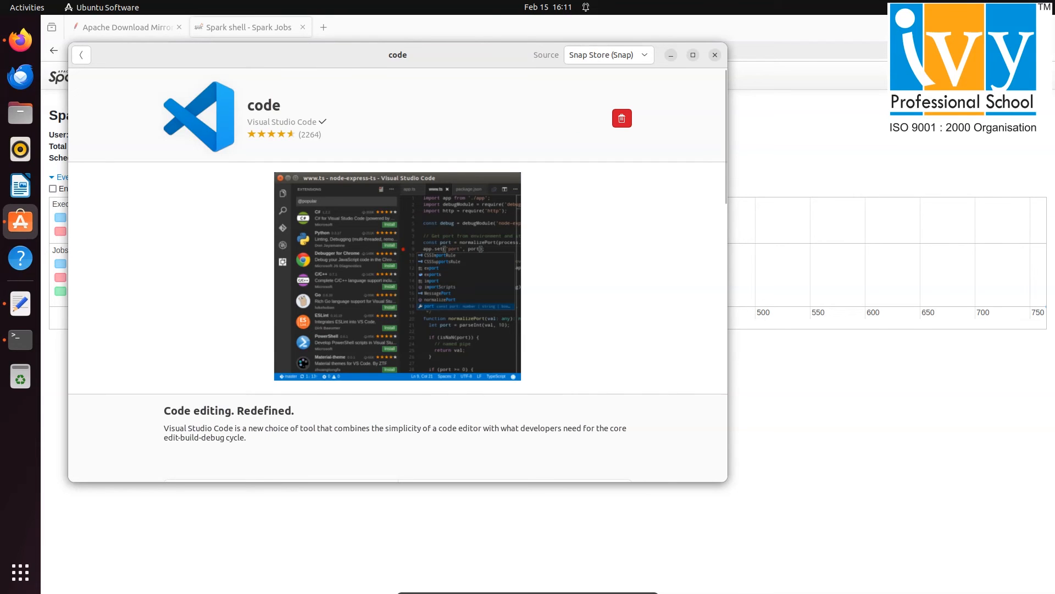
click(714, 55)
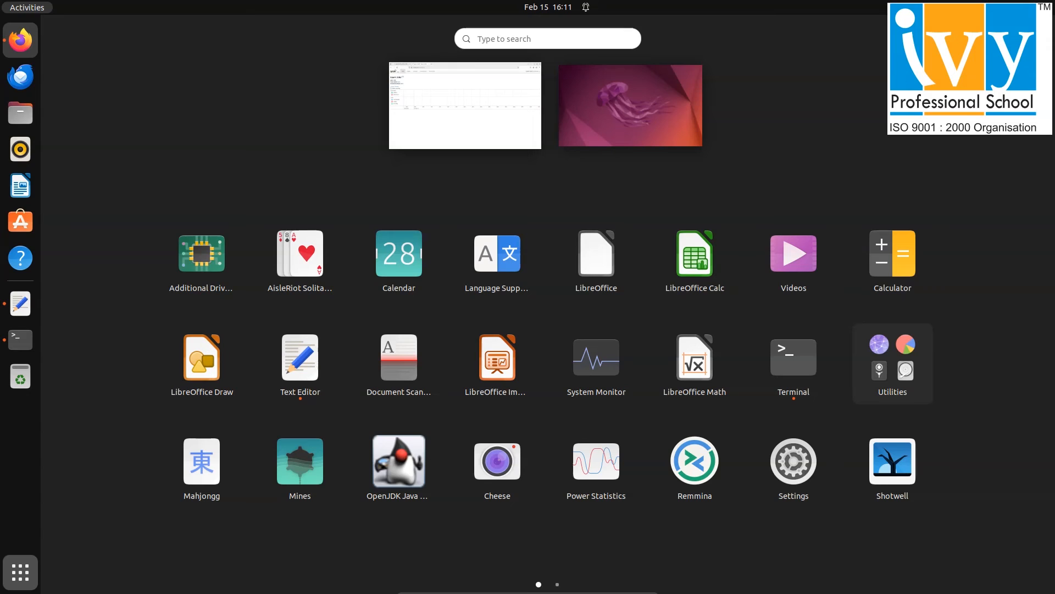
- Launch VS Code from Activities and create a new Jupyter Notebook via File > New File
text(code)
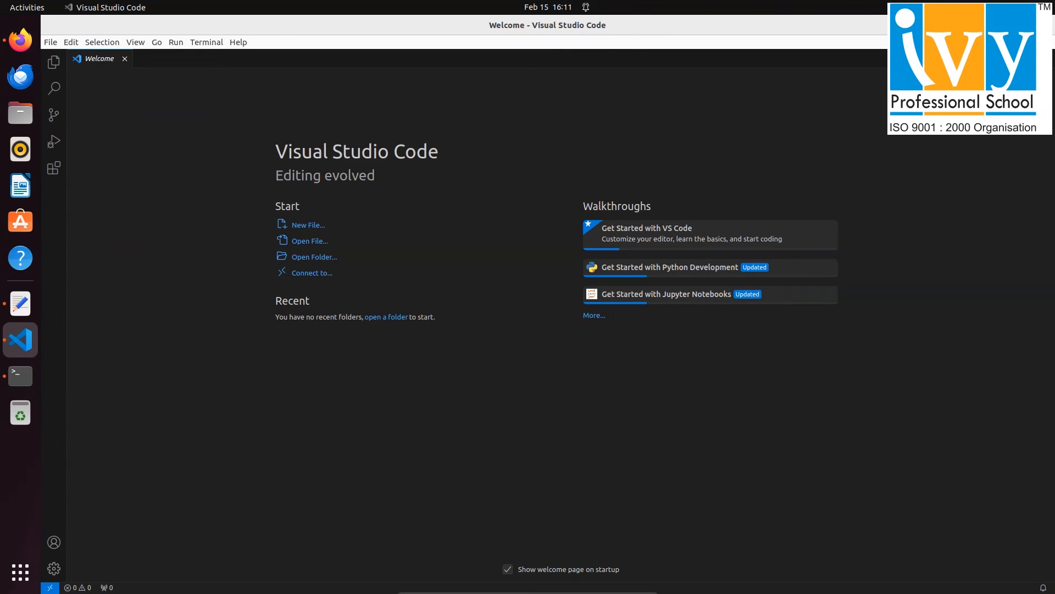
click(50, 42)
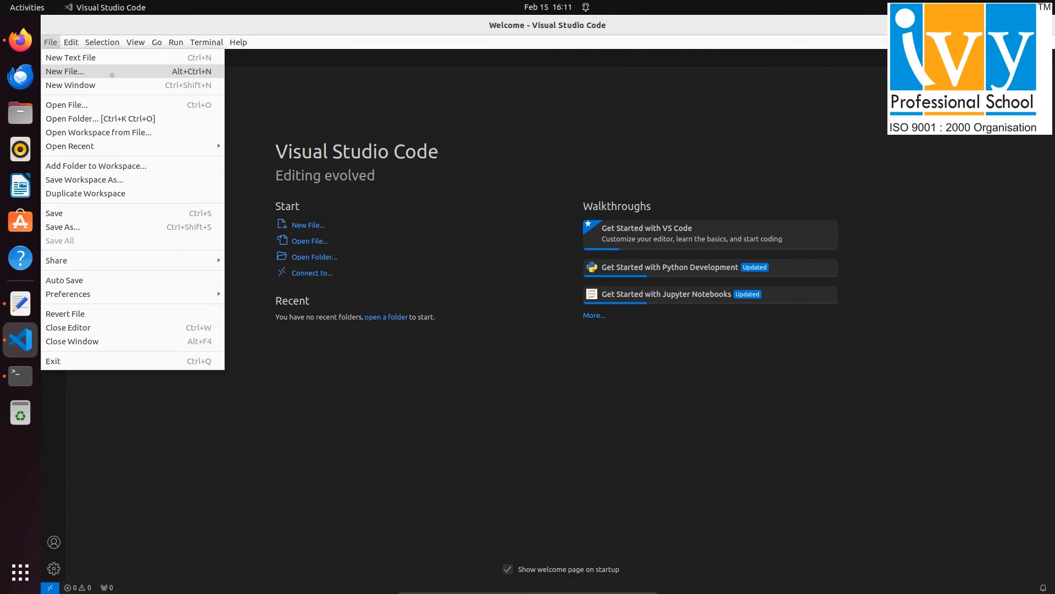
click(64, 71)
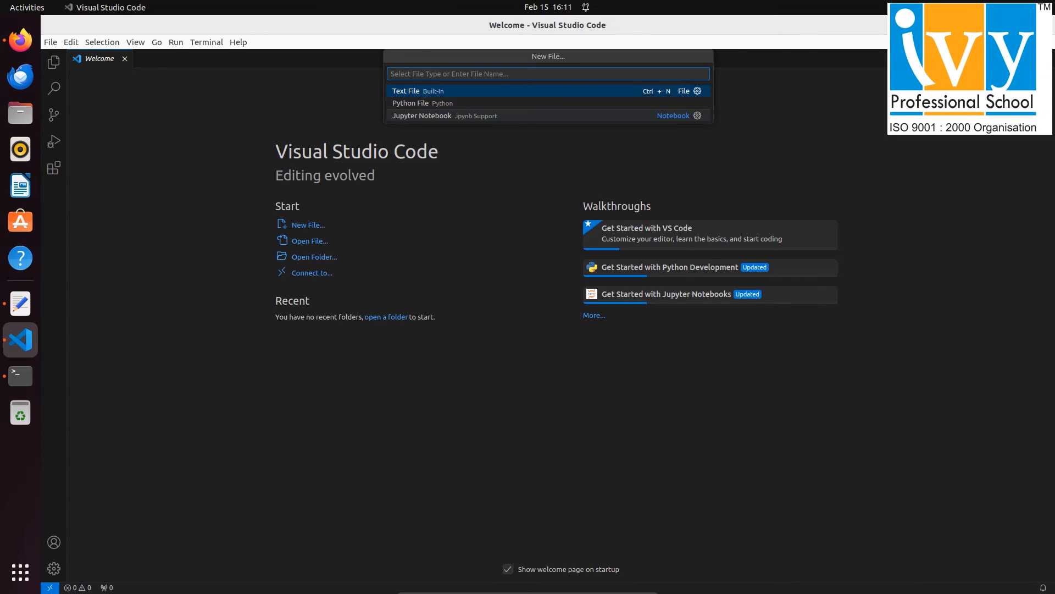
click(423, 115)
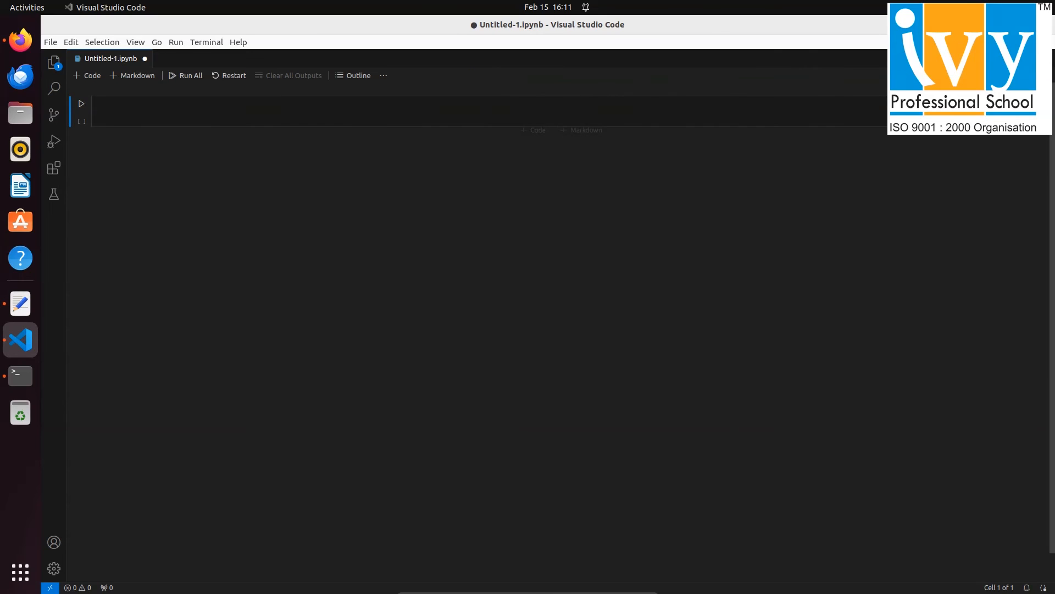
- Run '!pip install pyspark', create spark via SparkSession.builder.getOrCreate(), and display the spark session
text(!pip install pysp)
text(from pysp)
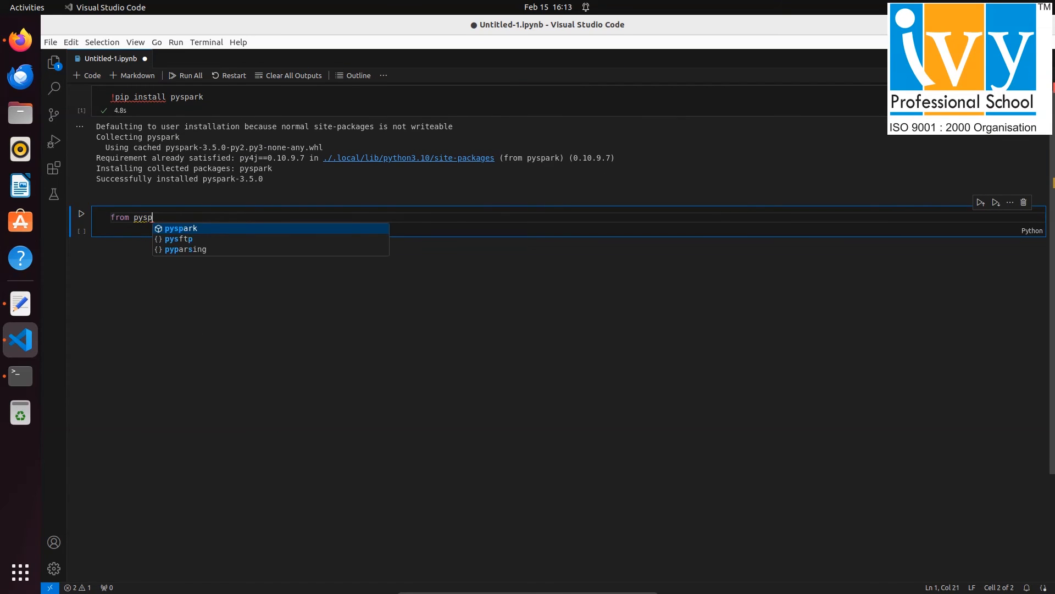
text(ark.sql import)
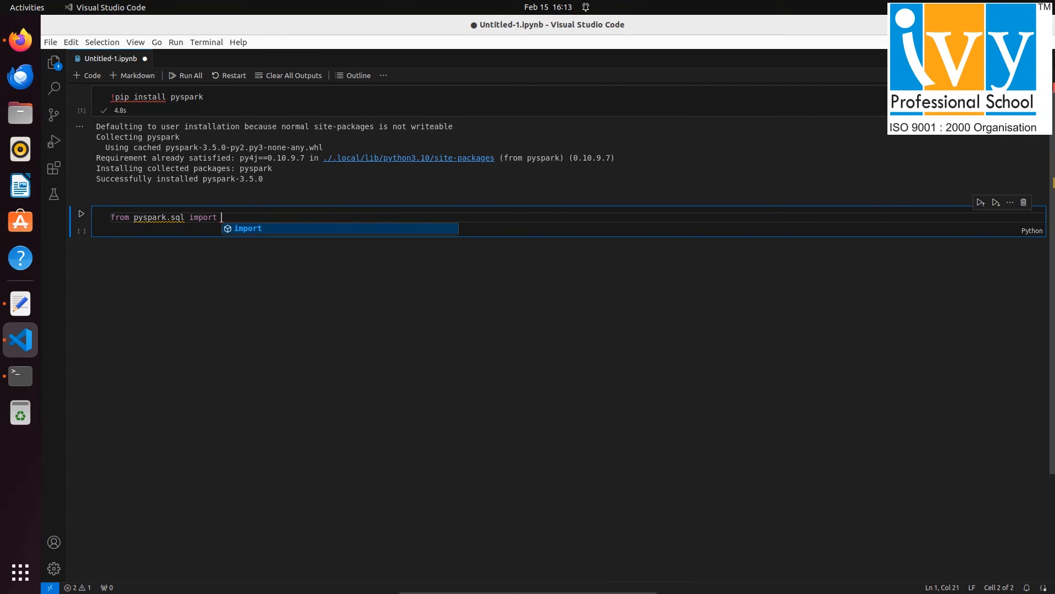
text(SparkSession)
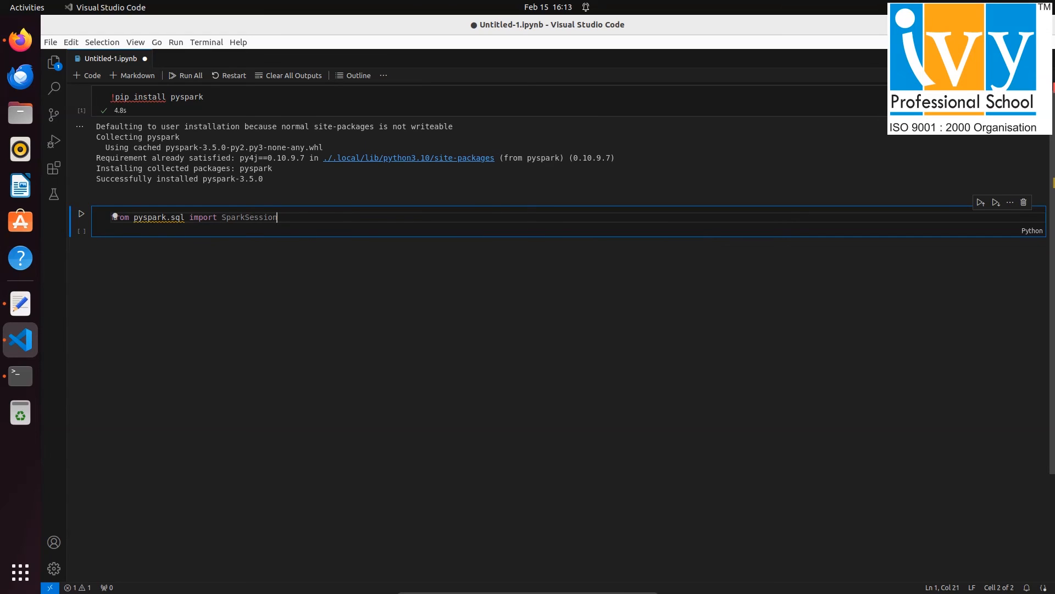
text(spark=Spa)
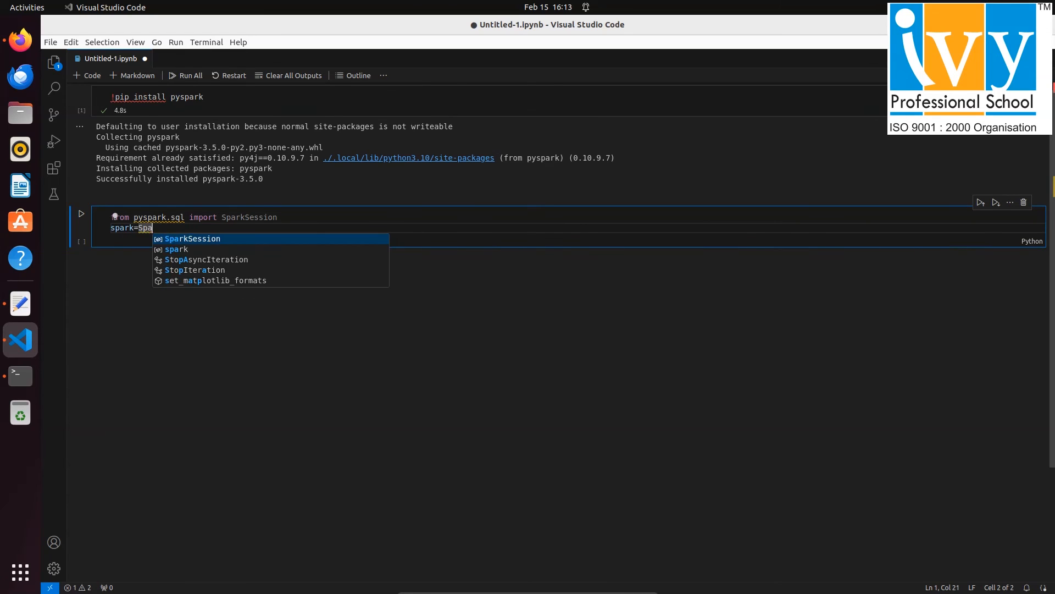
text(rkSession.builder.)
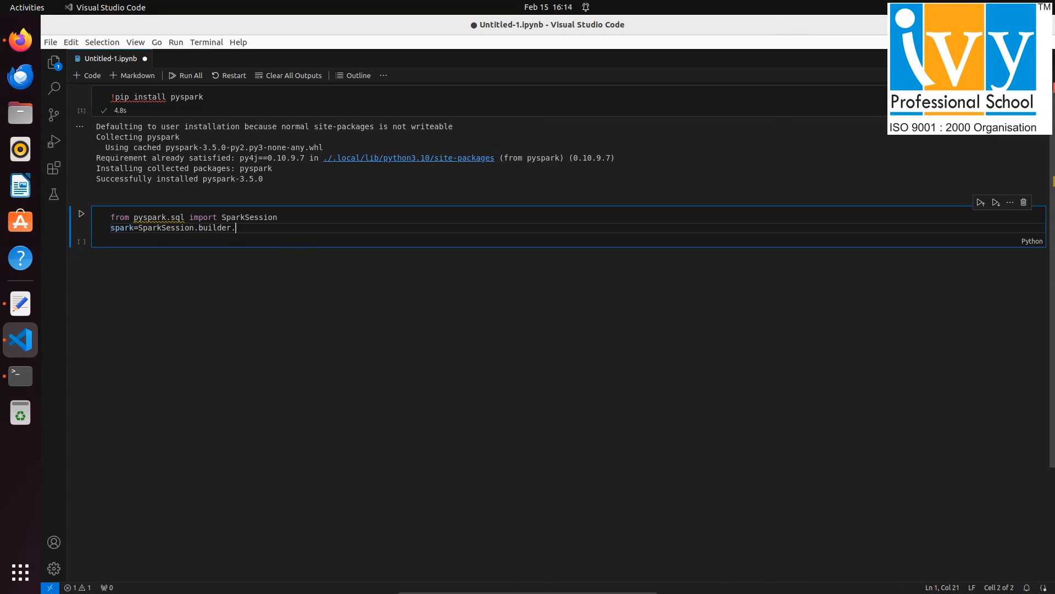
text(getOrCreate())
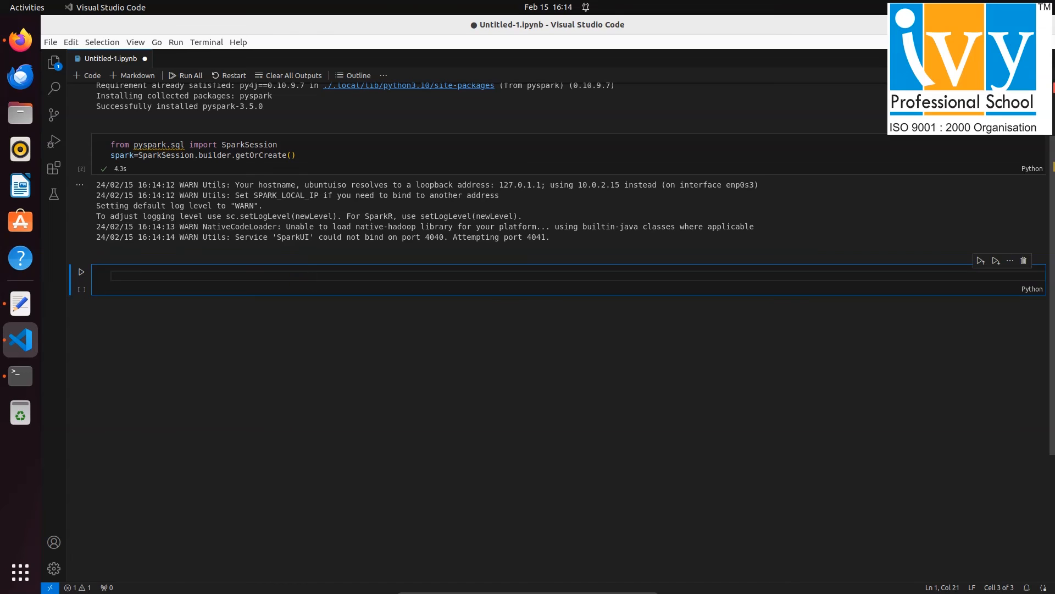
text(spark)
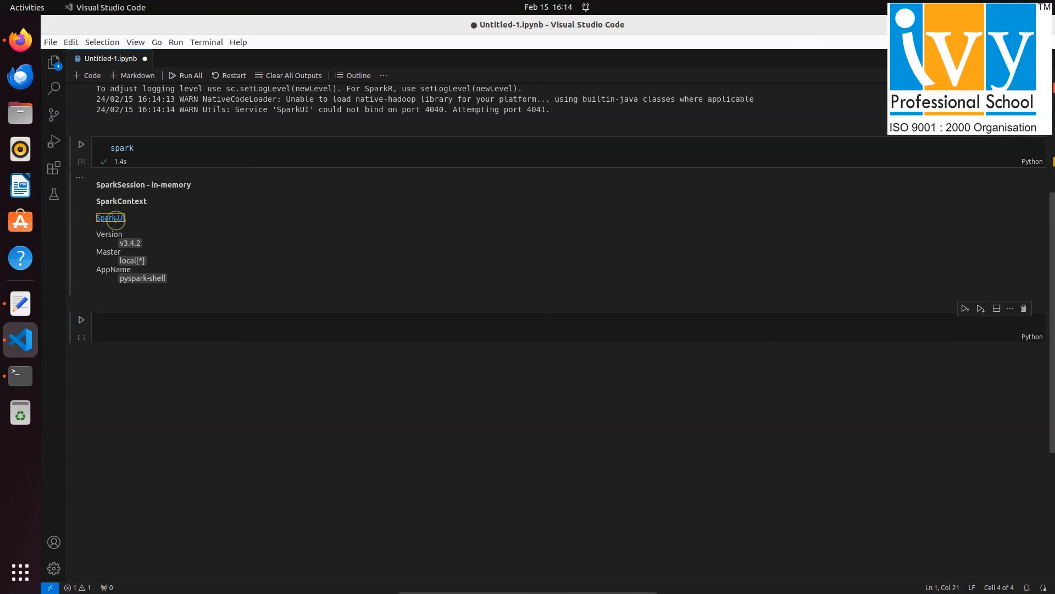
- View the pyspark-shell Spark Jobs page in Firefox with the Event Timeline expanded
click(108, 218)
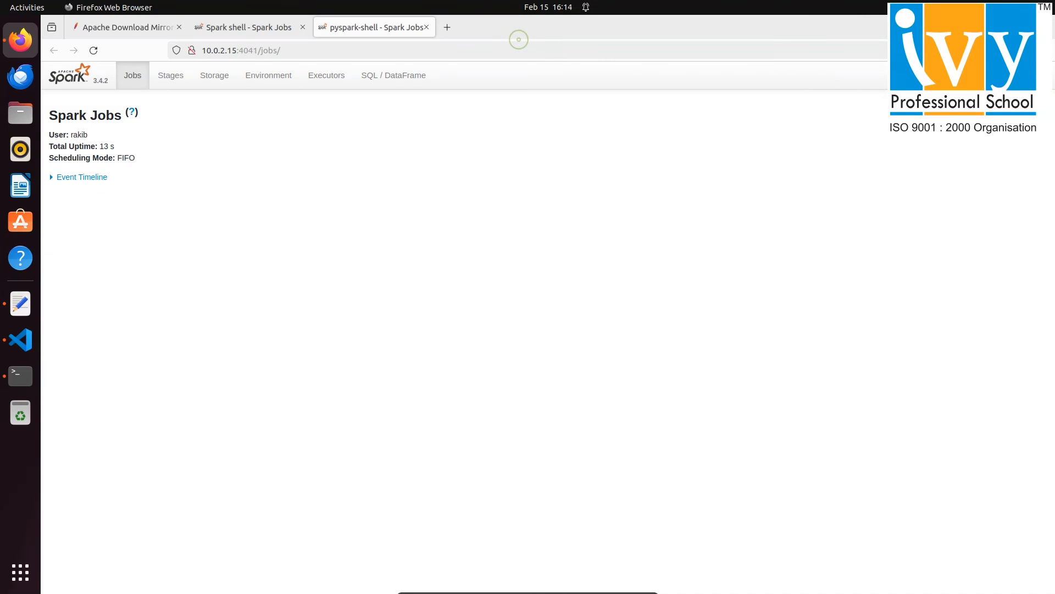
click(81, 176)
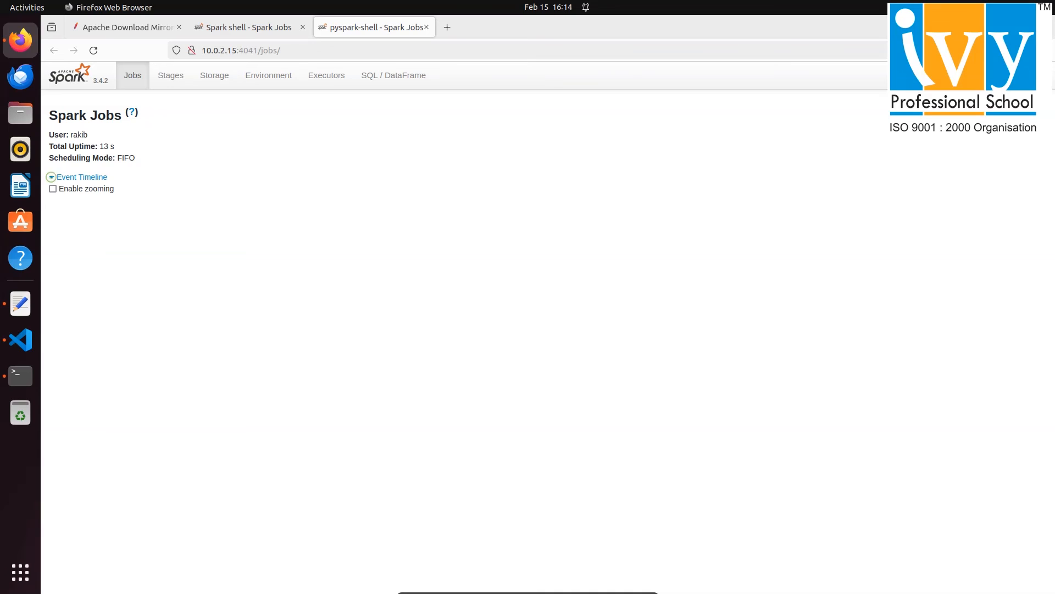
click(81, 177)
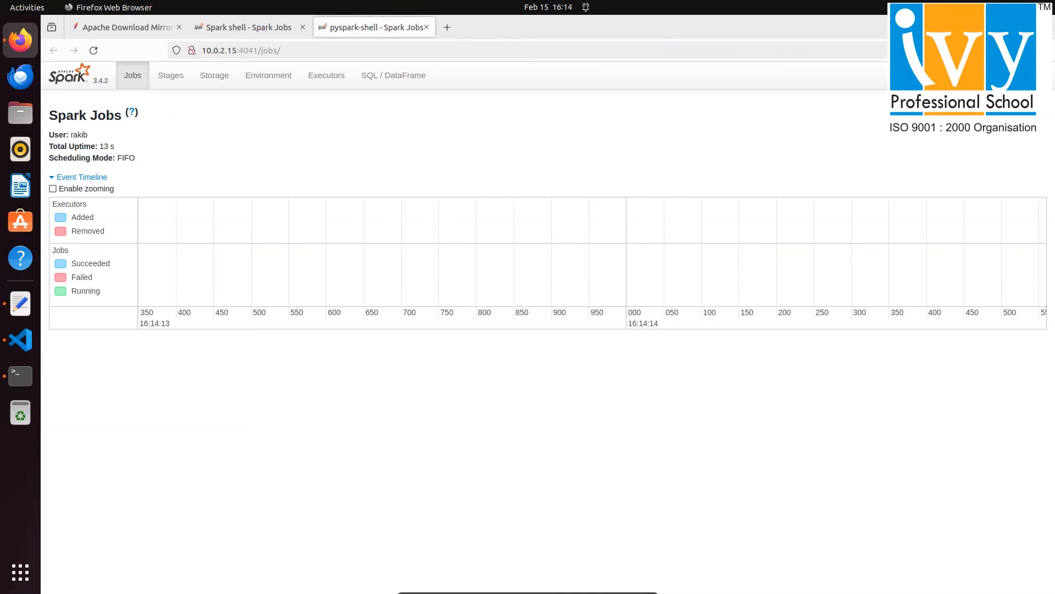
click(20, 340)
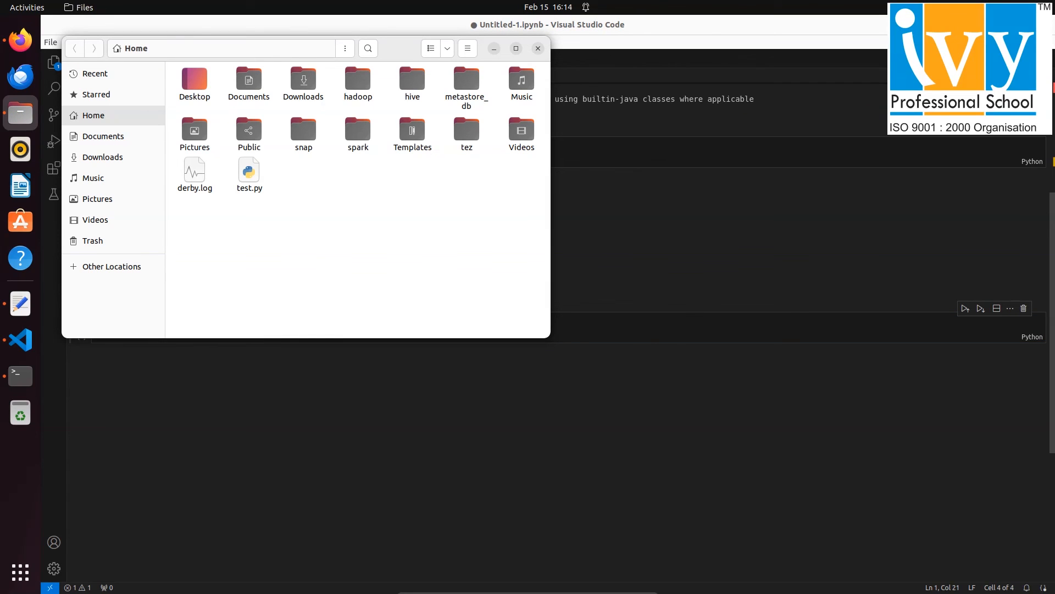
- Locate train.csv in the Downloads folder and switch back to the notebook
click(102, 157)
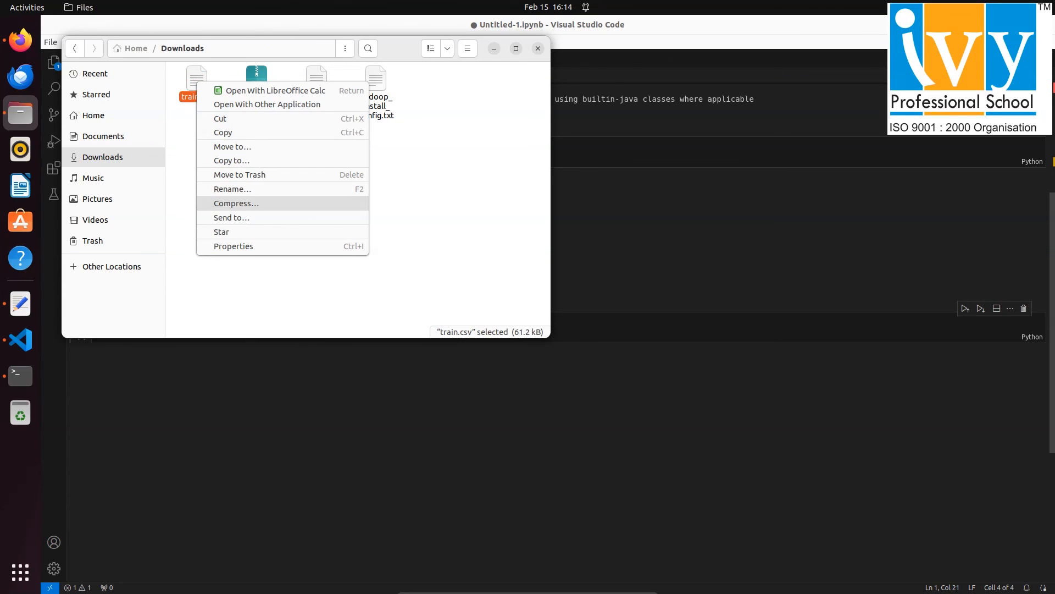
click(235, 203)
text(imp)
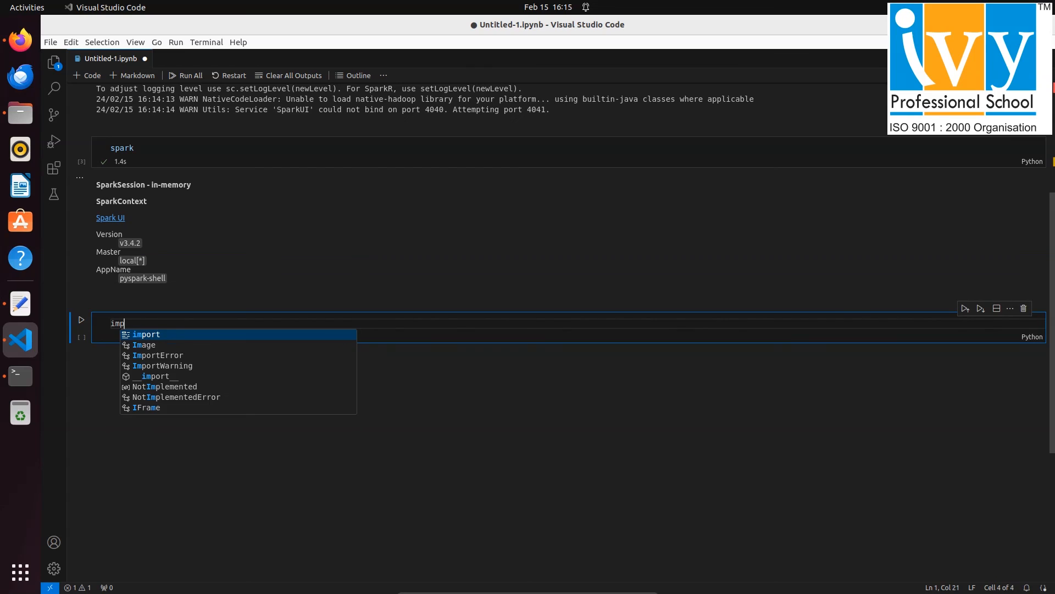
- Import pandas as pd and build df=spark.createDataFrame(pd.read_csv('.../train.csv'))
text(ort pand)
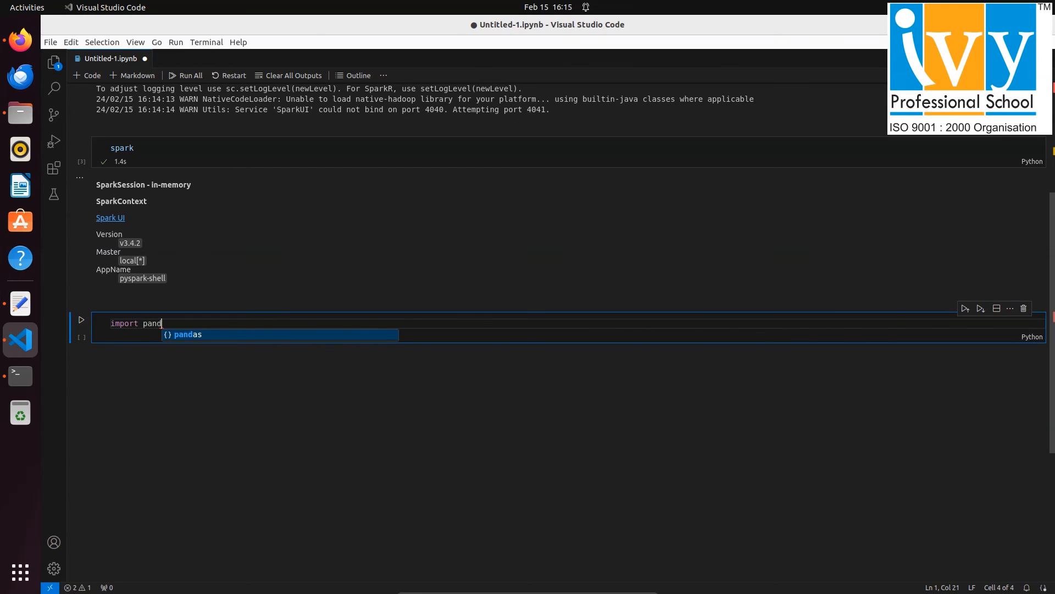
text(as pd)
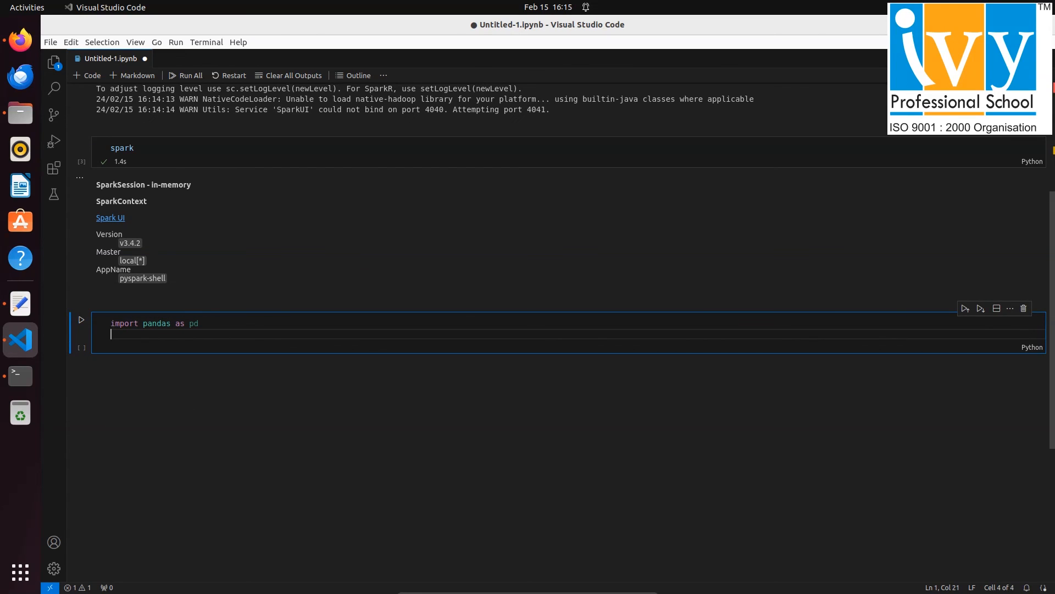
text(df=spark.c)
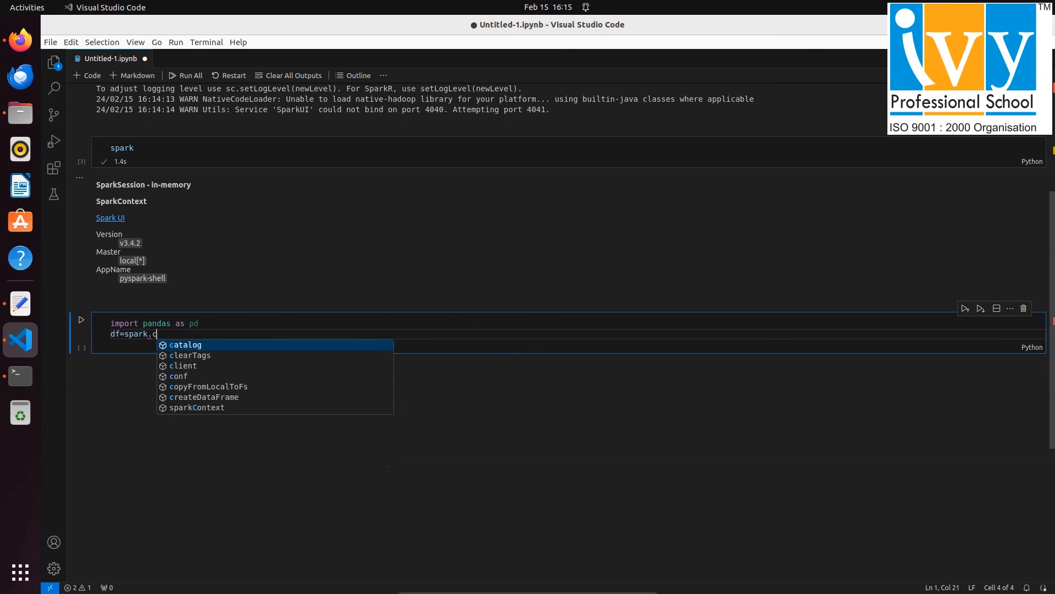
text(reateDataFrame(pd.read_csv("/home/rakib/Downloads/train.csv)
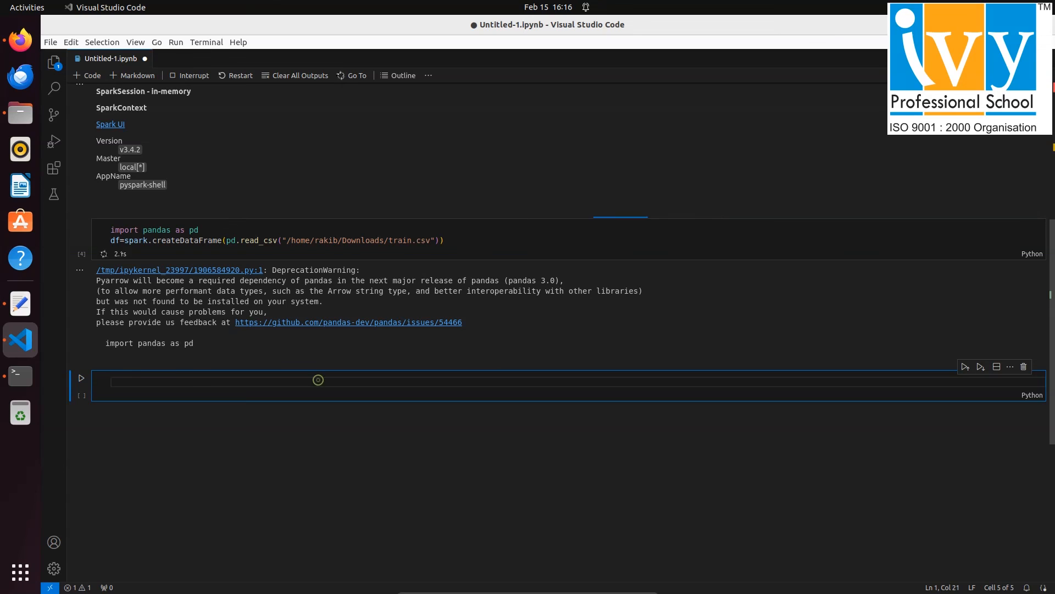
- Show the DataFrame's first 10 passenger rows with df.show(10), then run spark.stop
text(df.show(10)
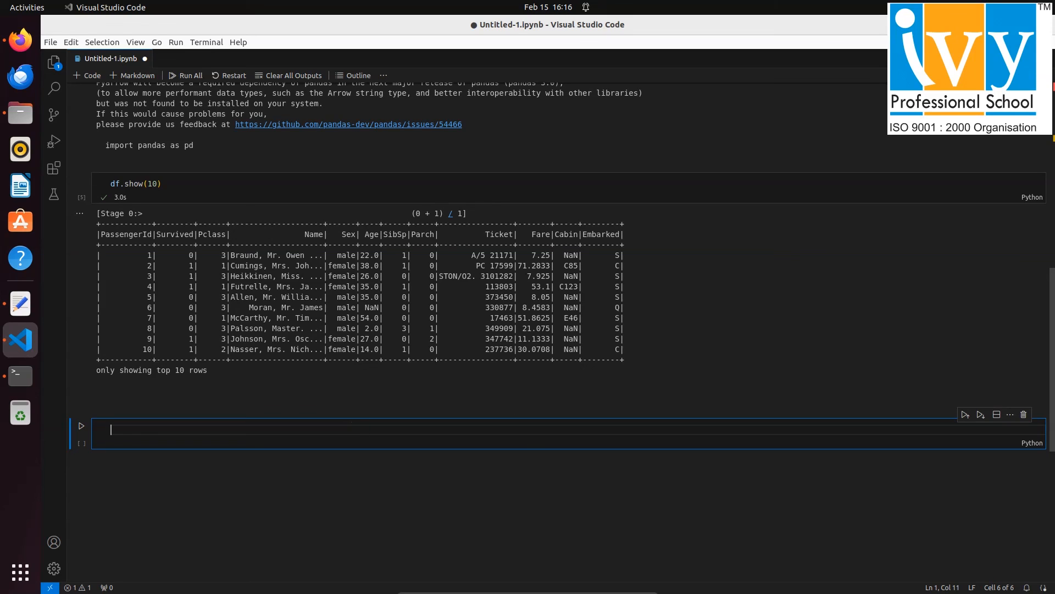
text(spark.s)
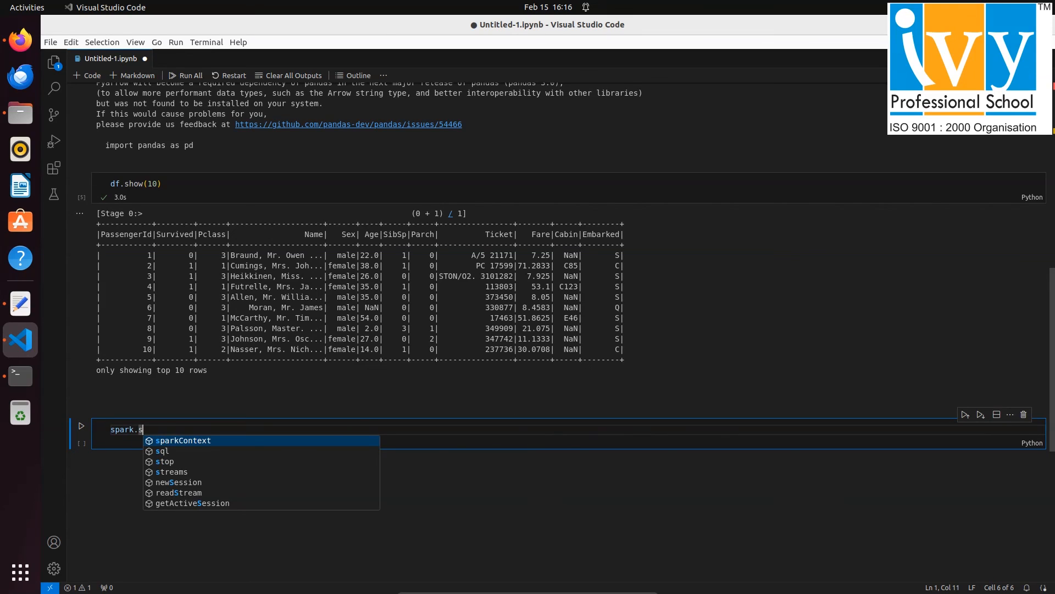
key(Enter)
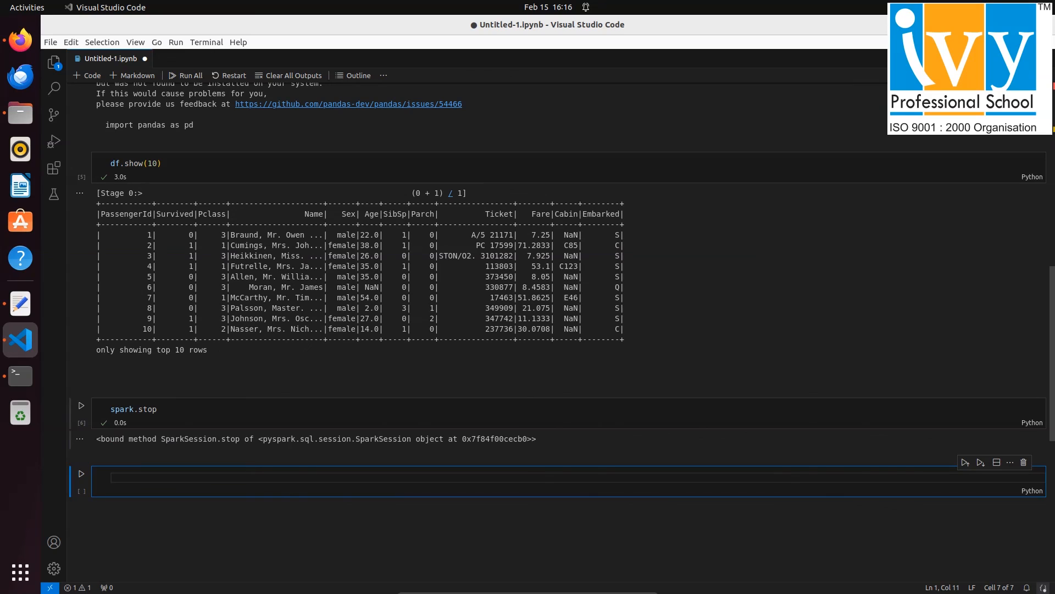